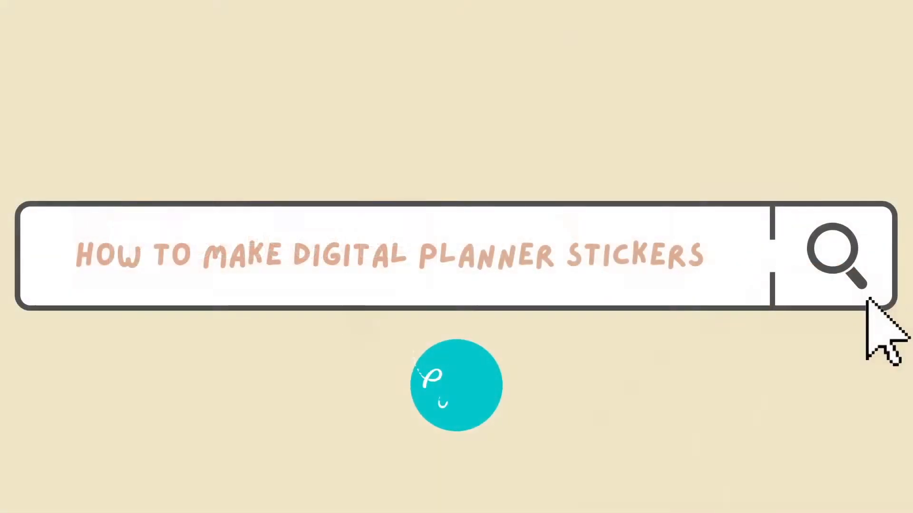
- Scroll through the Planner Lovin' home page down to its footer toward The Freebie Vault
click(842, 255)
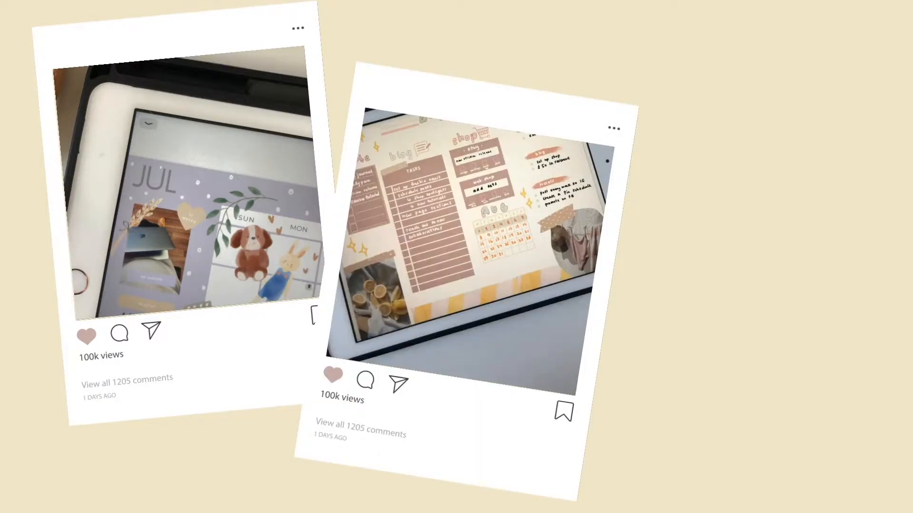
scroll(right, 3)
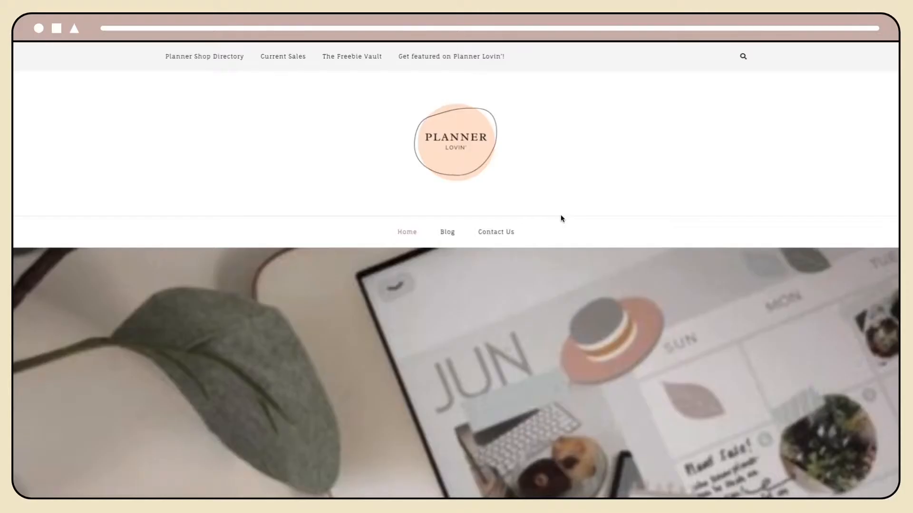
scroll(down, 3)
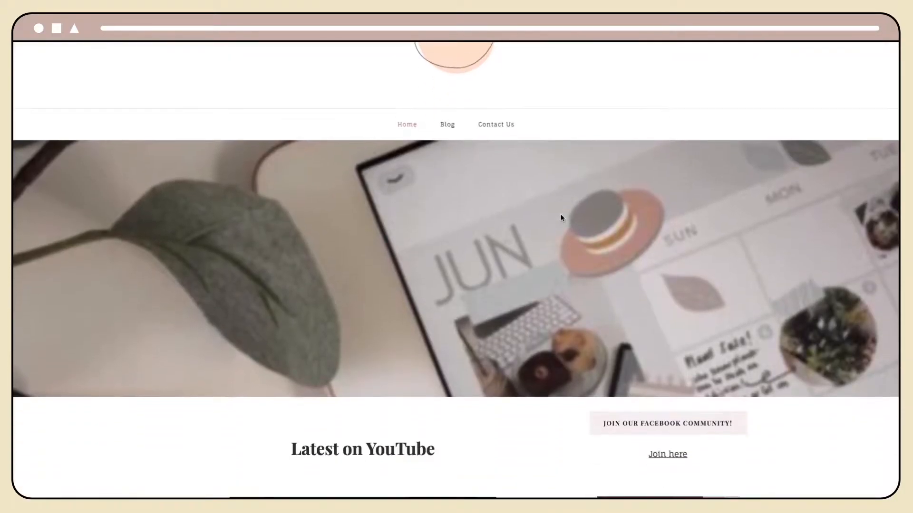
scroll(down, 3)
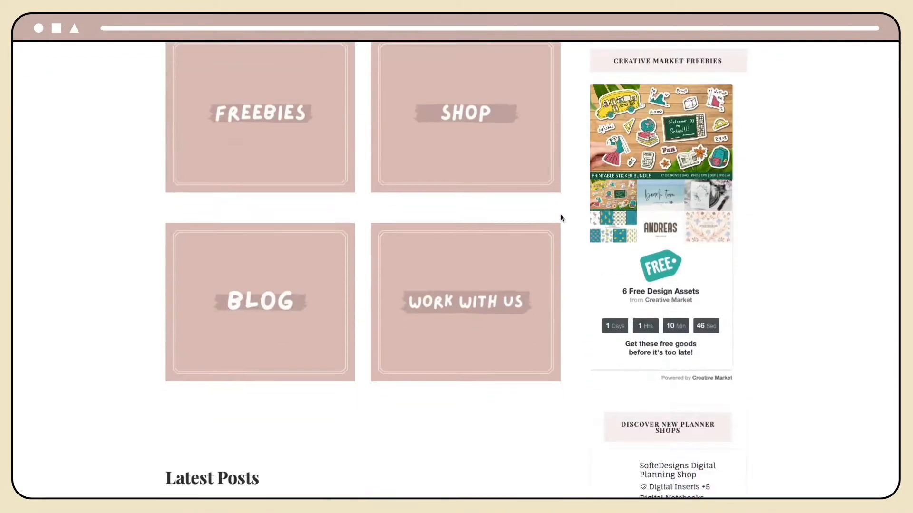
scroll(down, 3)
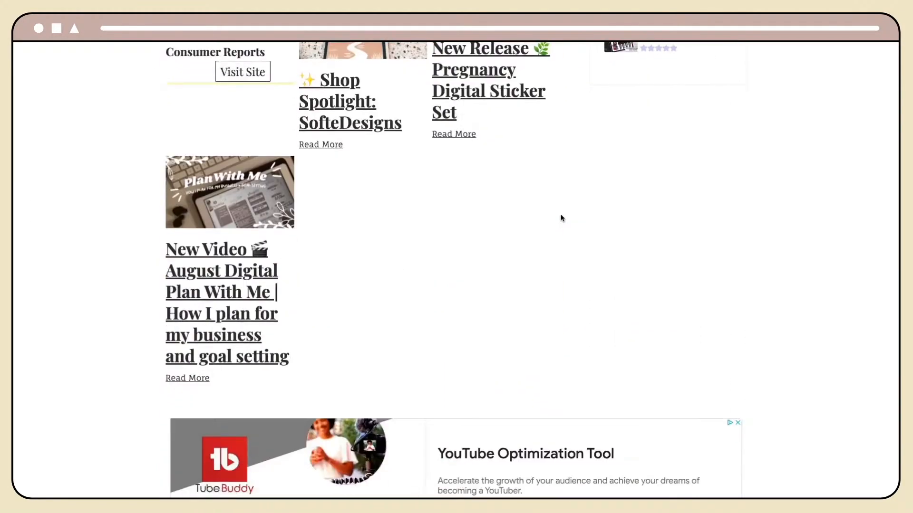
scroll(down, 3)
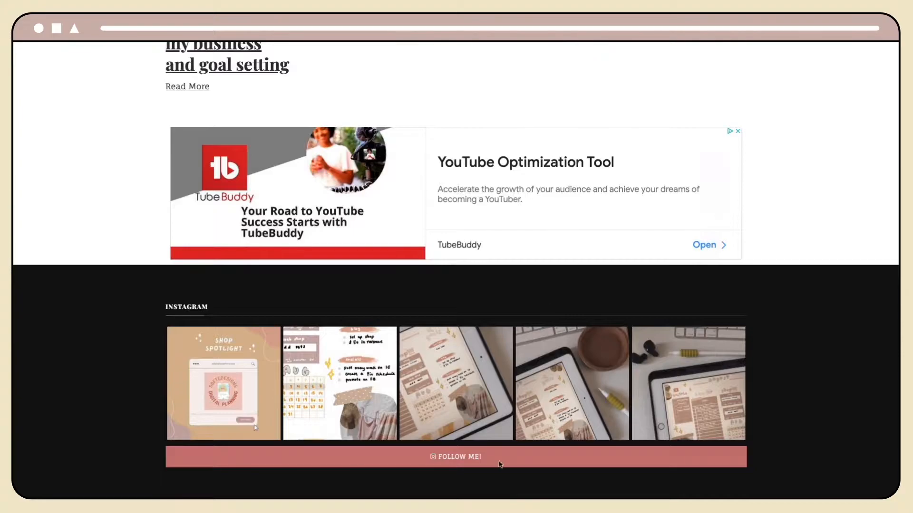
scroll(down, 3)
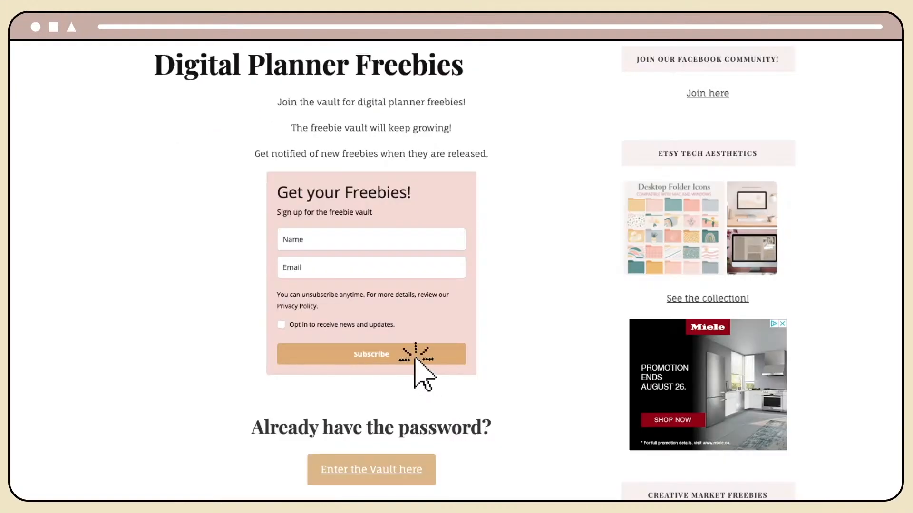
mouse_move(455, 401)
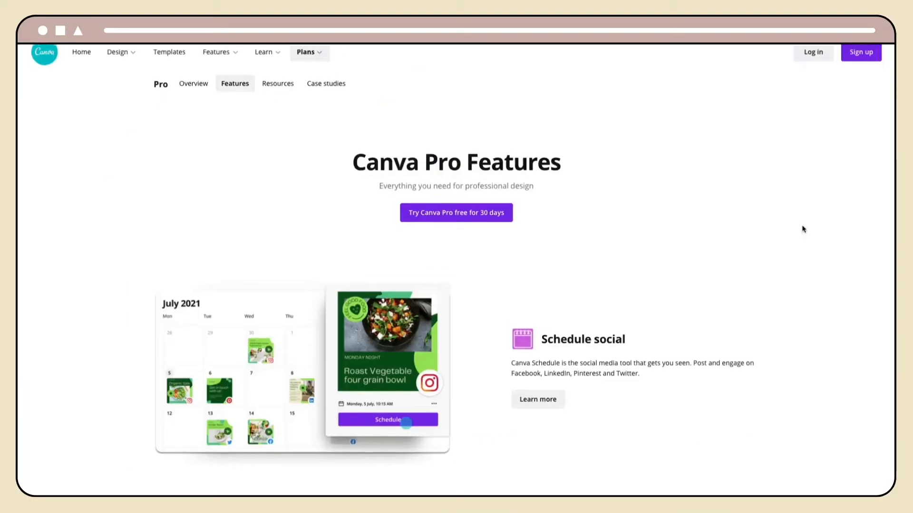
- Scroll down the Canva Pro Features page past Premium Video and Templates
scroll(down, 3)
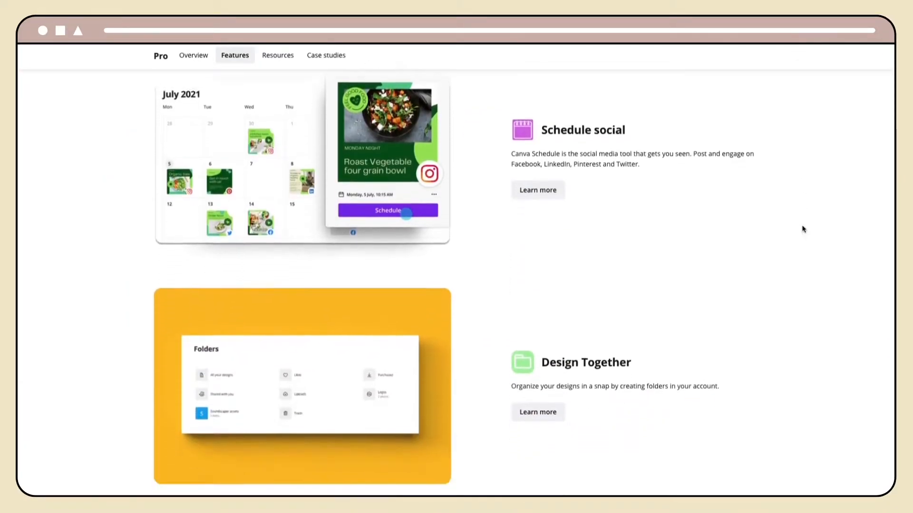
scroll(down, 3)
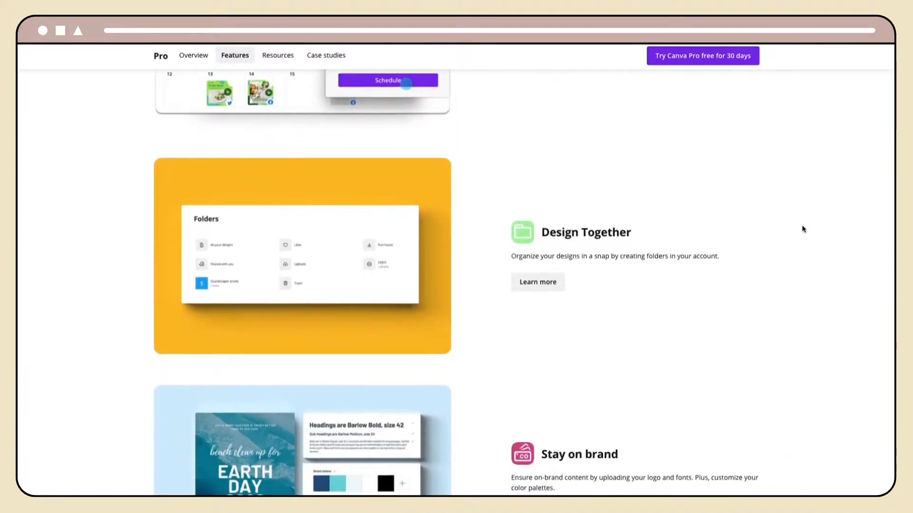
scroll(down, 3)
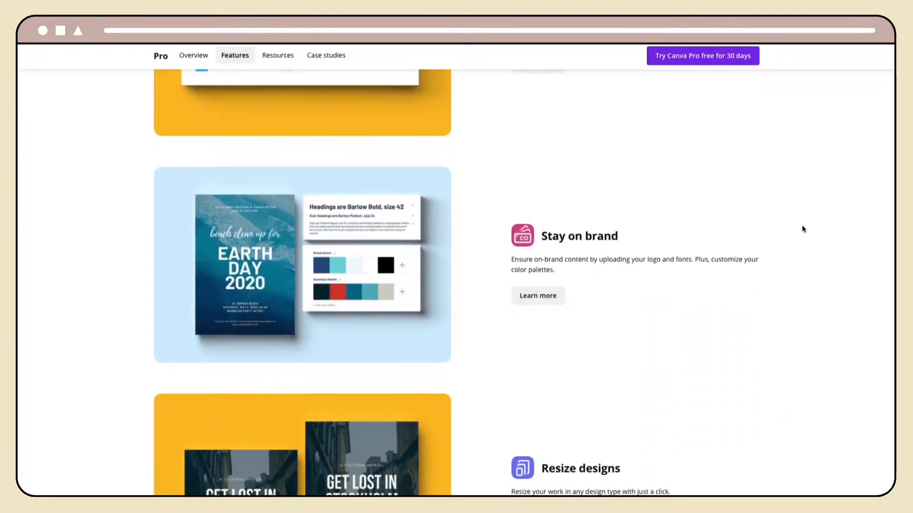
scroll(down, 3)
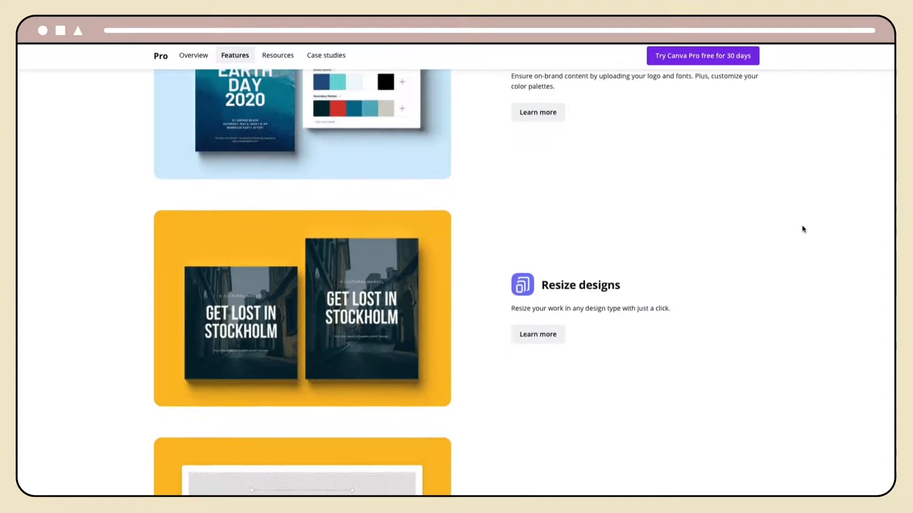
scroll(down, 3)
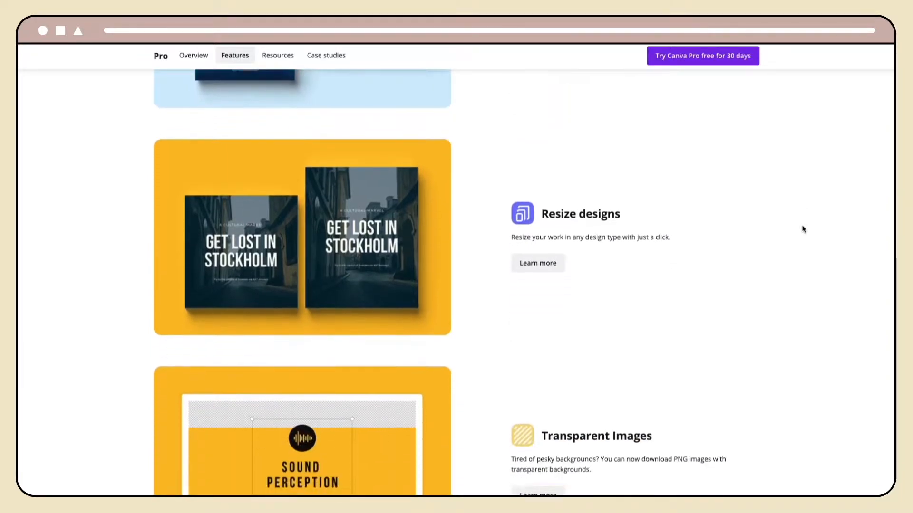
scroll(down, 3)
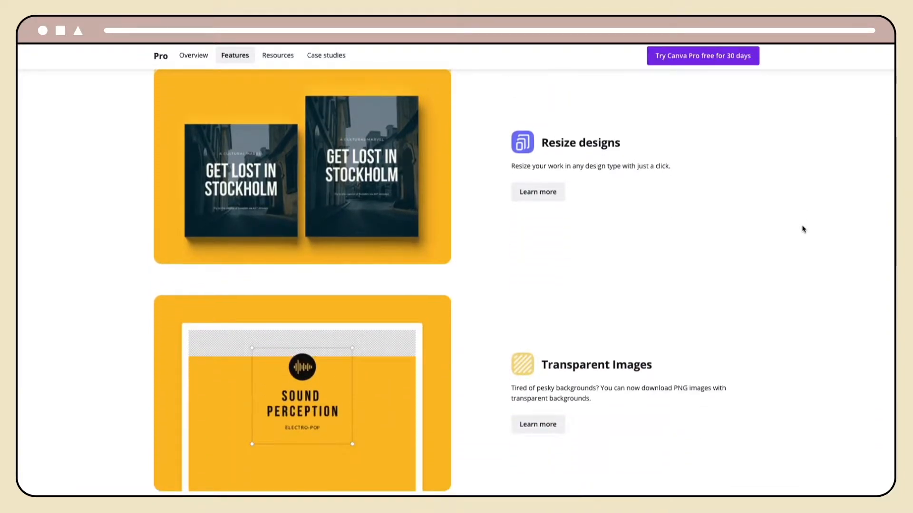
scroll(down, 3)
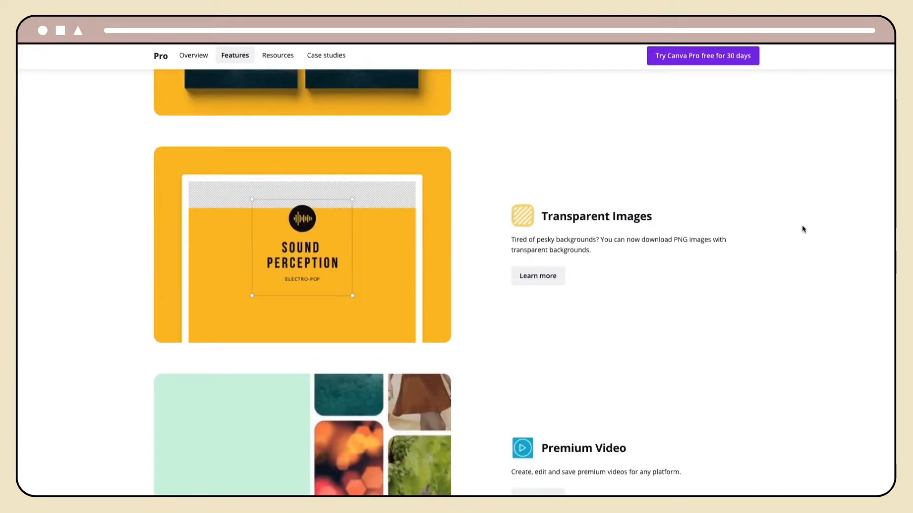
scroll(down, 3)
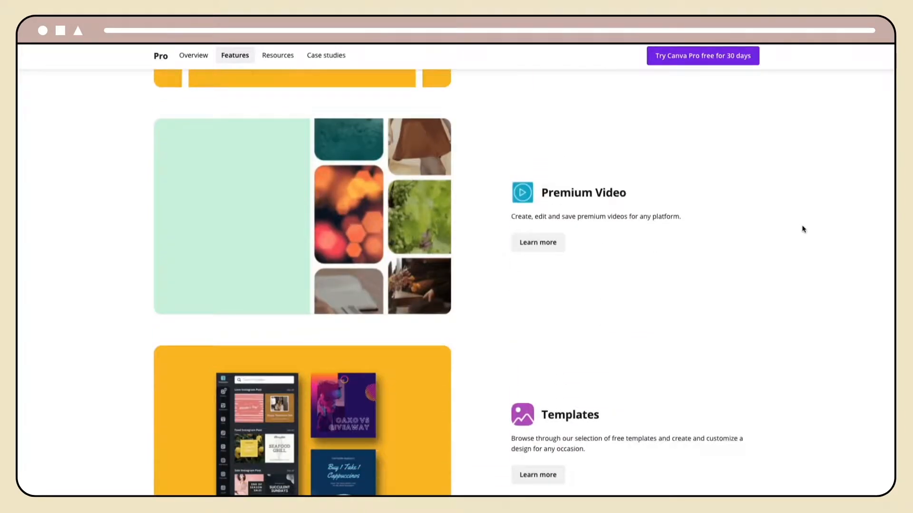
scroll(down, 3)
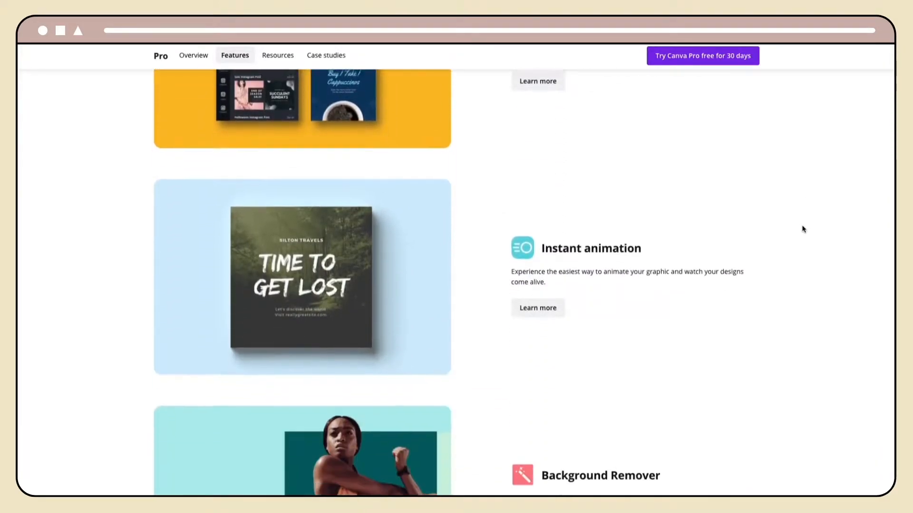
scroll(down, 3)
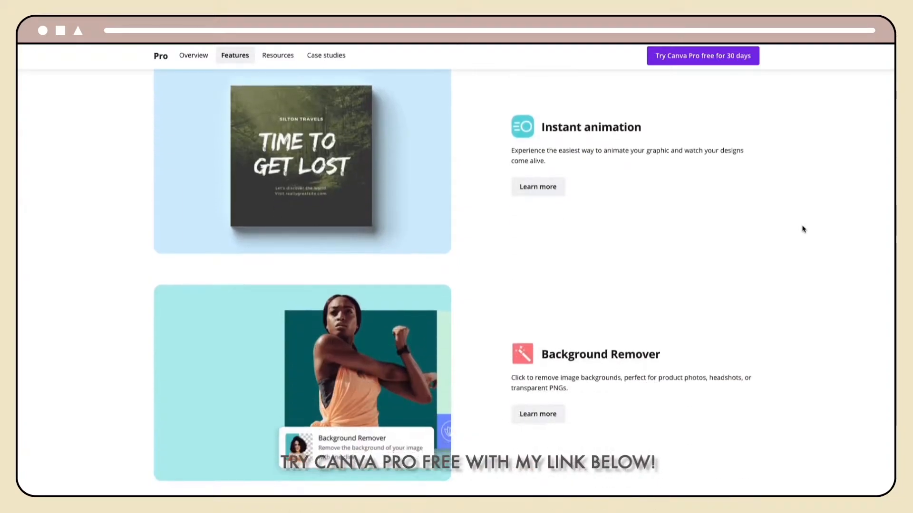
scroll(down, 3)
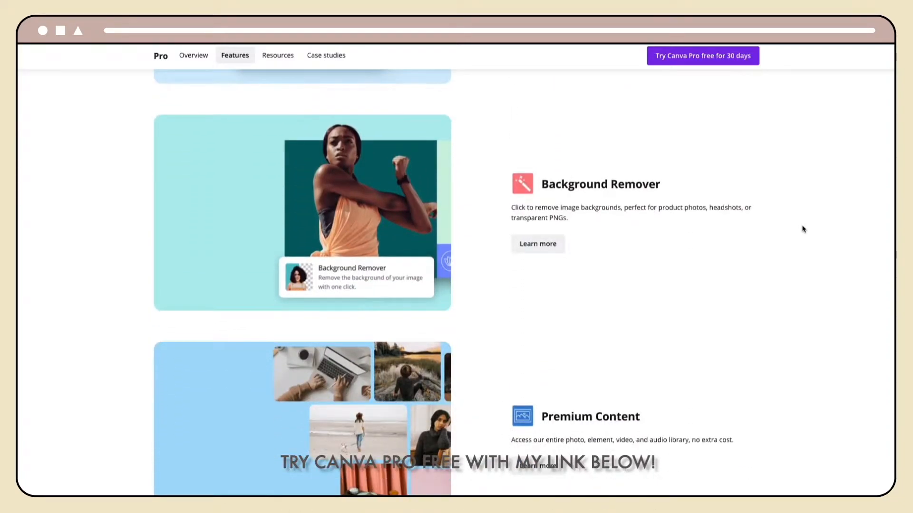
scroll(down, 3)
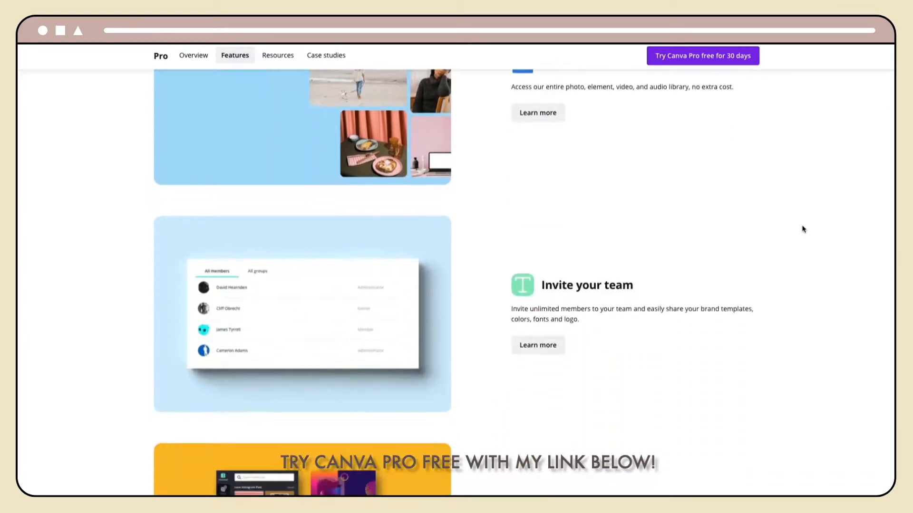
scroll(down, 3)
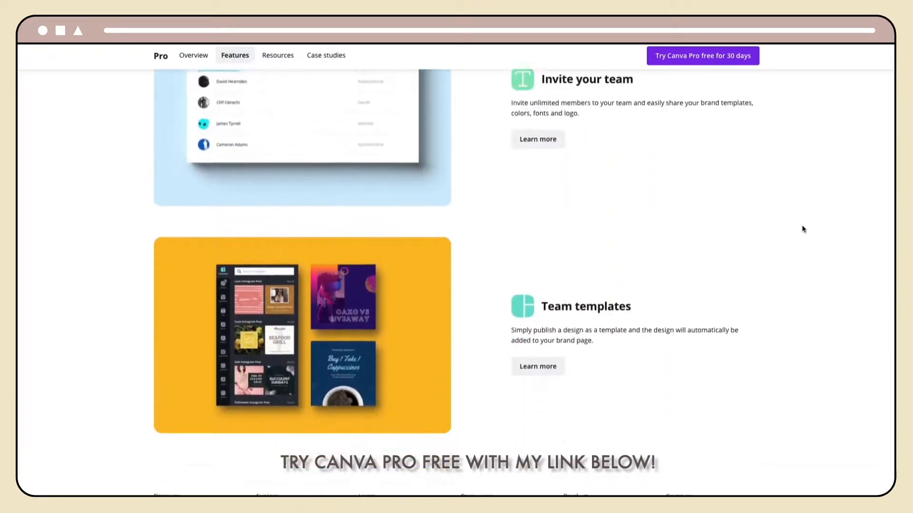
scroll(down, 3)
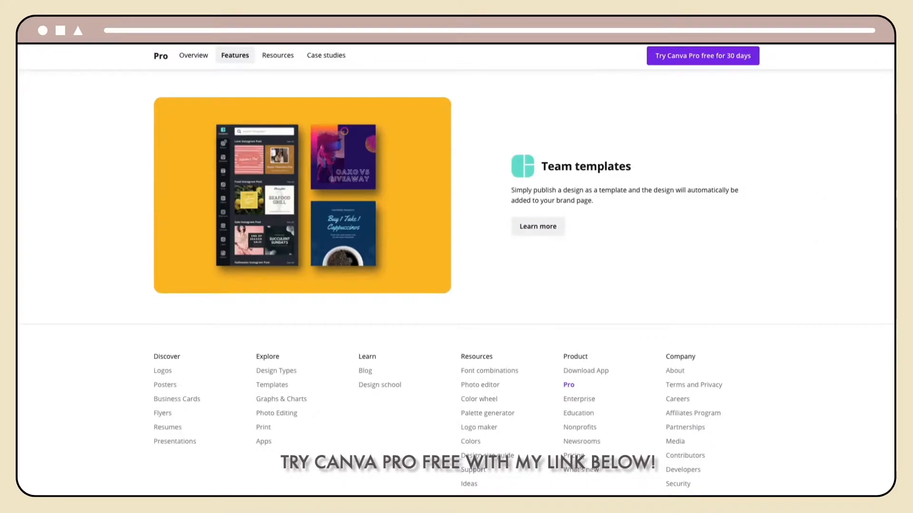
- Continue scrolling past Background Remover and Team templates to the page footer
scroll(up, 3)
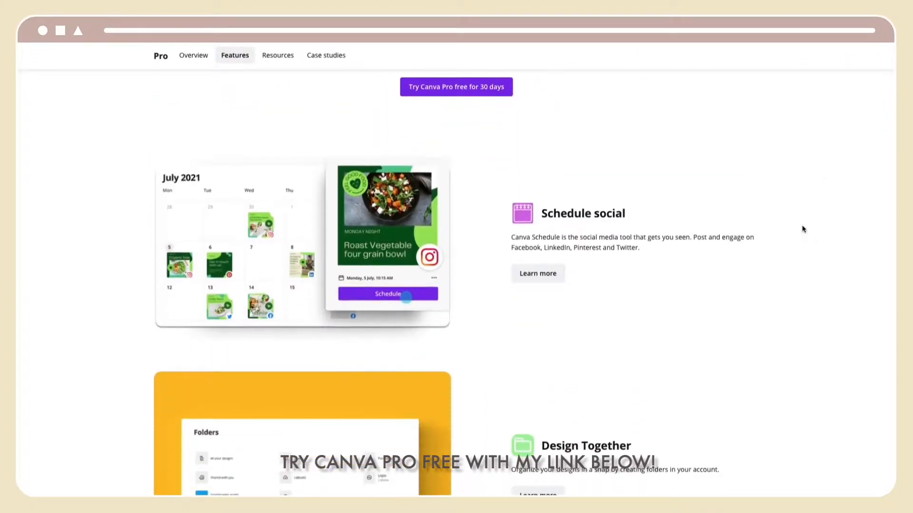
scroll(down, 3)
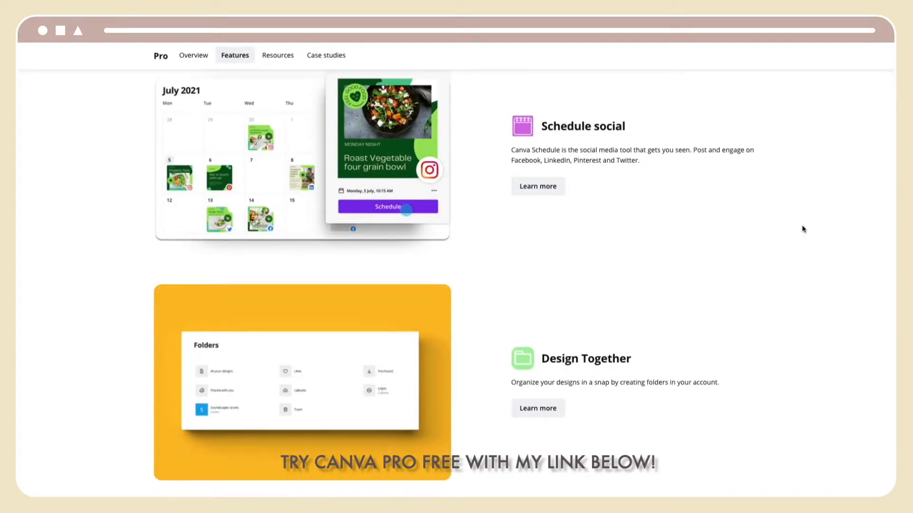
scroll(down, 3)
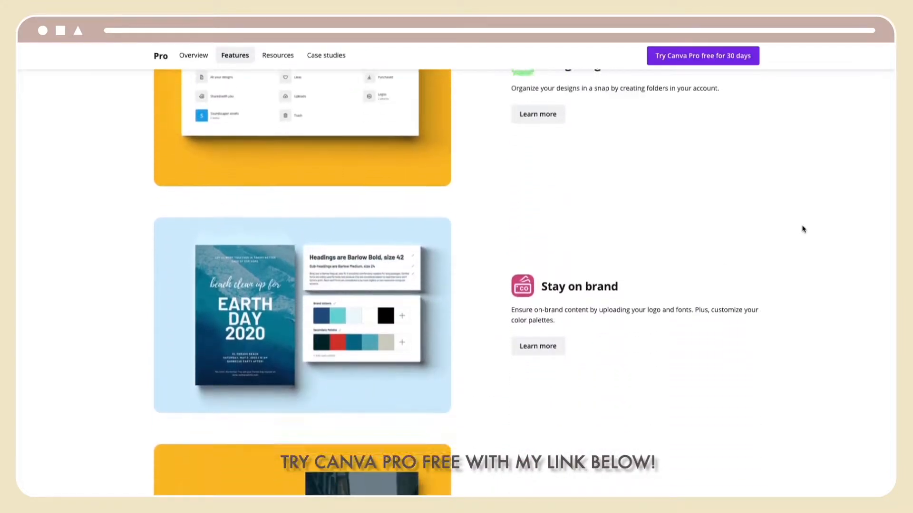
scroll(down, 3)
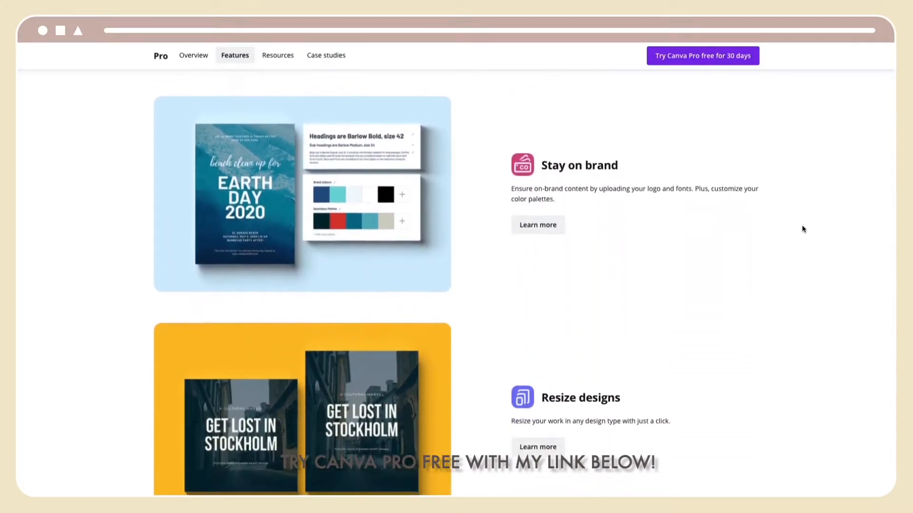
scroll(down, 3)
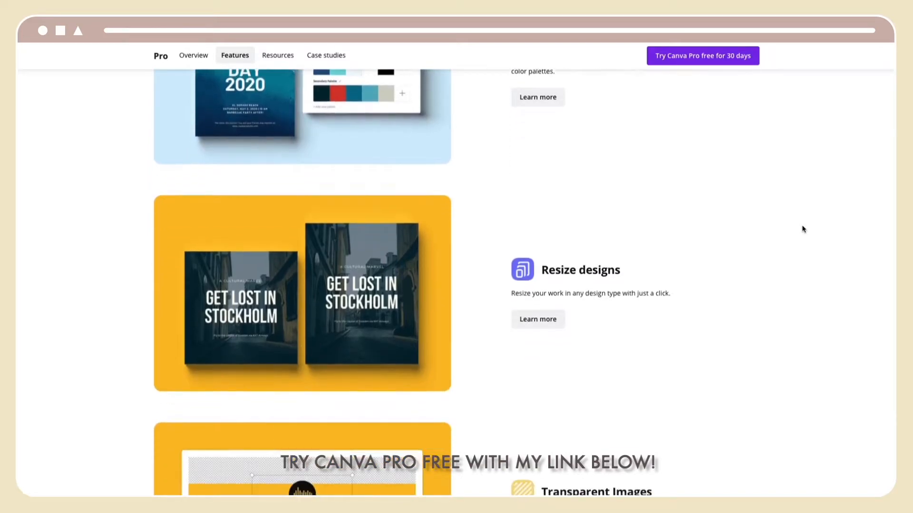
scroll(down, 3)
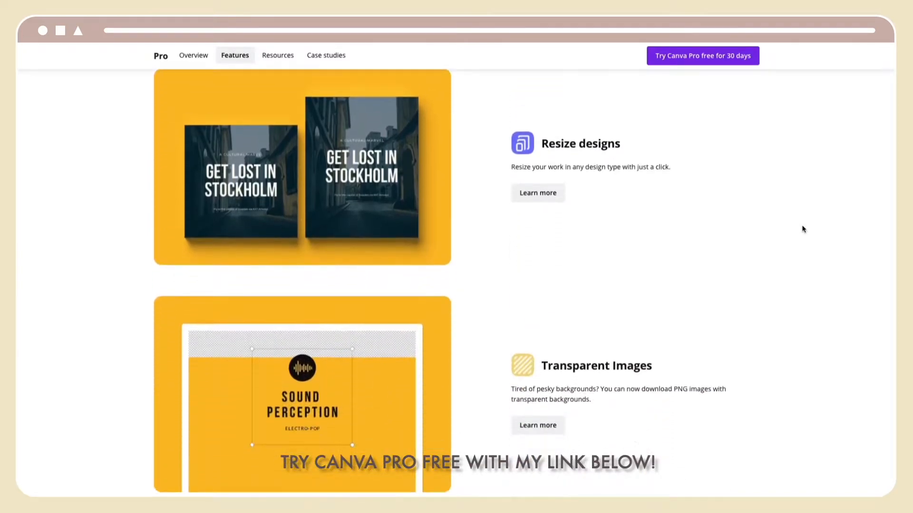
scroll(down, 3)
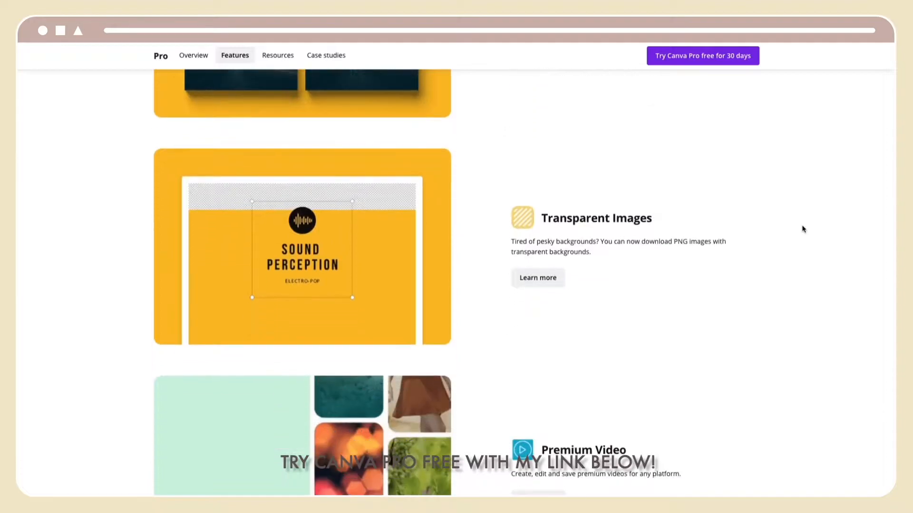
scroll(down, 3)
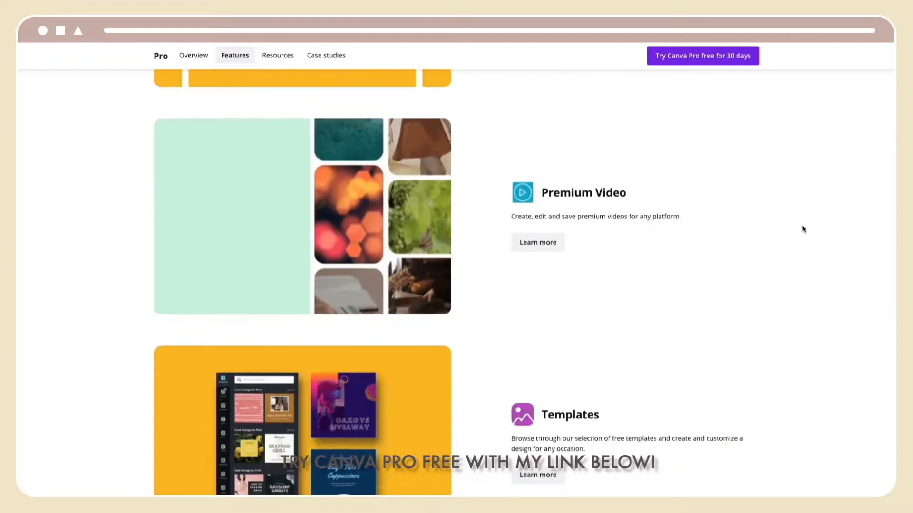
scroll(down, 3)
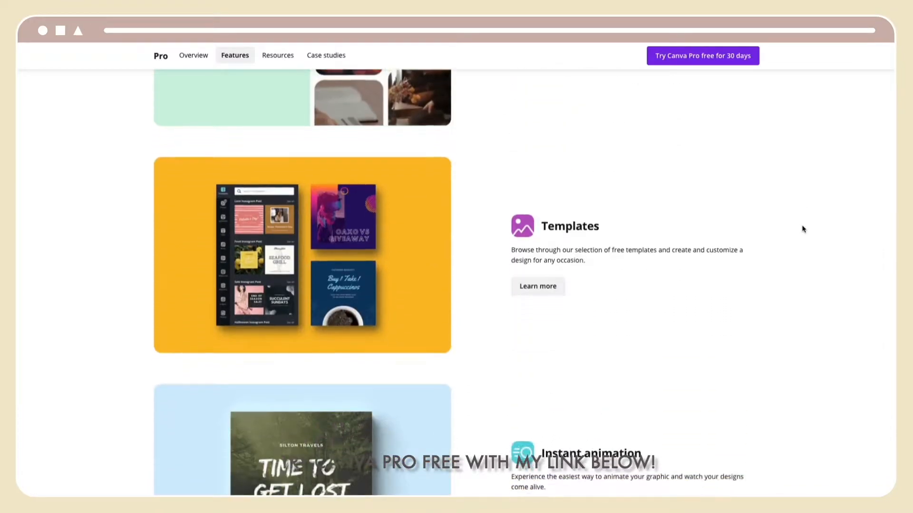
scroll(down, 3)
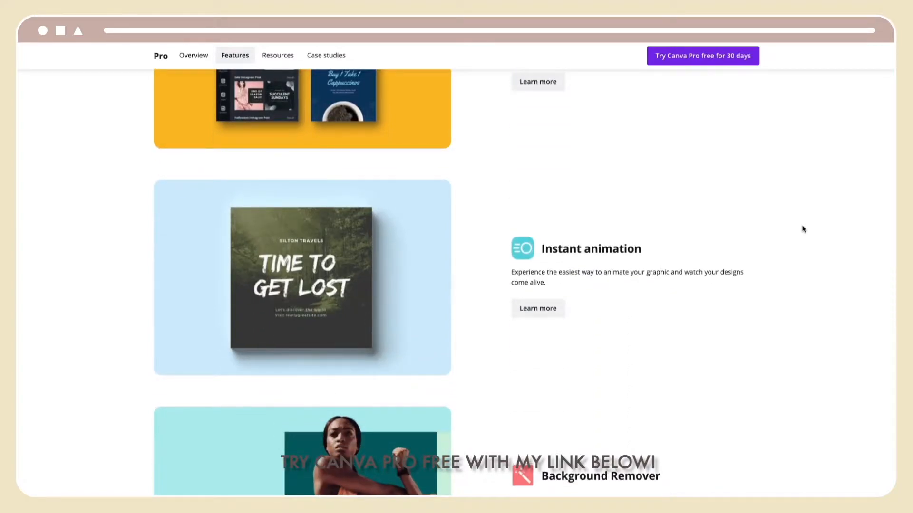
scroll(down, 3)
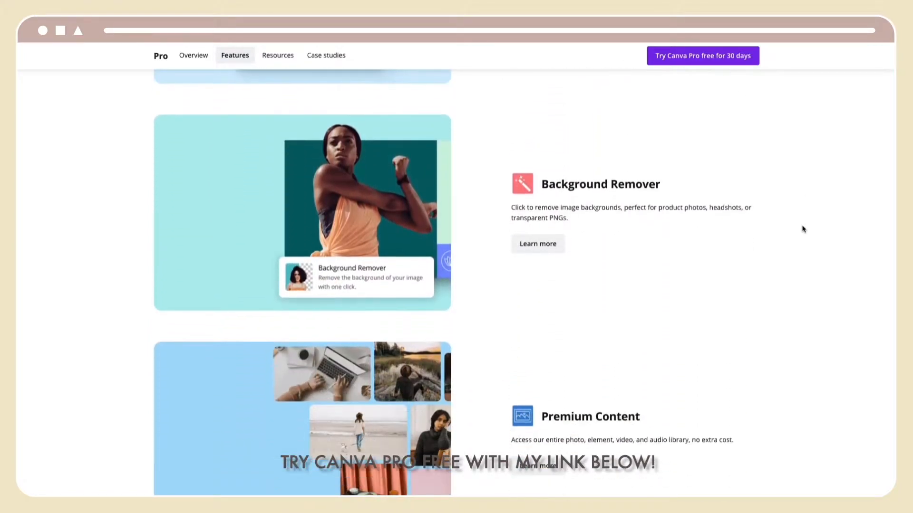
scroll(down, 3)
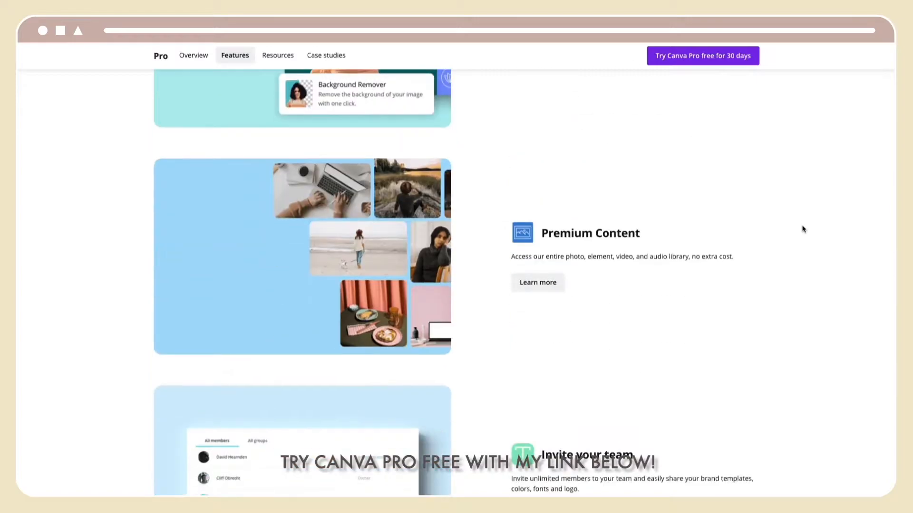
scroll(down, 3)
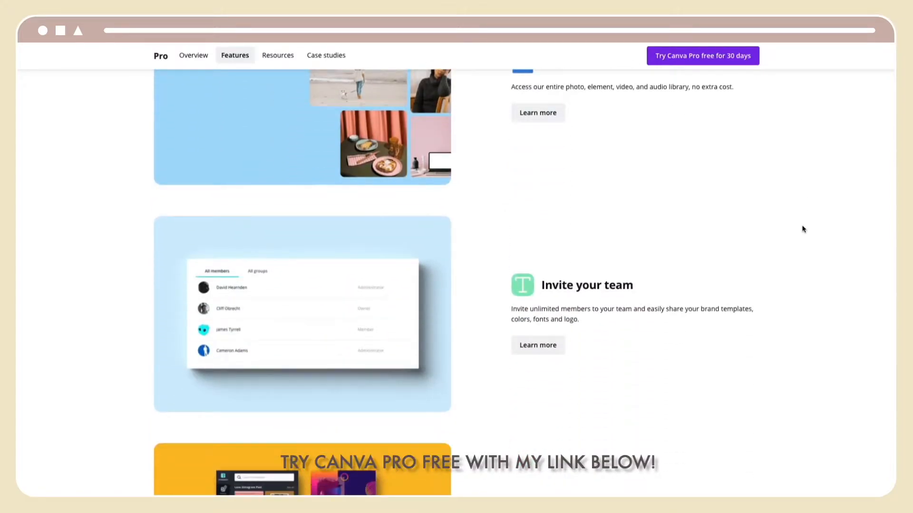
scroll(down, 3)
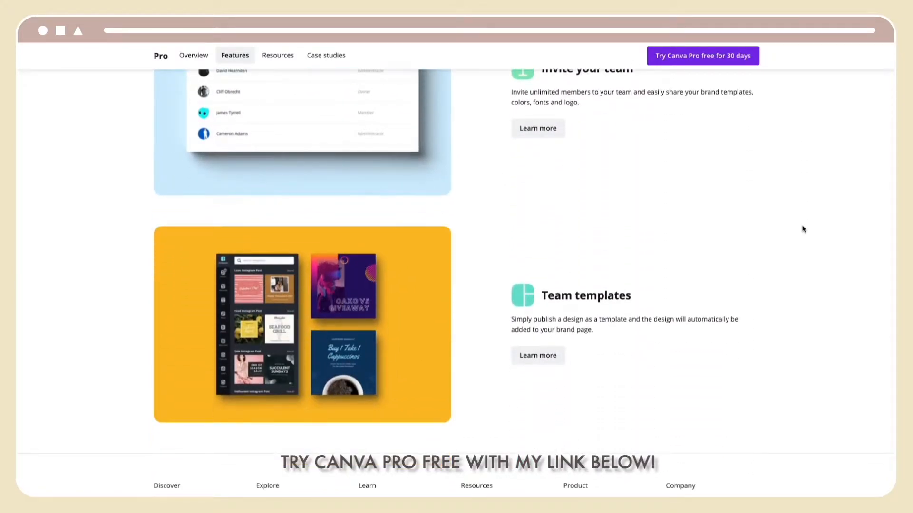
scroll(down, 3)
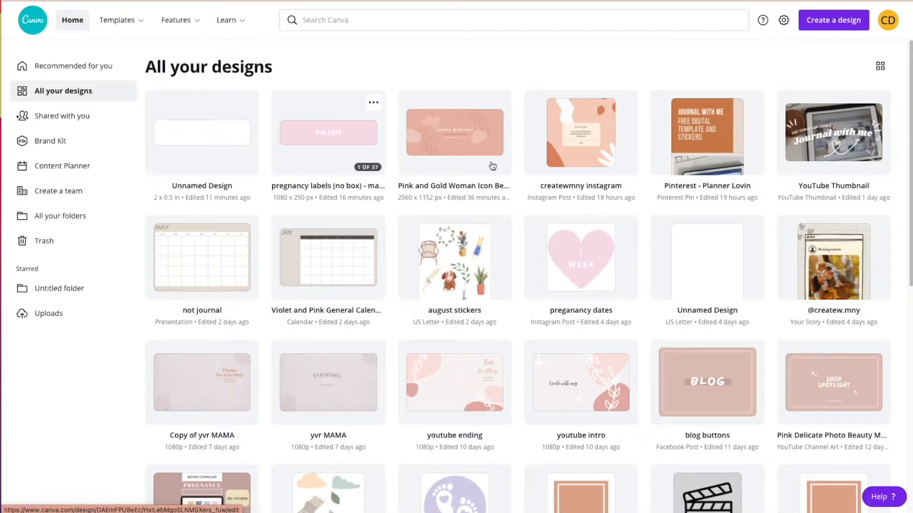
mouse_move(835, 105)
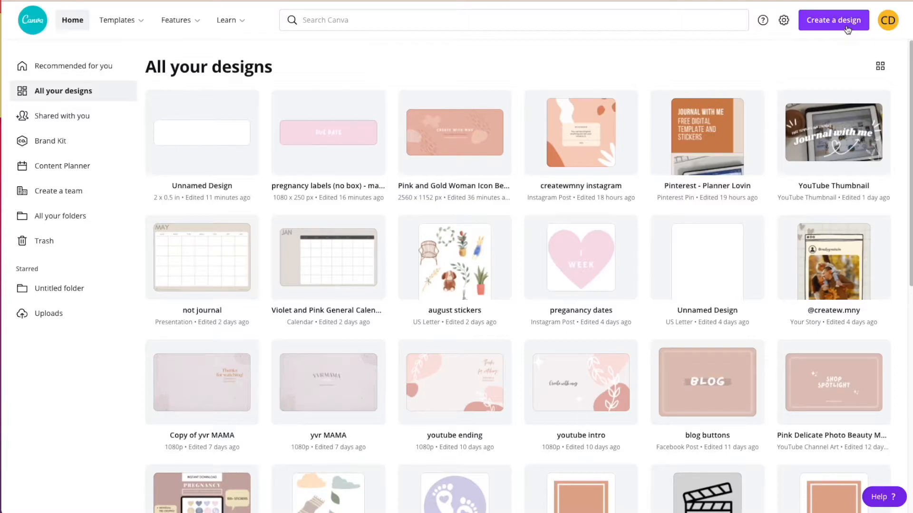
- Start a new custom-size design with the units switched to inches
click(833, 20)
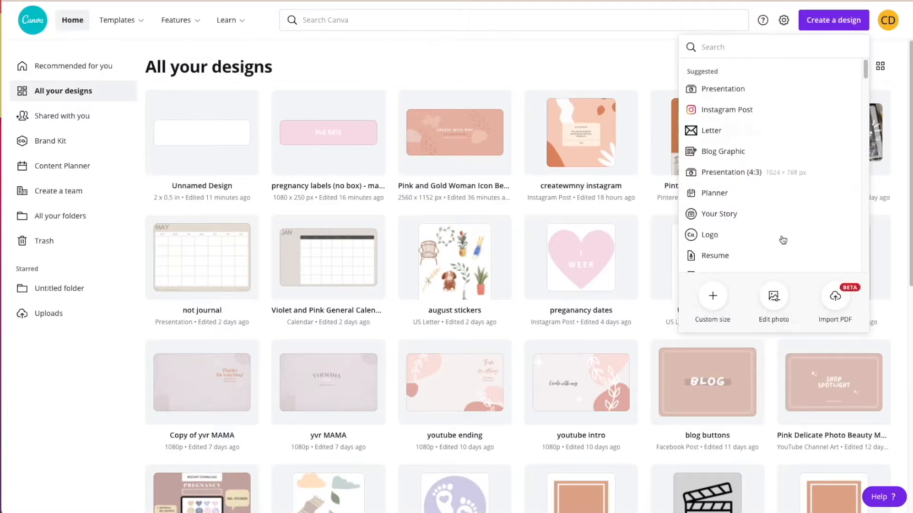
click(711, 302)
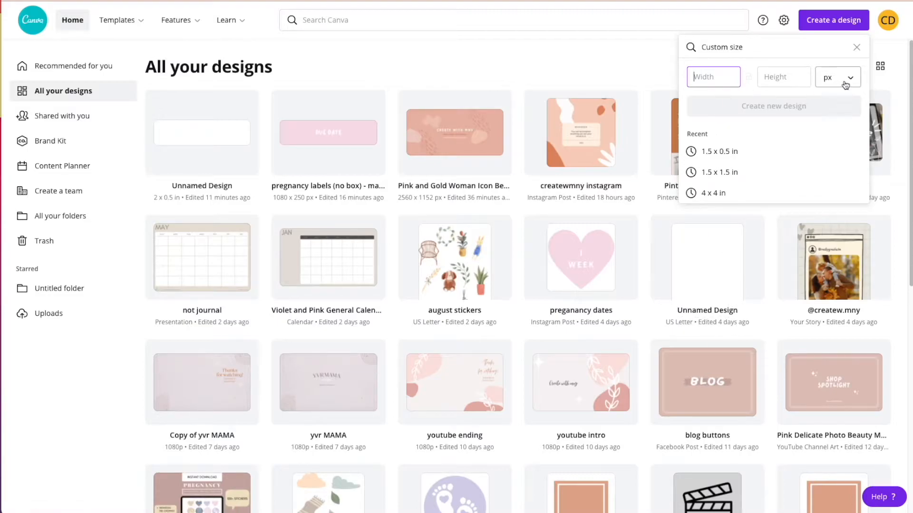
click(837, 76)
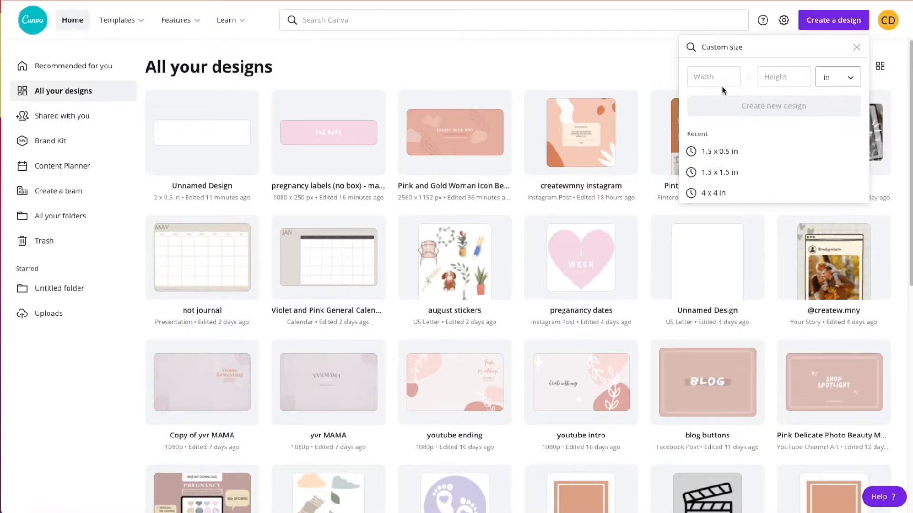
click(713, 76)
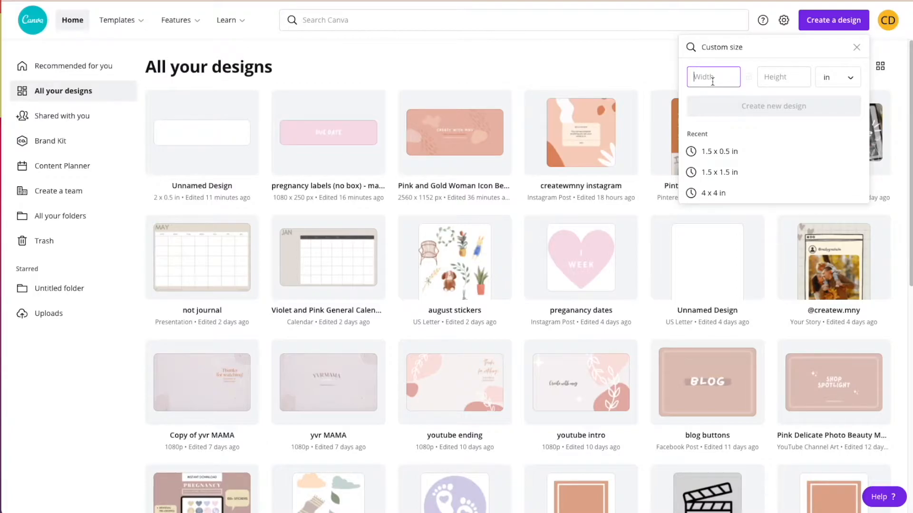
- Set the size to 2 in wide by 0.5 in tall and create the design
text(2)
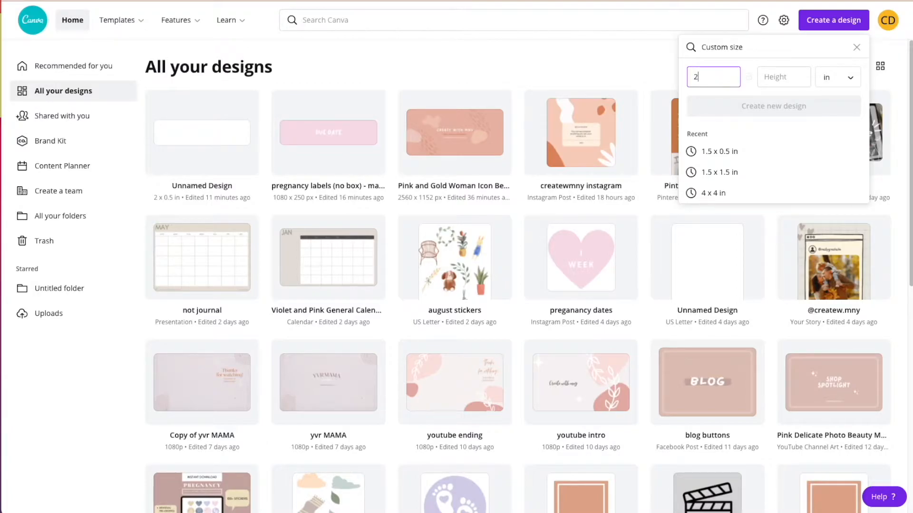
click(784, 76)
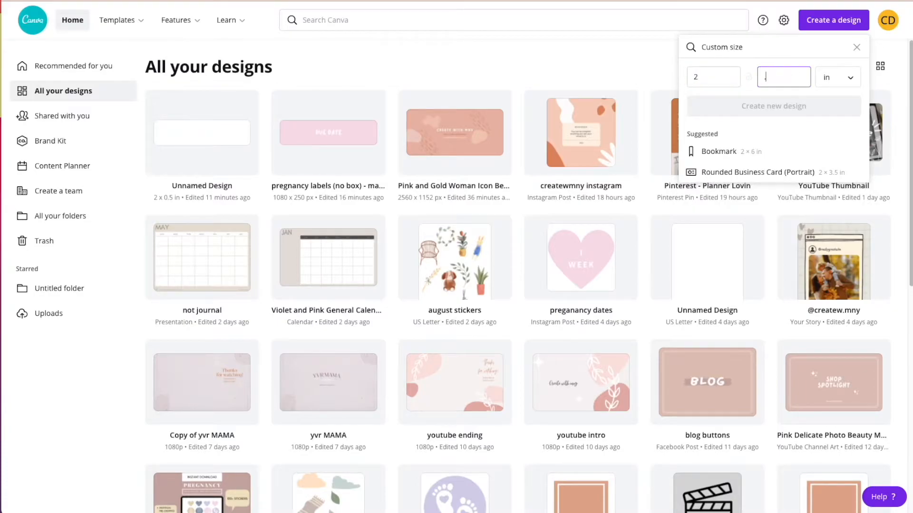
text(0.5)
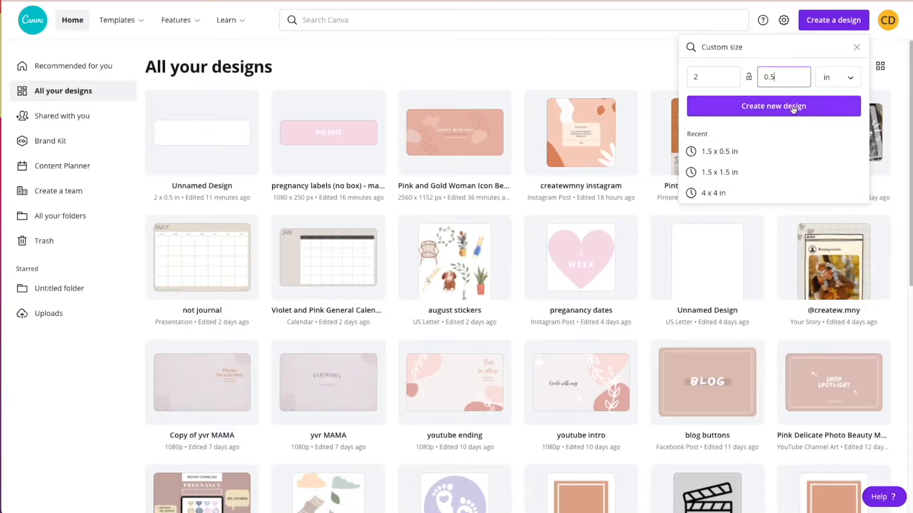
click(773, 106)
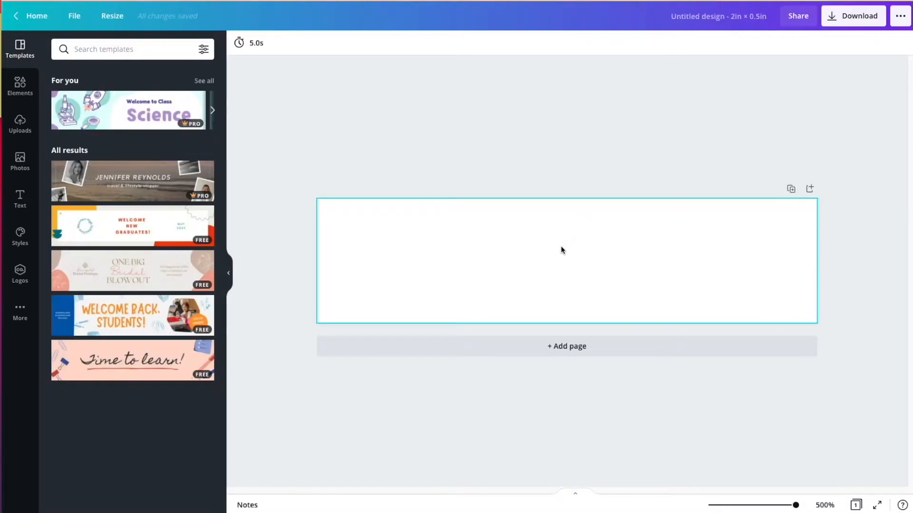
scroll(down, 3)
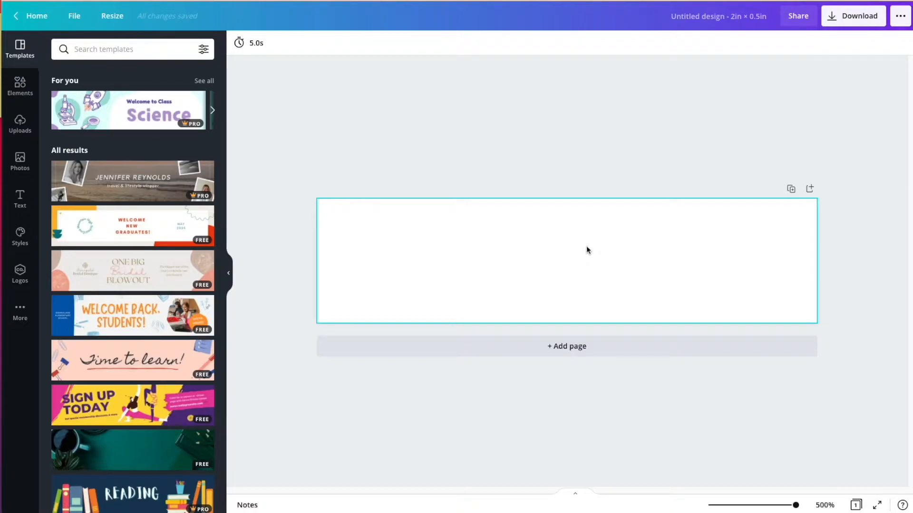
click(112, 16)
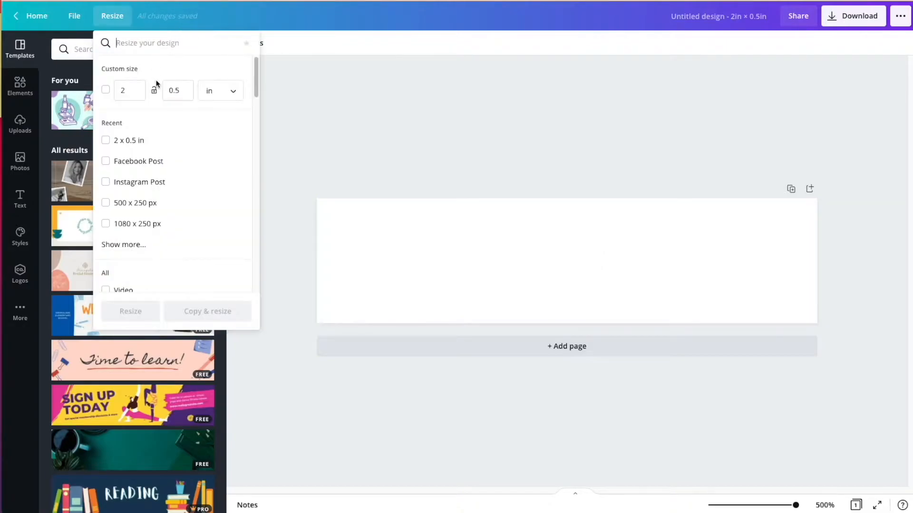
mouse_move(204, 141)
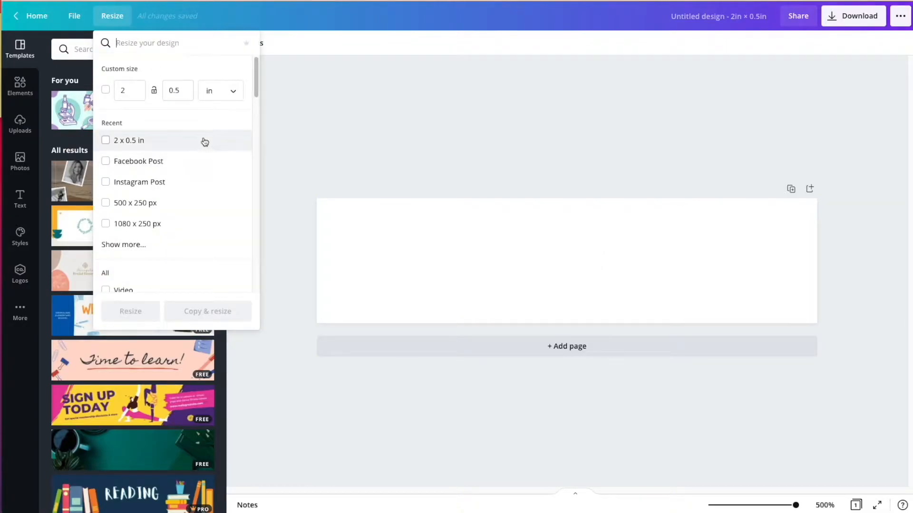
click(105, 90)
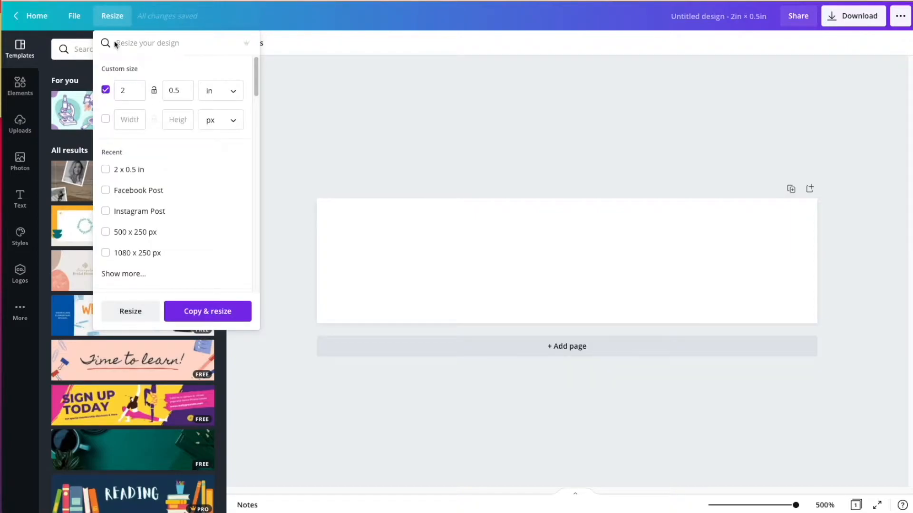
mouse_move(132, 32)
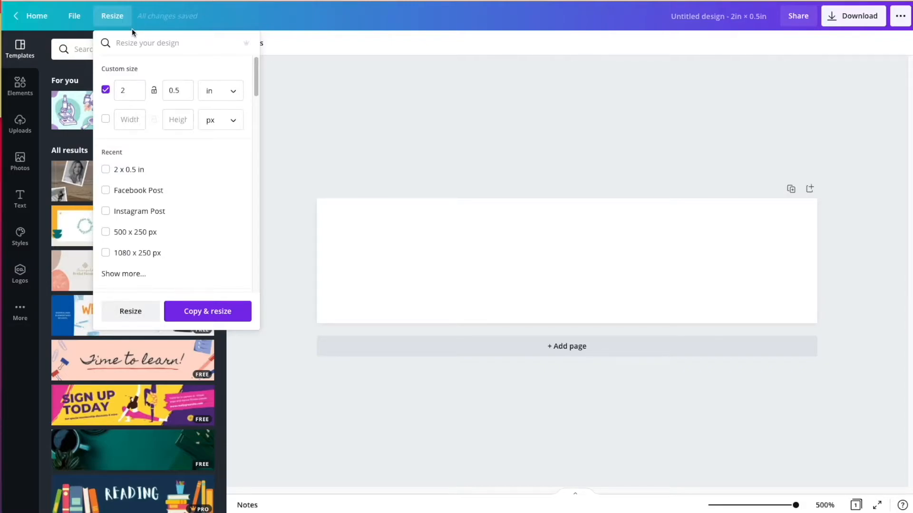
mouse_move(136, 52)
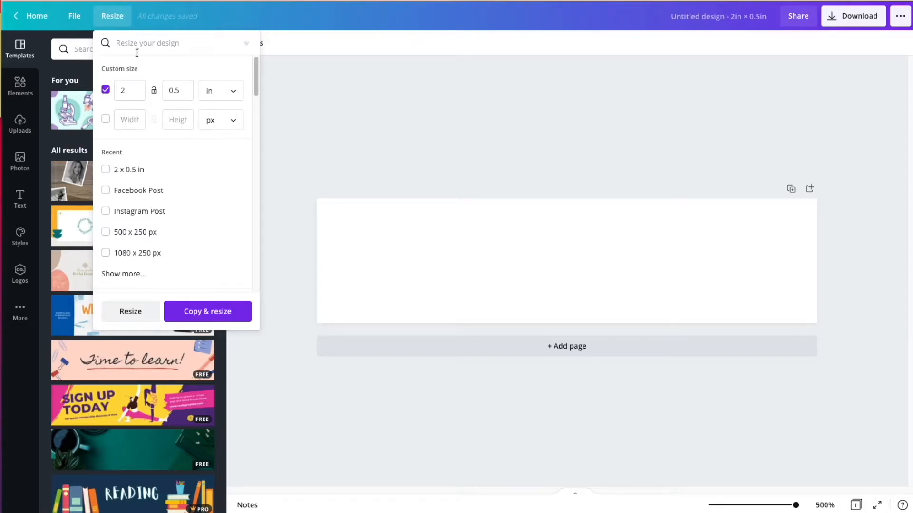
click(177, 91)
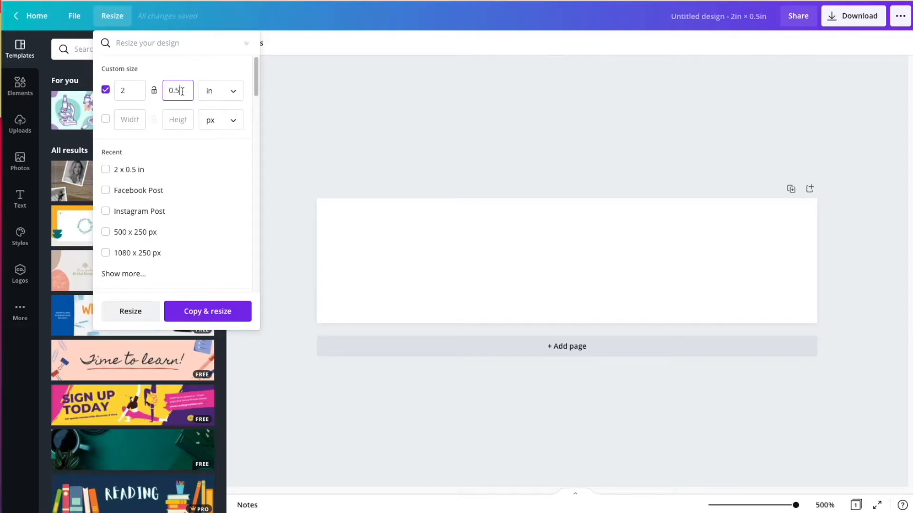
click(129, 91)
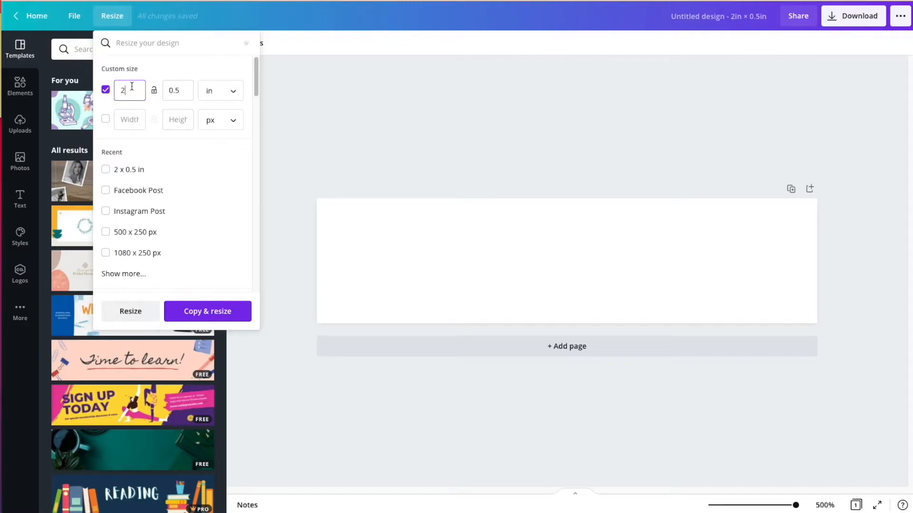
text(.5)
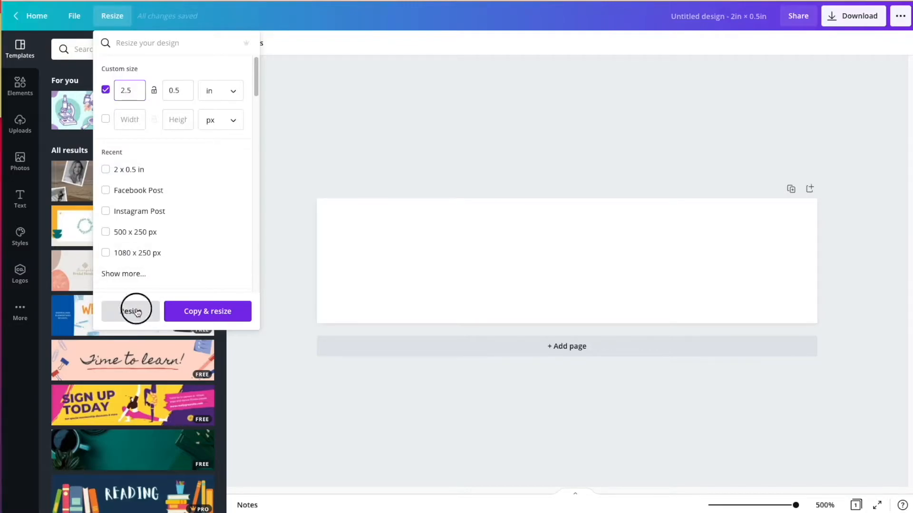
click(130, 311)
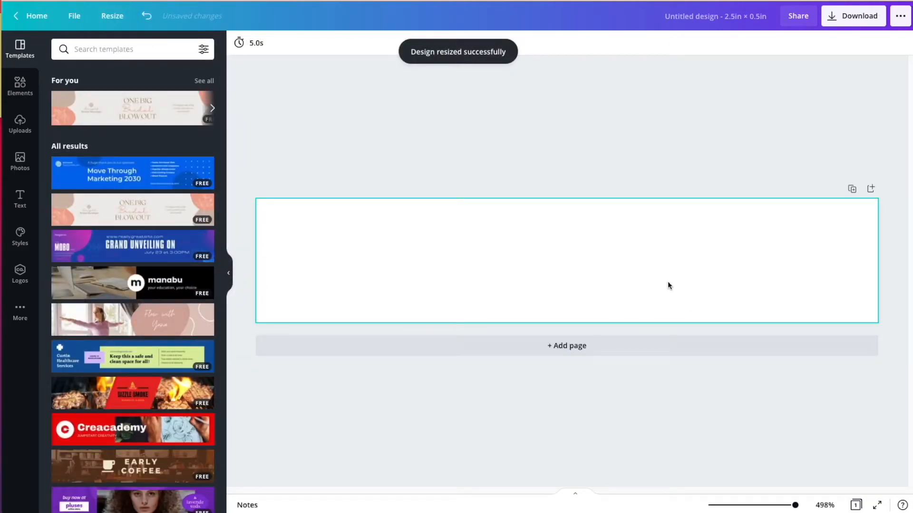
mouse_move(643, 279)
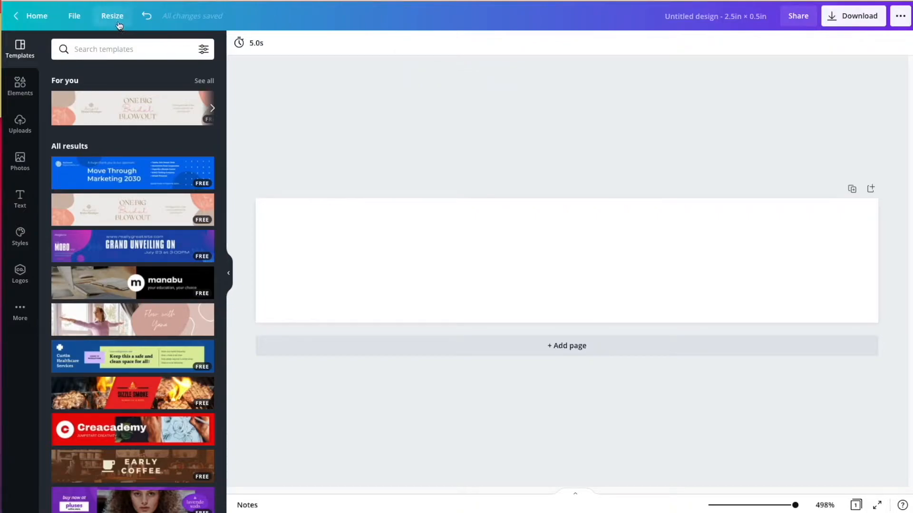
click(112, 16)
text(2)
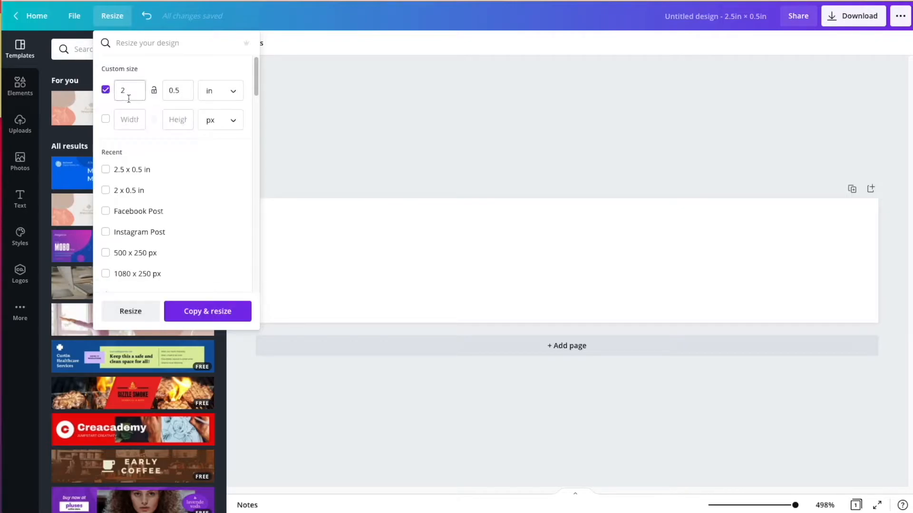
click(131, 311)
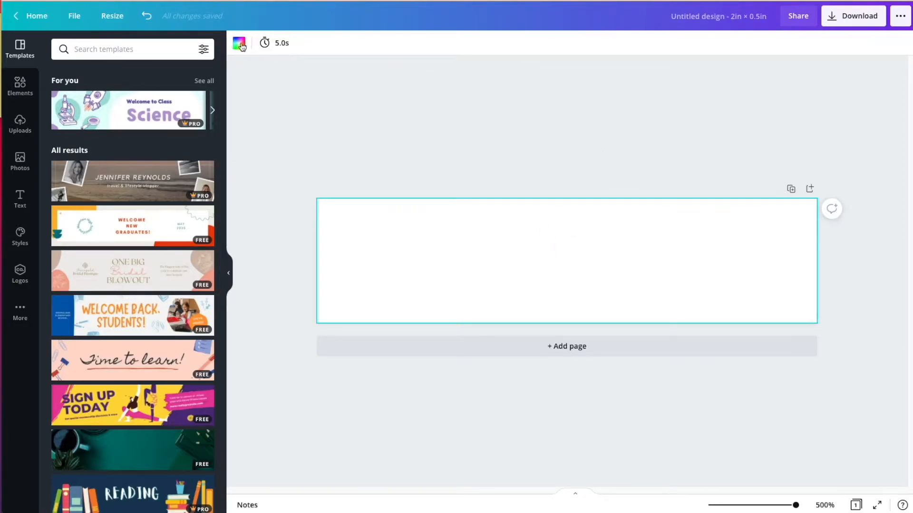
- Colour the page background with the first tan swatch from the Untitled palette
click(239, 42)
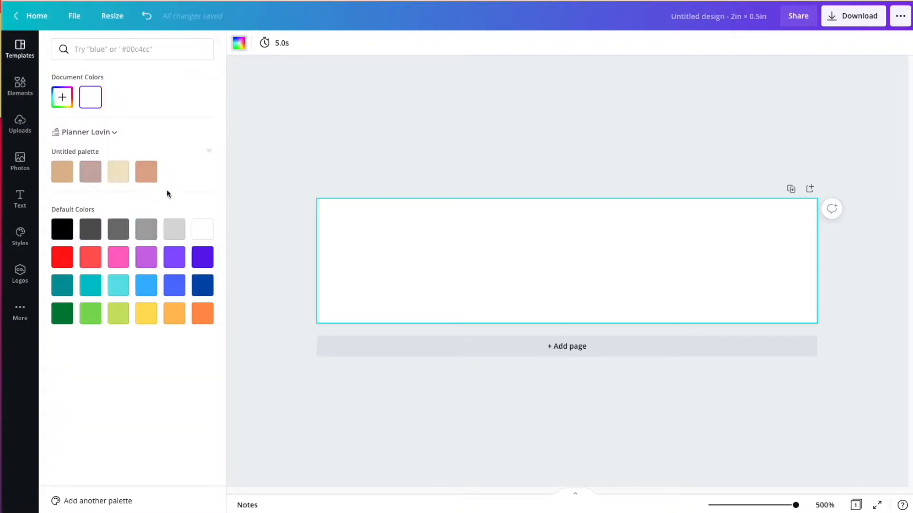
mouse_move(76, 185)
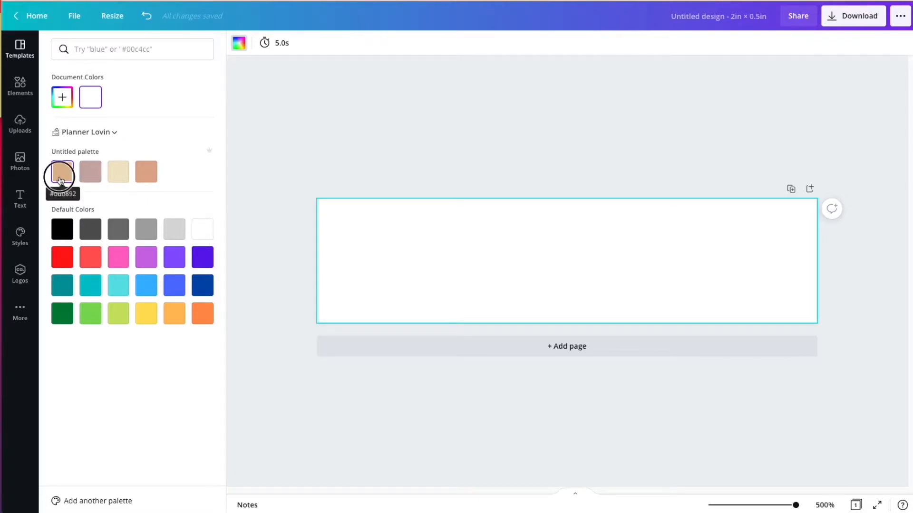
click(63, 171)
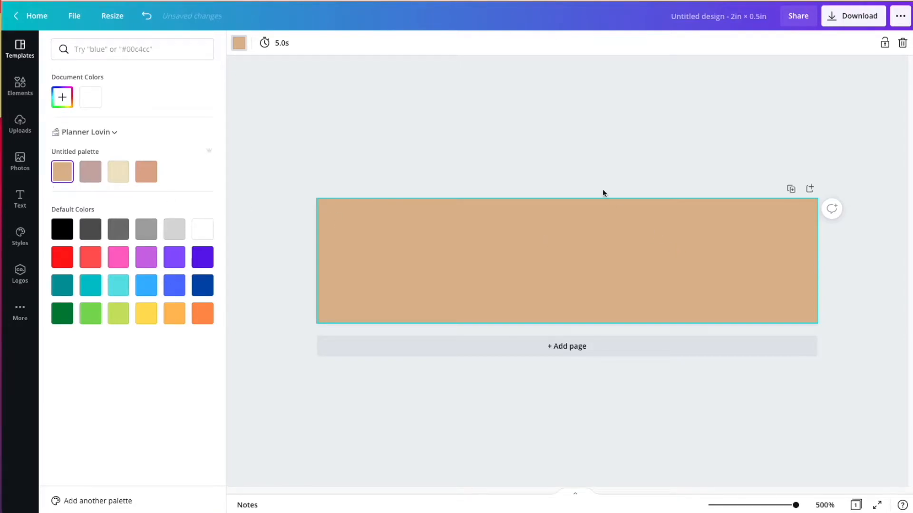
click(20, 49)
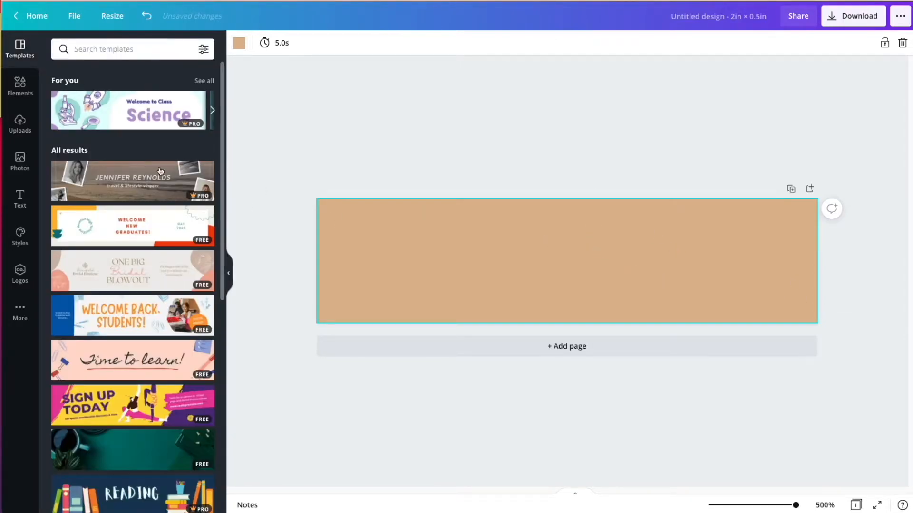
- Add a heading text box reading WORK to the tan page
click(20, 199)
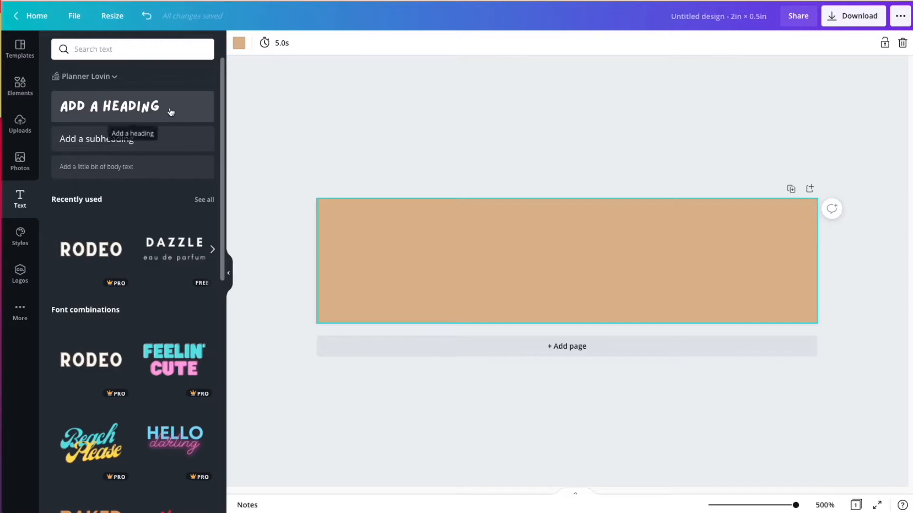
mouse_move(143, 113)
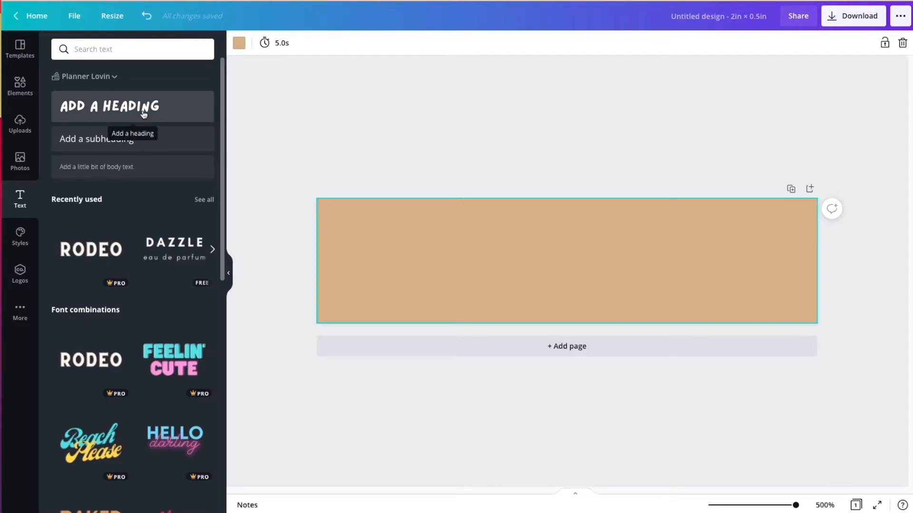
click(109, 106)
text(work)
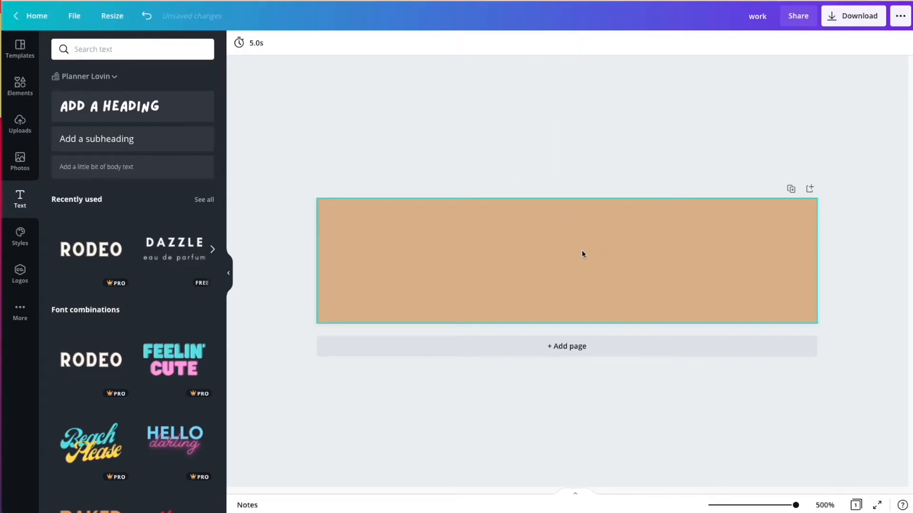
click(108, 106)
text(WO)
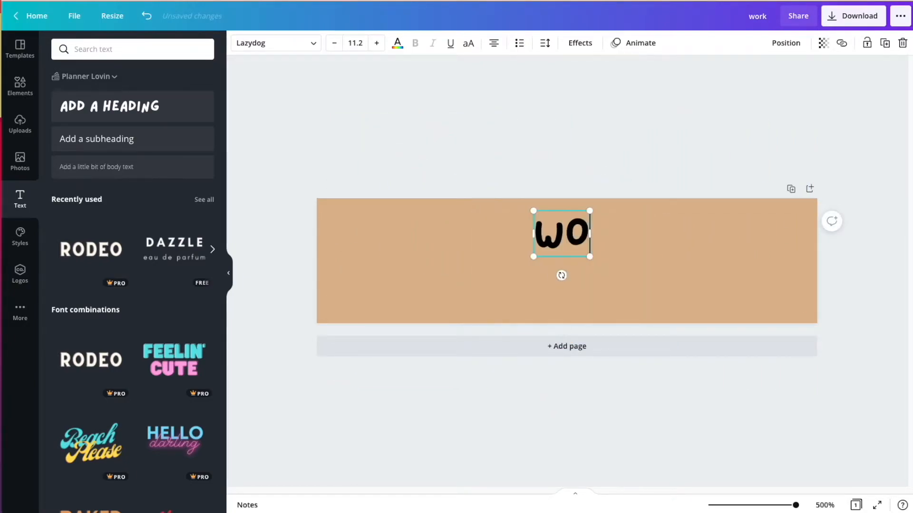
text(RK)
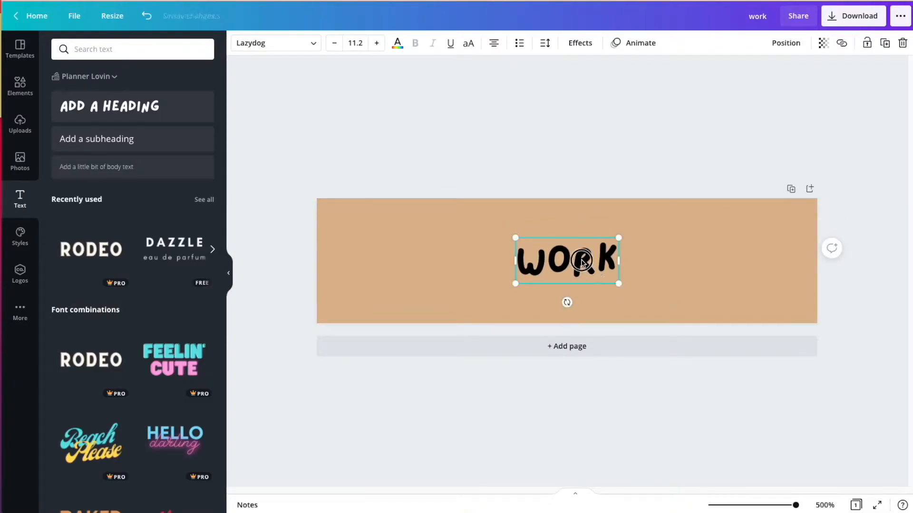
- Centre the WORK heading horizontally and vertically on the page via Position
click(786, 43)
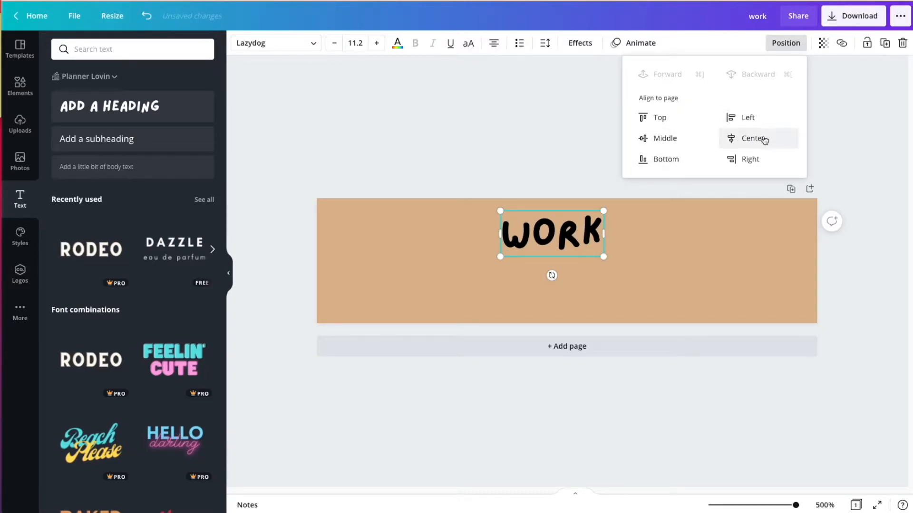
click(753, 138)
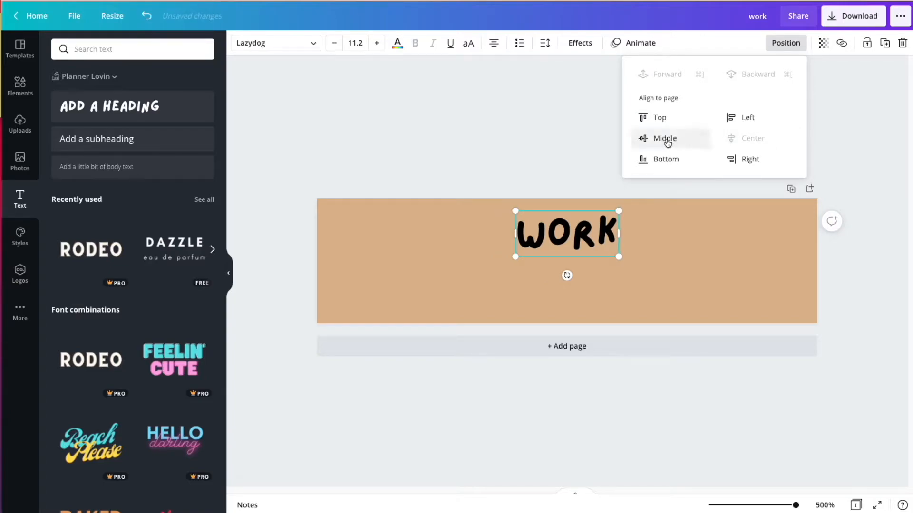
click(664, 138)
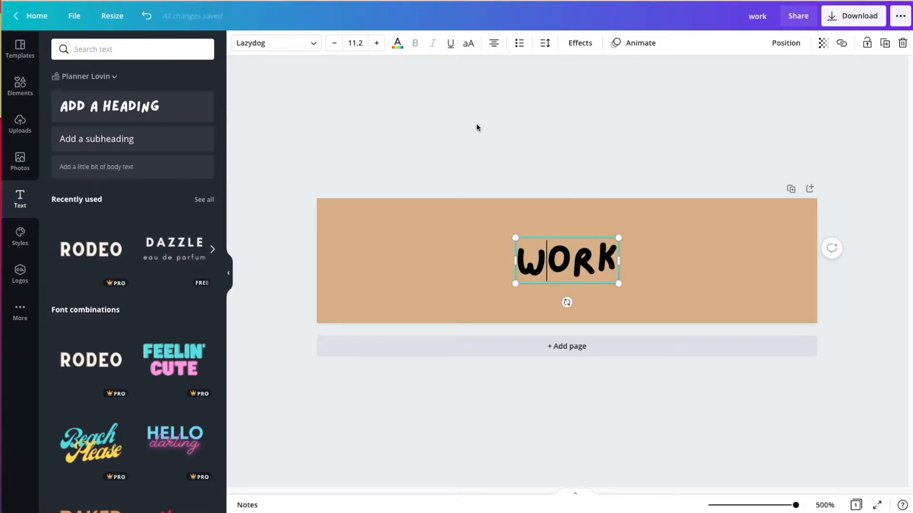
click(724, 245)
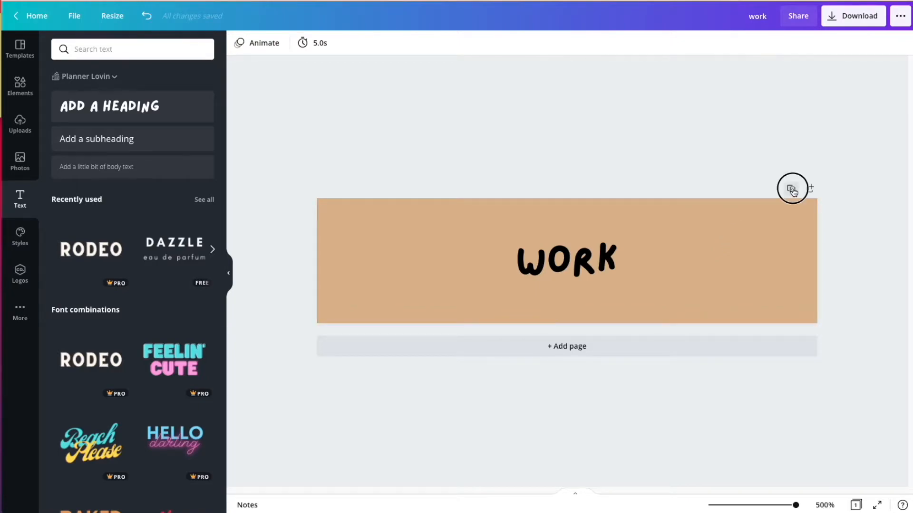
- Duplicate the WORK page, retype its label as SCHOOL, then duplicate that page again
click(792, 188)
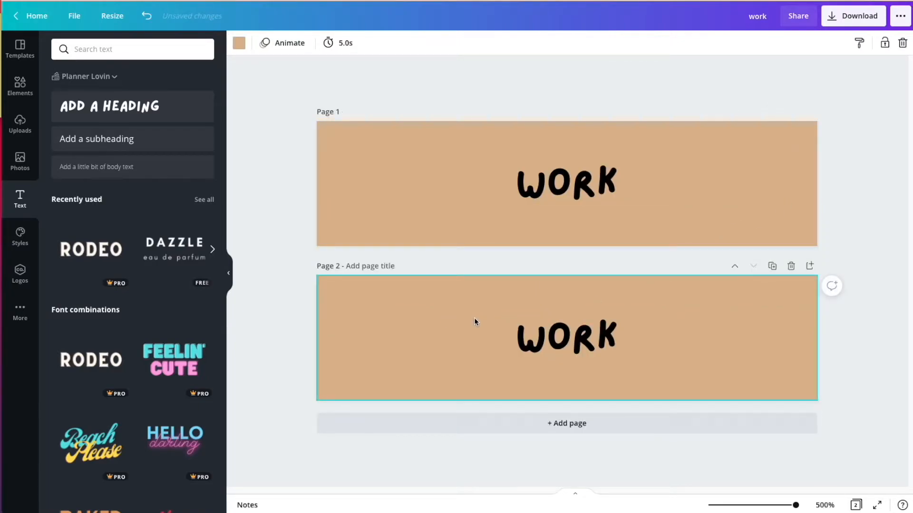
click(565, 335)
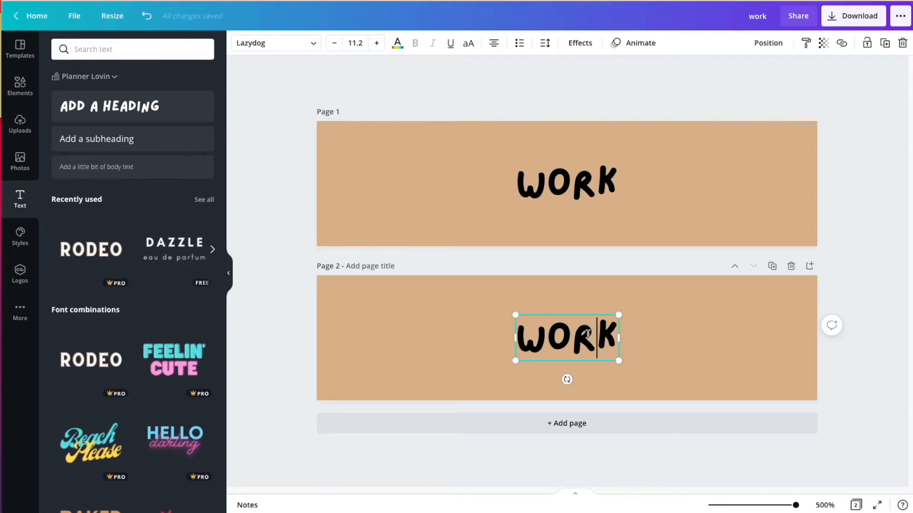
text(SCHOOL)
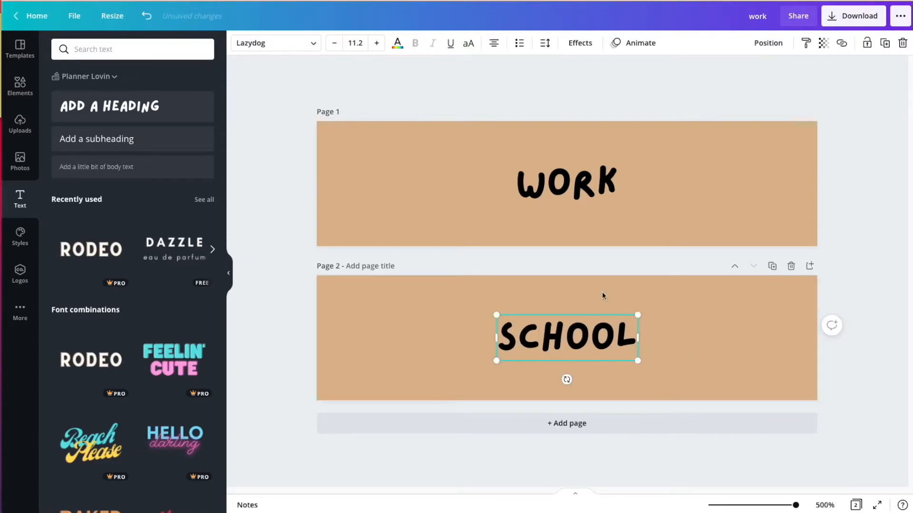
click(768, 42)
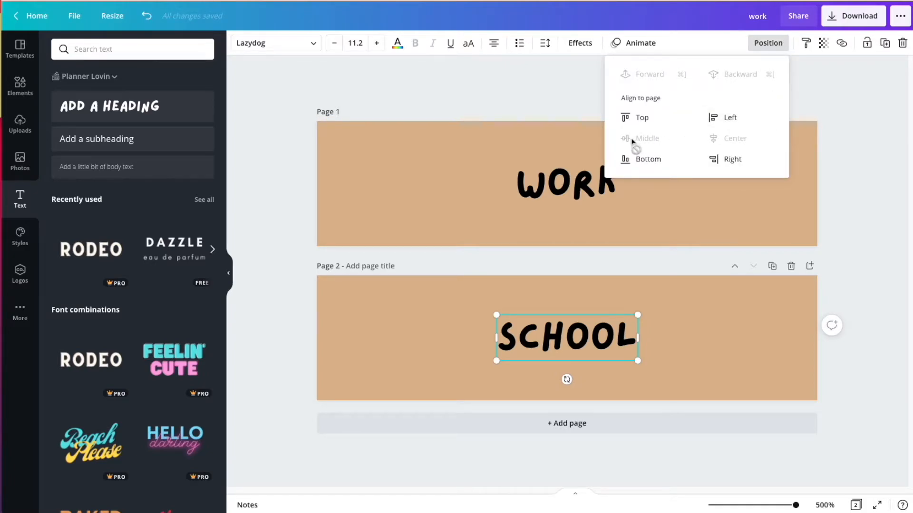
mouse_move(671, 340)
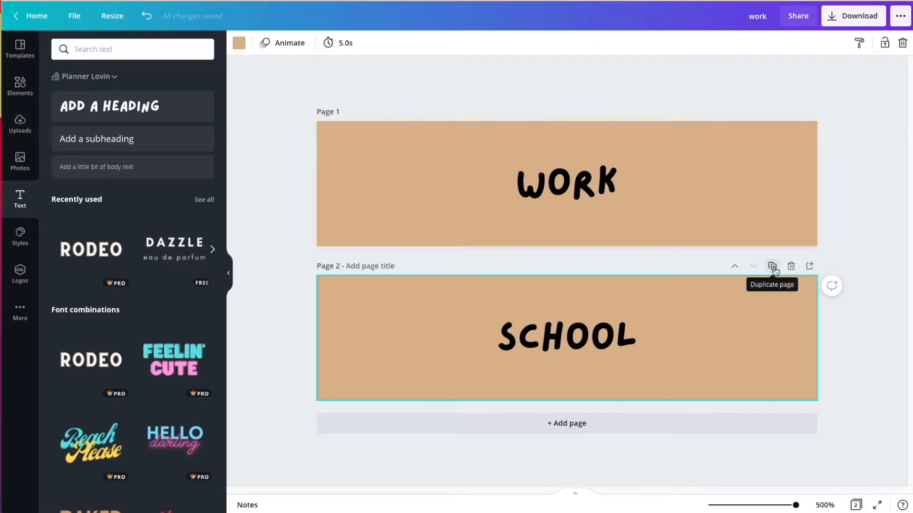
click(772, 266)
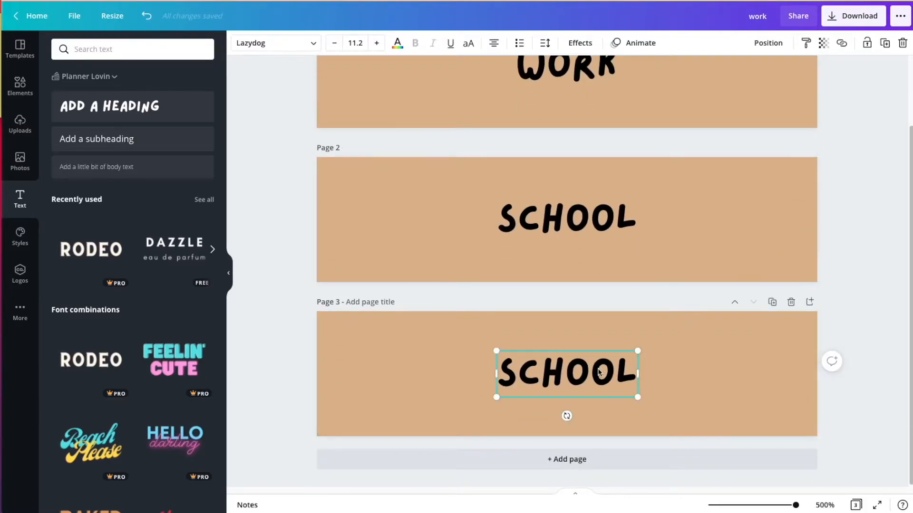
- Retype page 3 as MEALS and duplicate it into a TO DO page
double_click(565, 374)
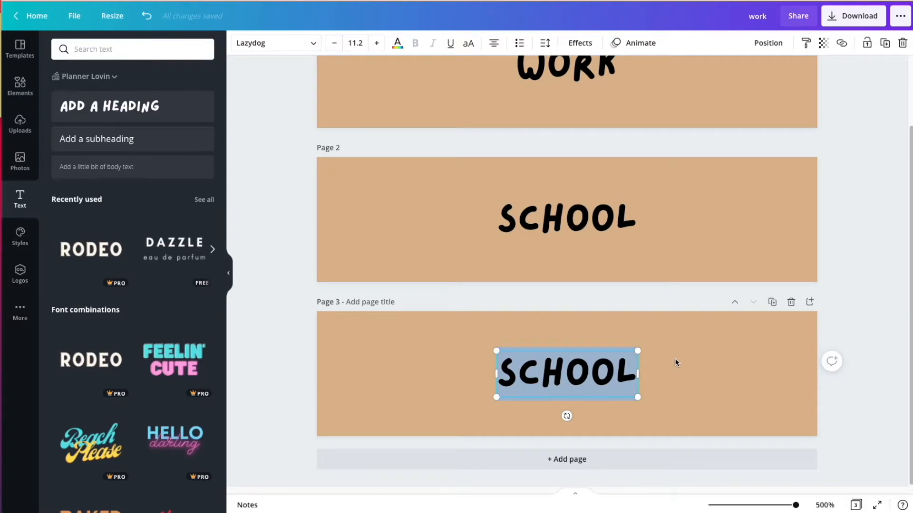
mouse_move(675, 360)
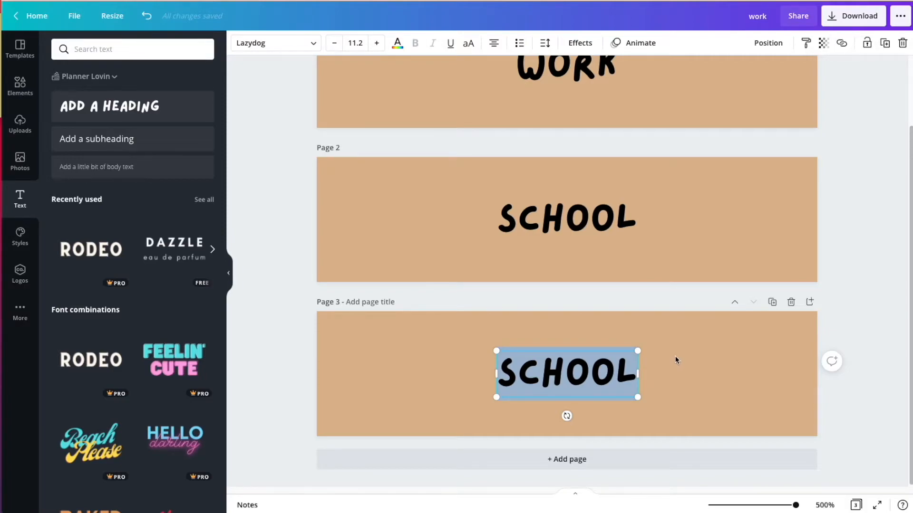
text(MEA)
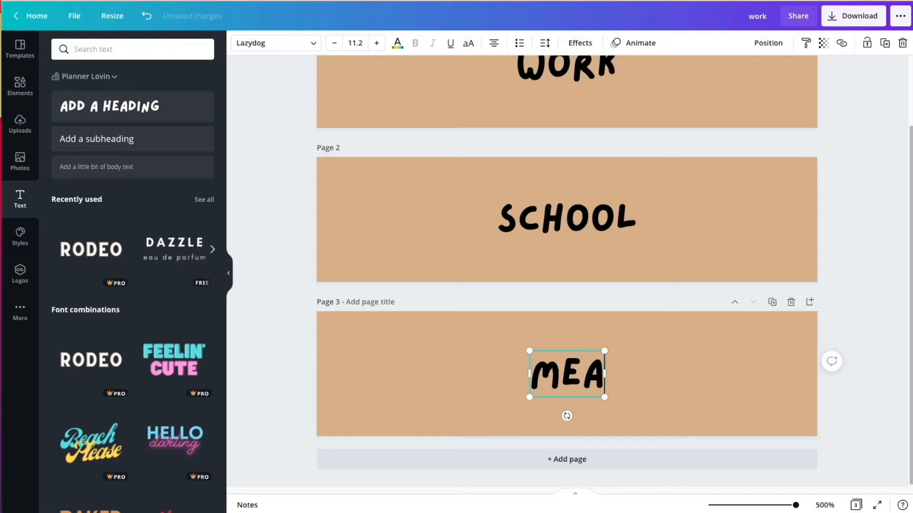
text(LS)
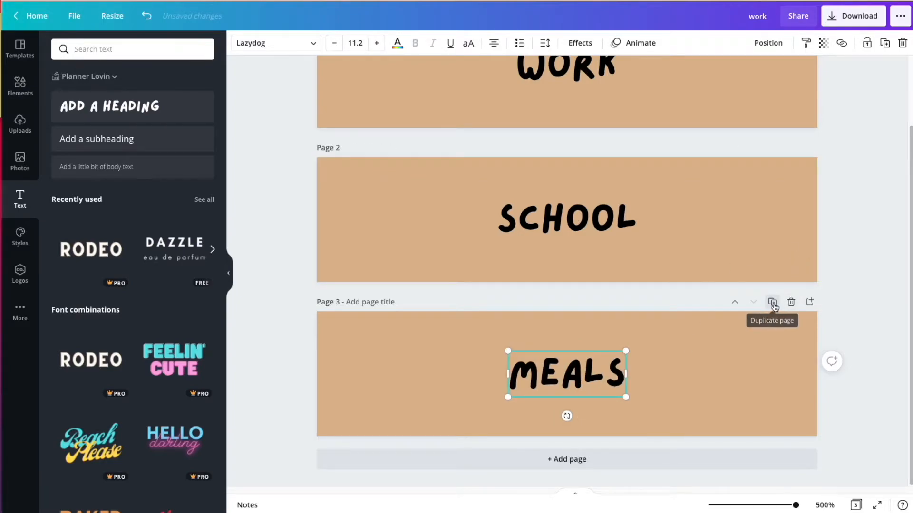
click(772, 302)
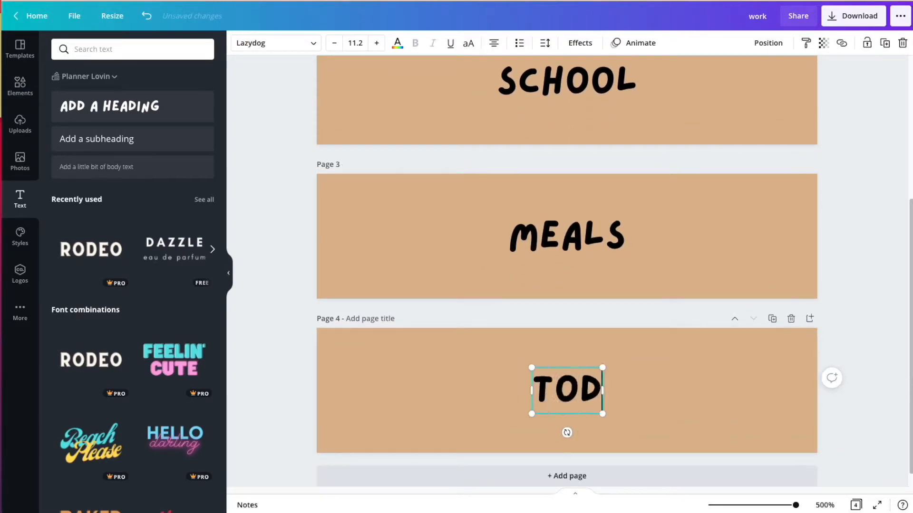
text(O)
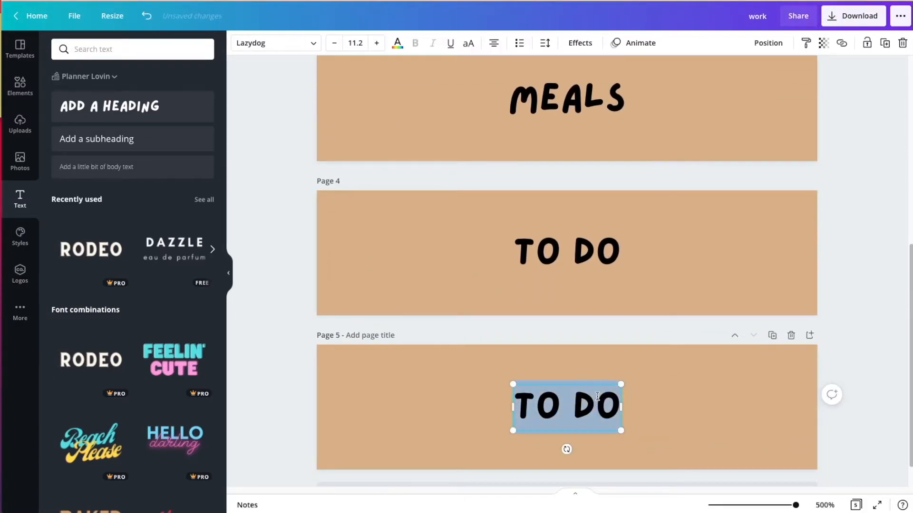
- Make further duplicated pages reading GROCERIES and EXERCISE
text(G)
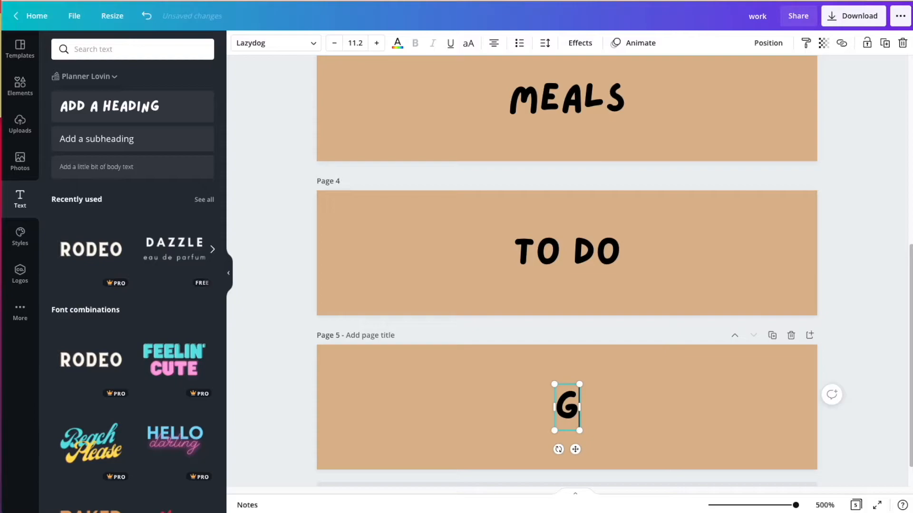
text(ROCERIES)
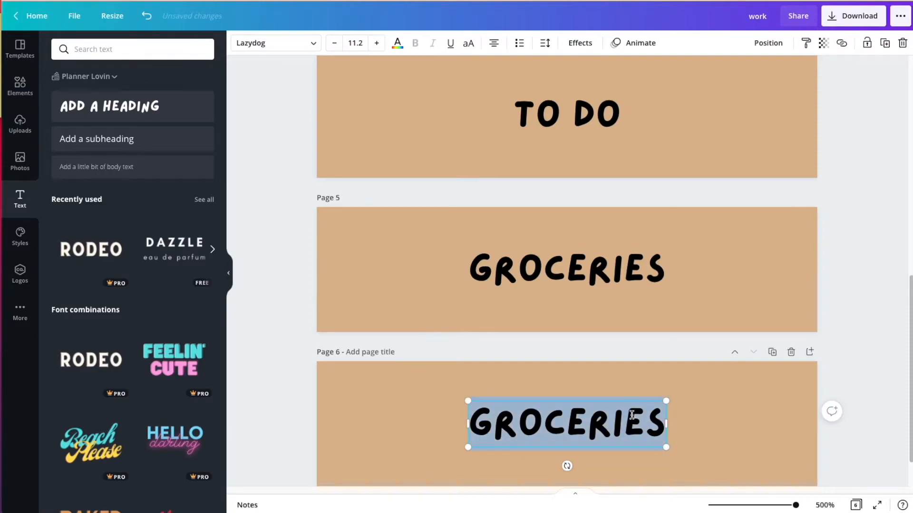
scroll(down, 3)
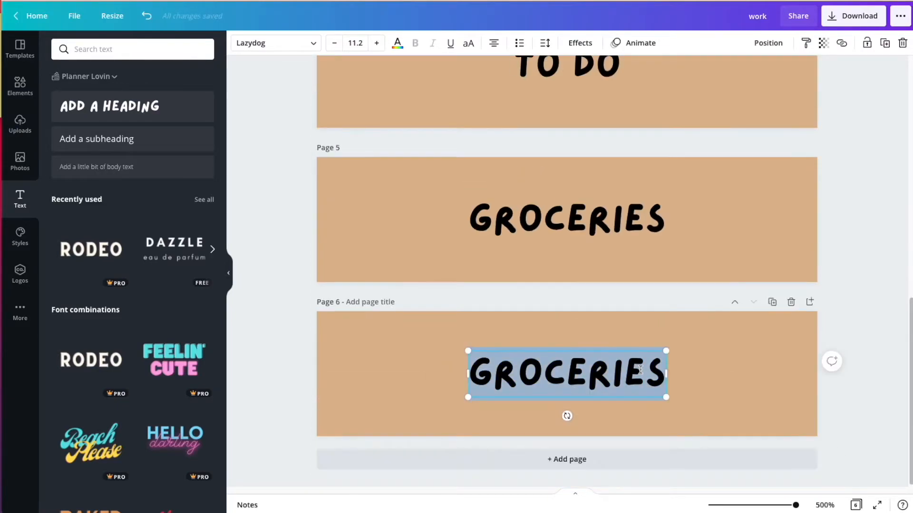
text(EXERC)
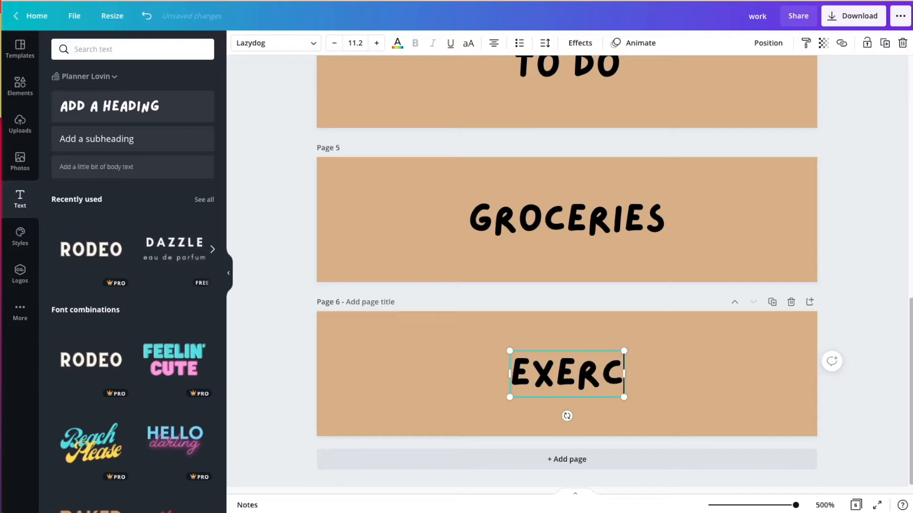
text(ISE)
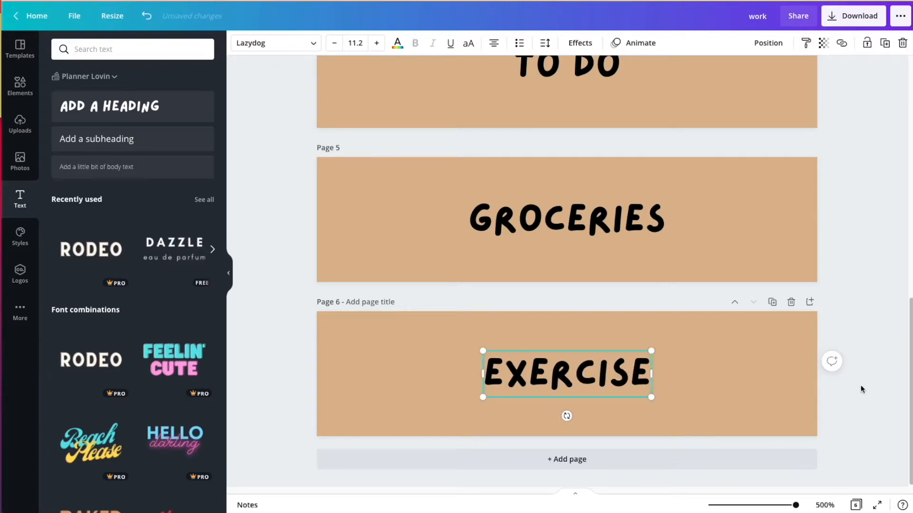
scroll(up, 3)
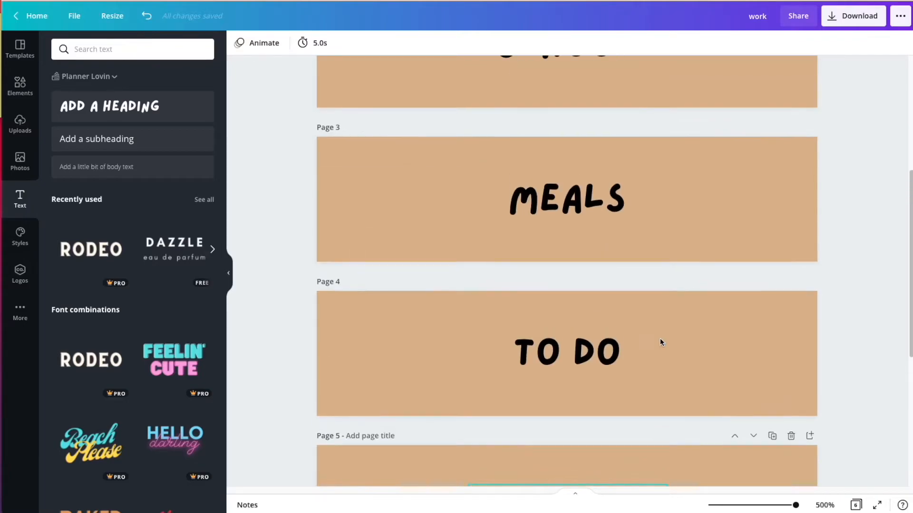
scroll(down, 3)
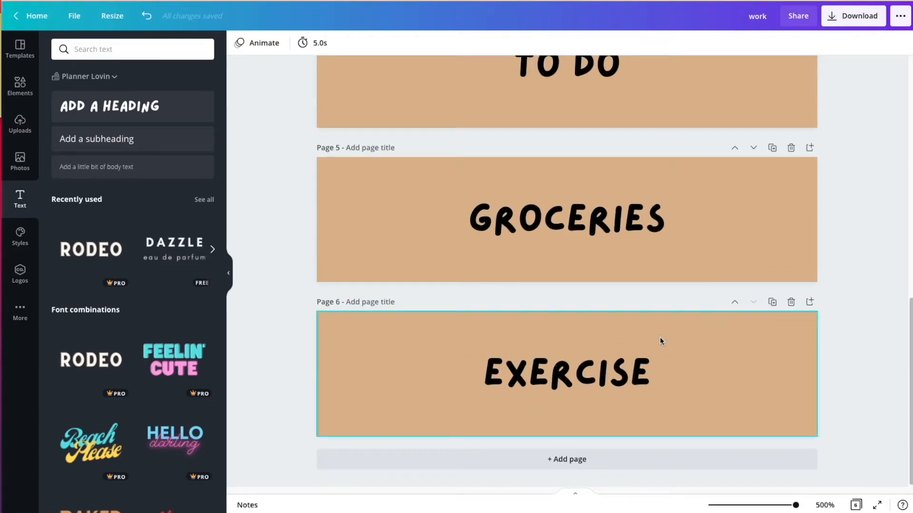
click(884, 362)
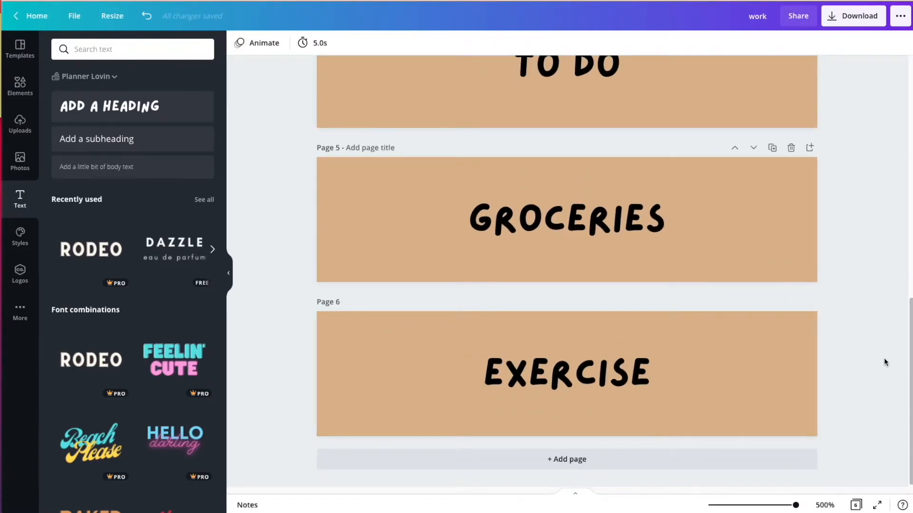
scroll(up, 3)
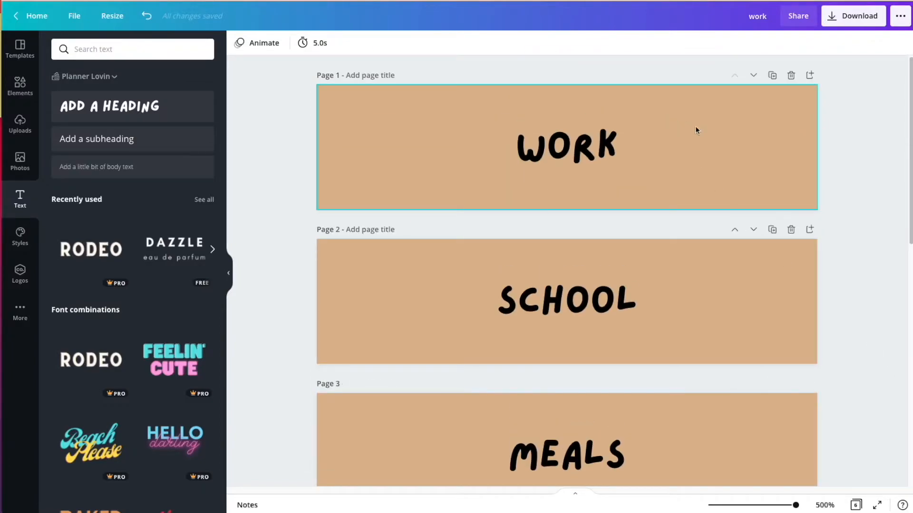
click(566, 147)
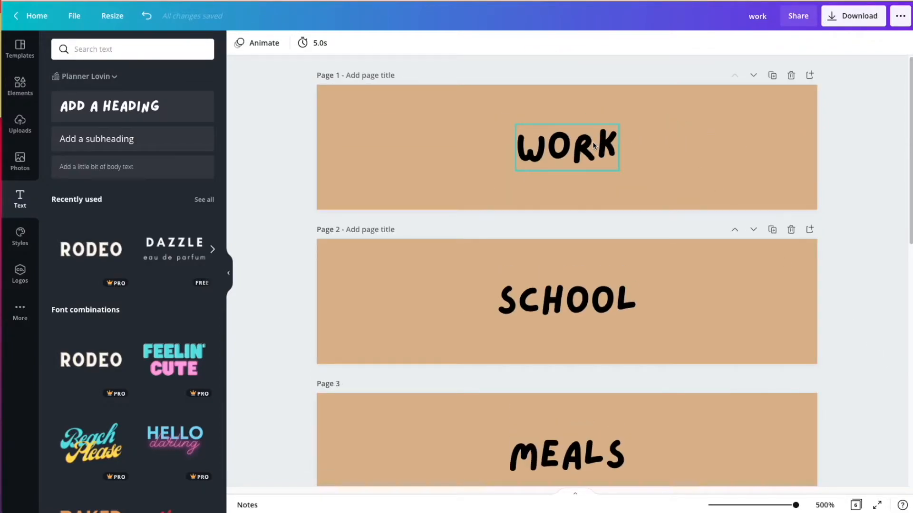
click(849, 169)
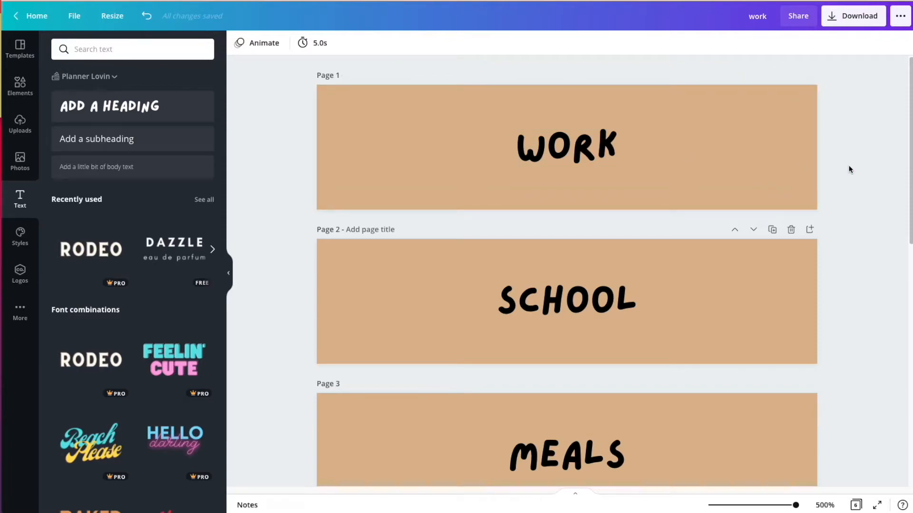
mouse_move(841, 170)
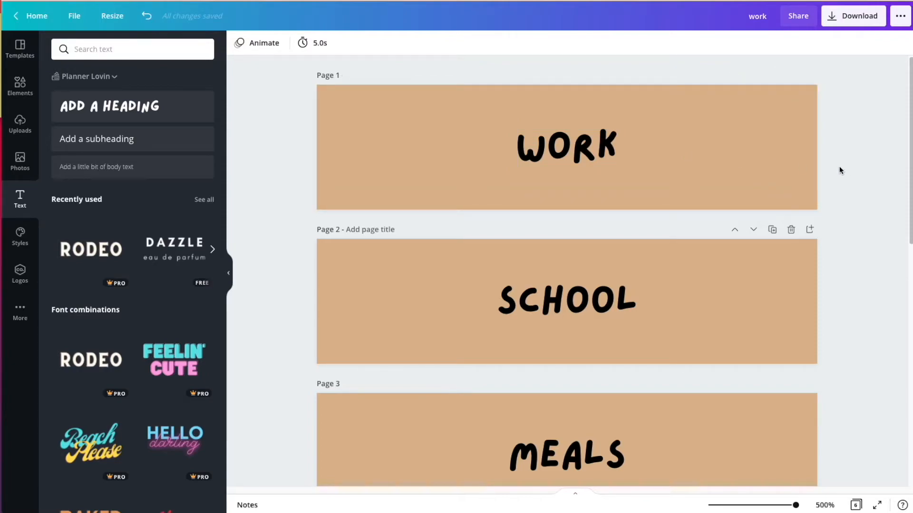
- Select the WORK text and change its colour to White from Default Colors
click(565, 147)
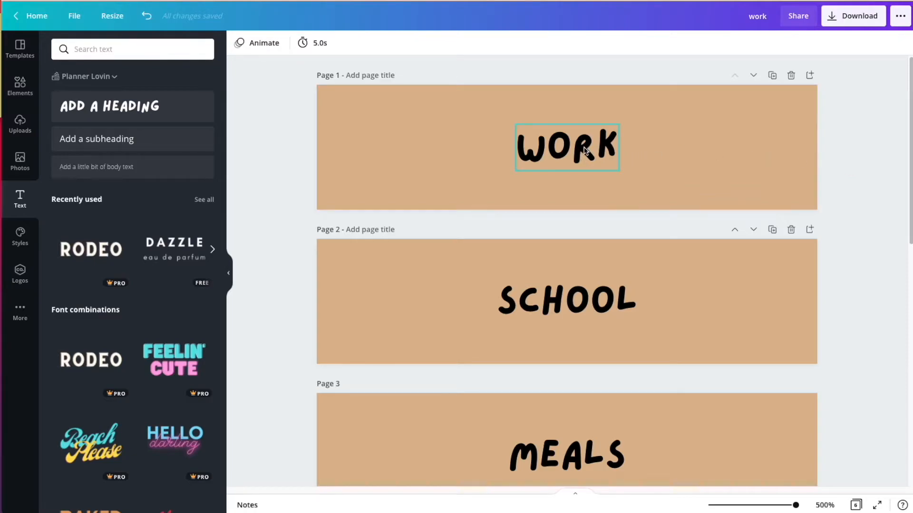
click(891, 172)
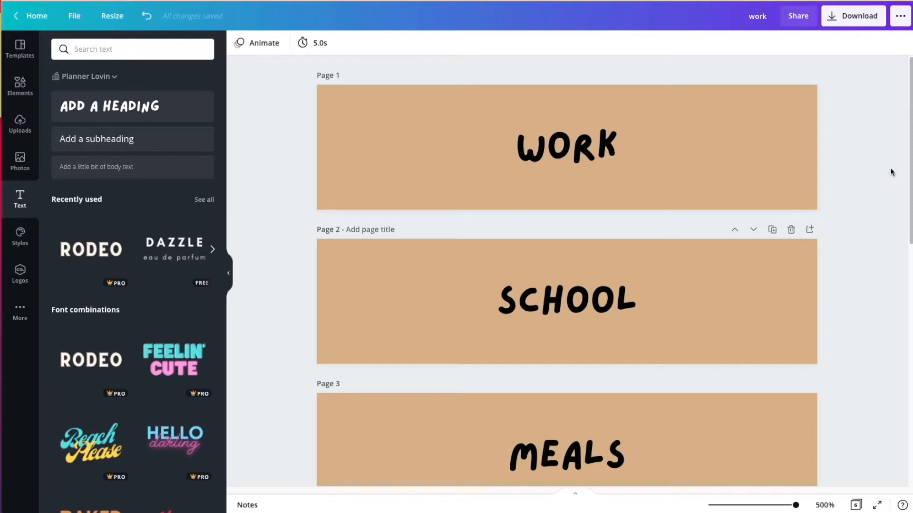
click(566, 148)
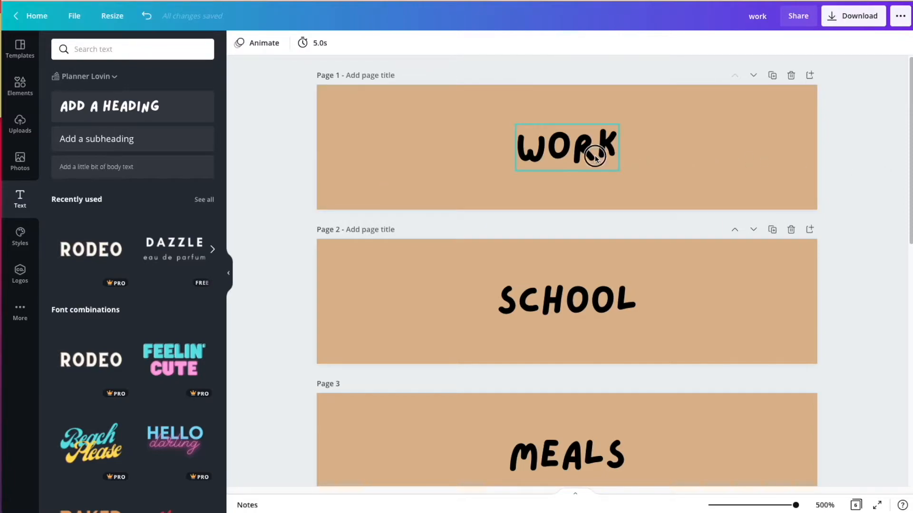
click(566, 146)
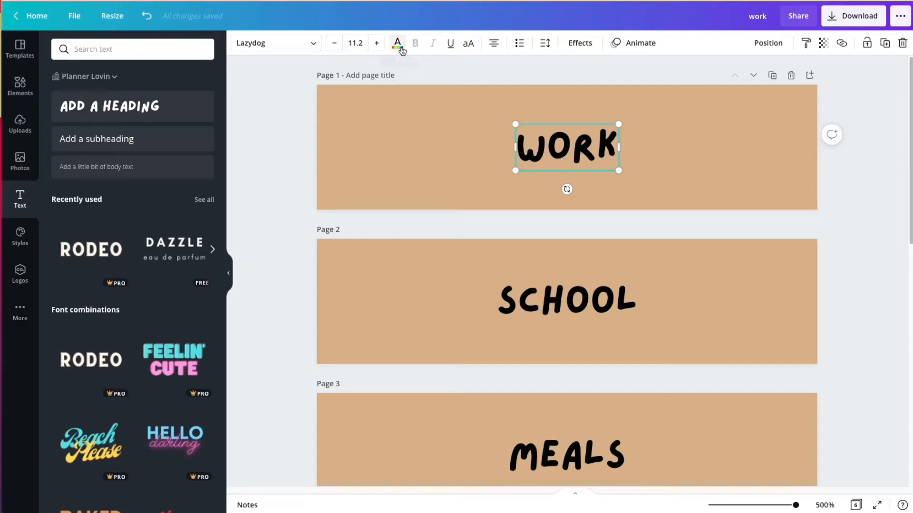
click(397, 43)
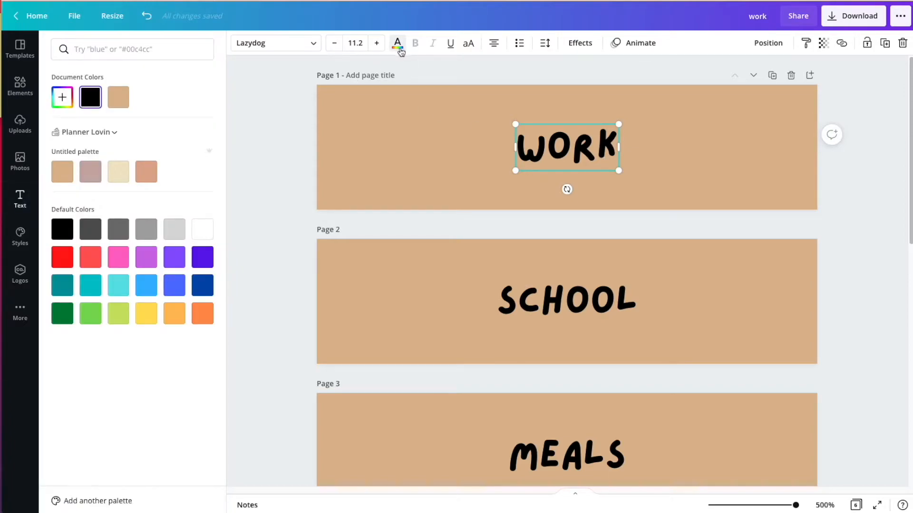
mouse_move(399, 54)
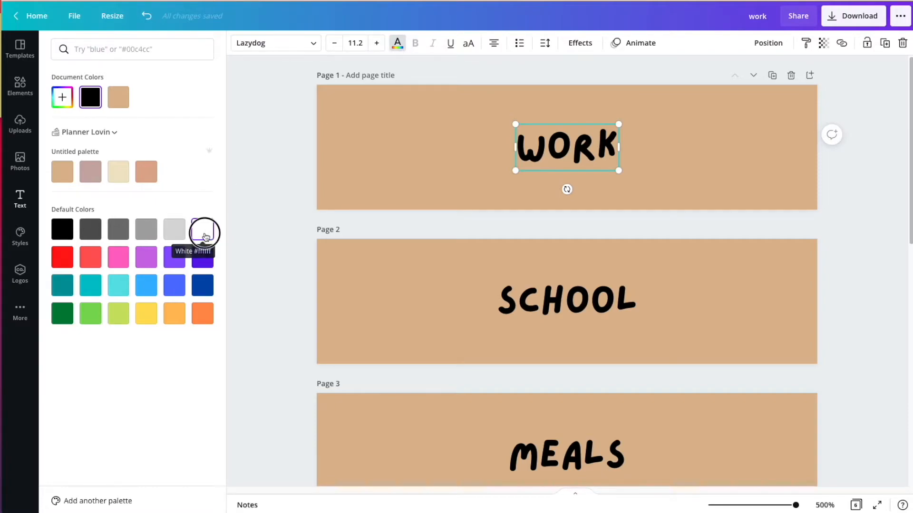
click(202, 228)
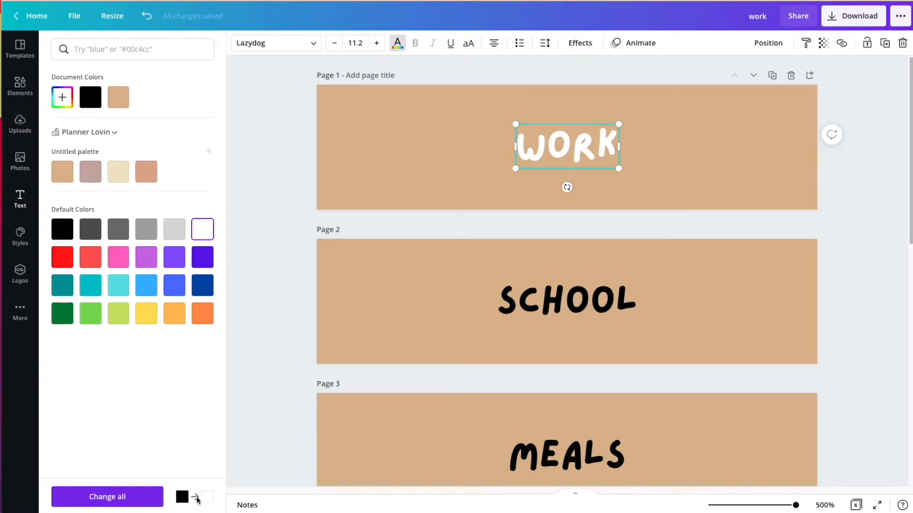
- Apply the white text colour to all black labels with Change all
click(566, 301)
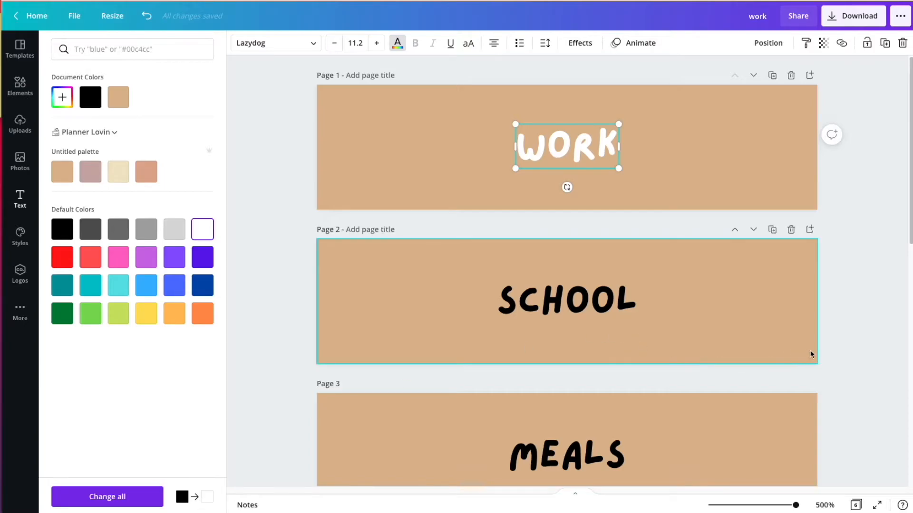
scroll(down, 3)
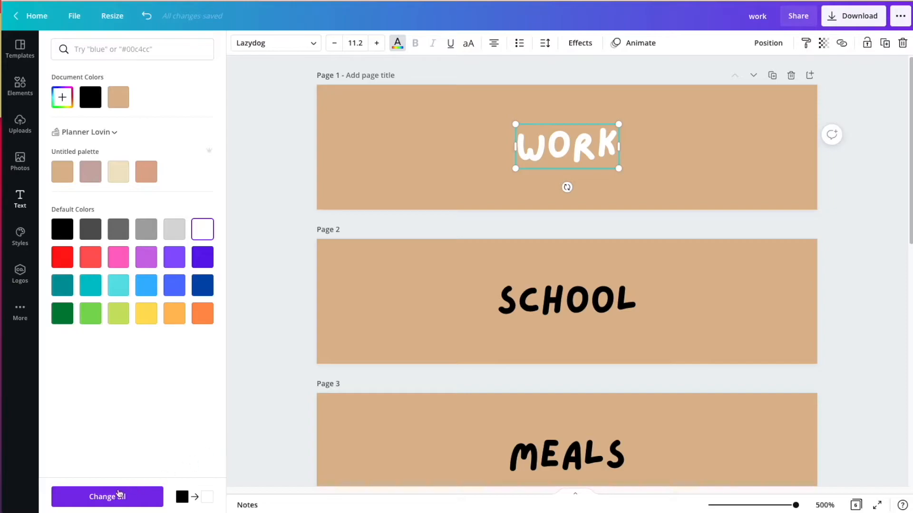
click(107, 496)
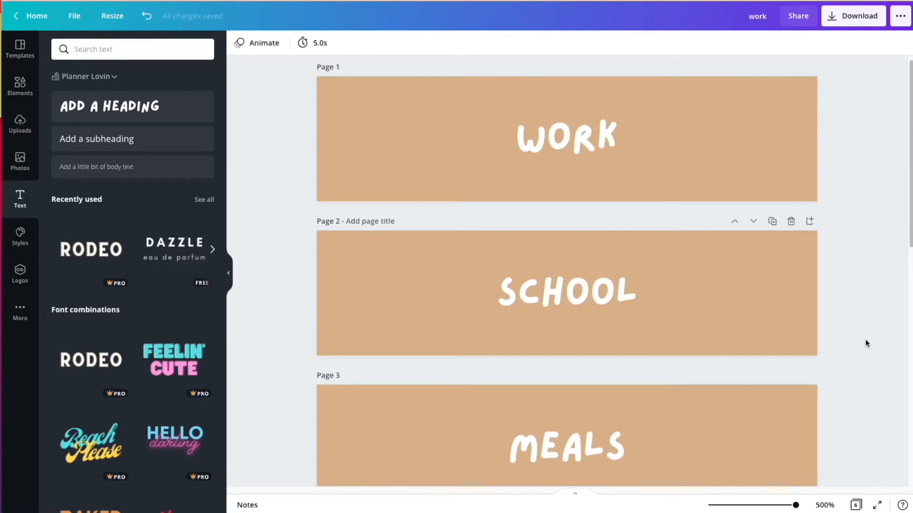
- Give the SCHOOL, MEALS and GROCERIES pages mauve and terracotta palette backgrounds
scroll(down, 3)
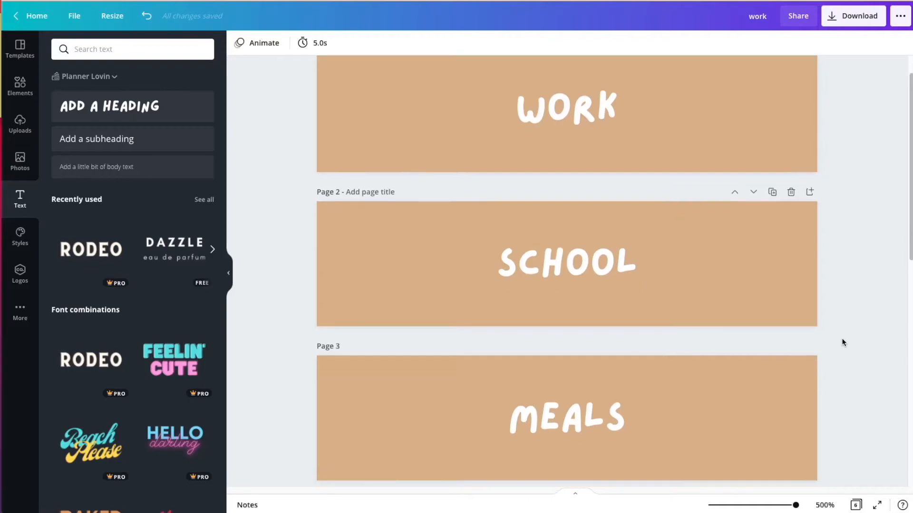
scroll(up, 3)
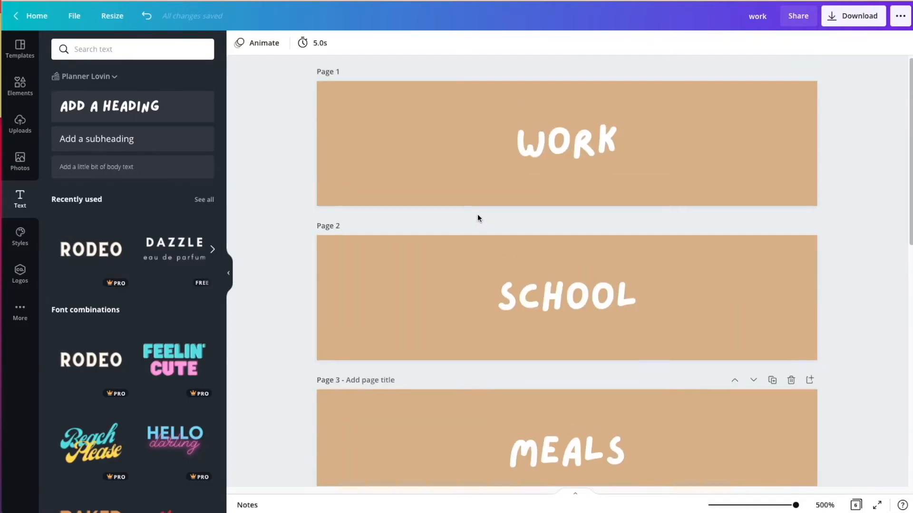
click(565, 298)
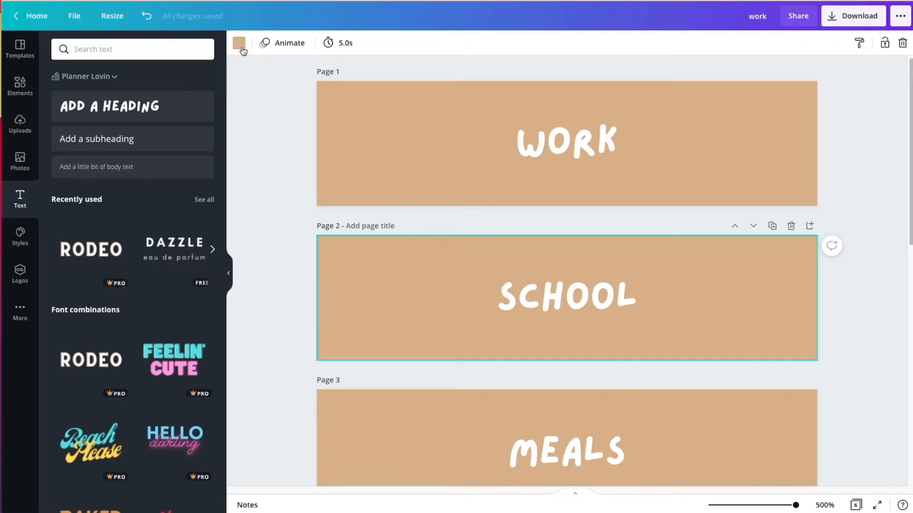
click(239, 42)
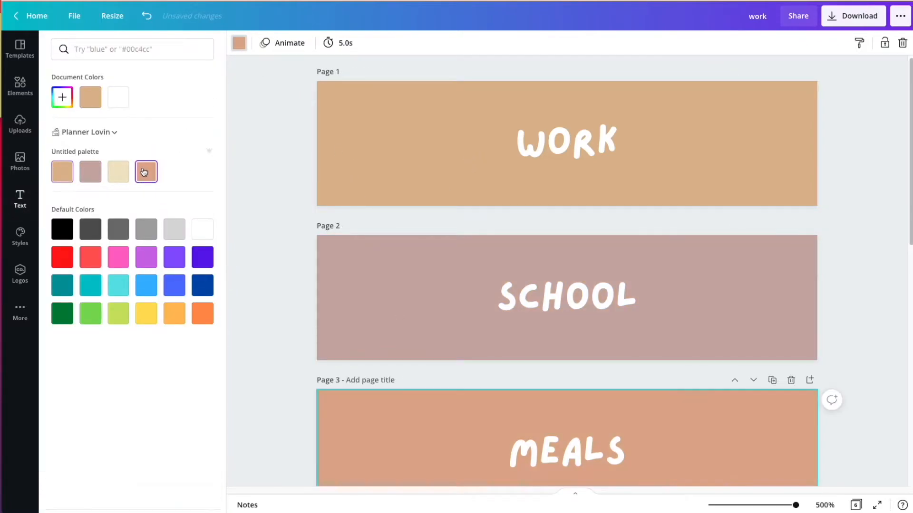
click(145, 171)
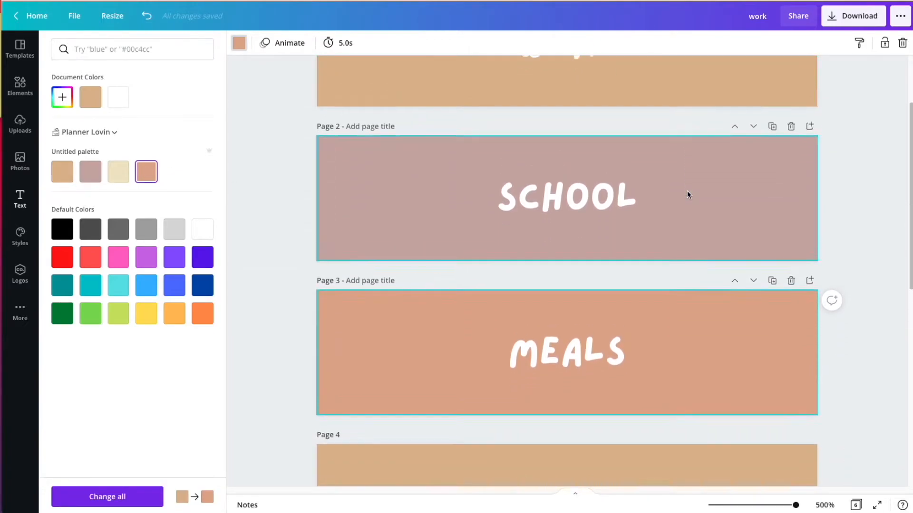
scroll(down, 3)
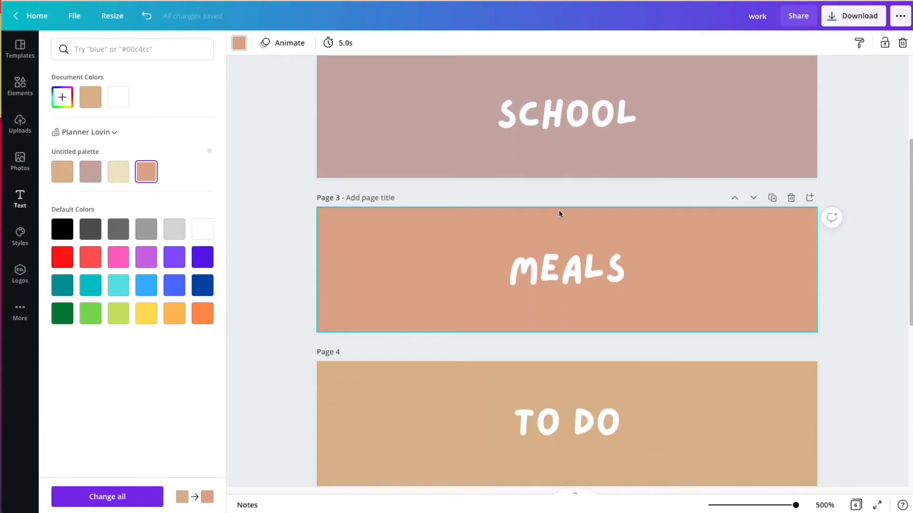
scroll(down, 3)
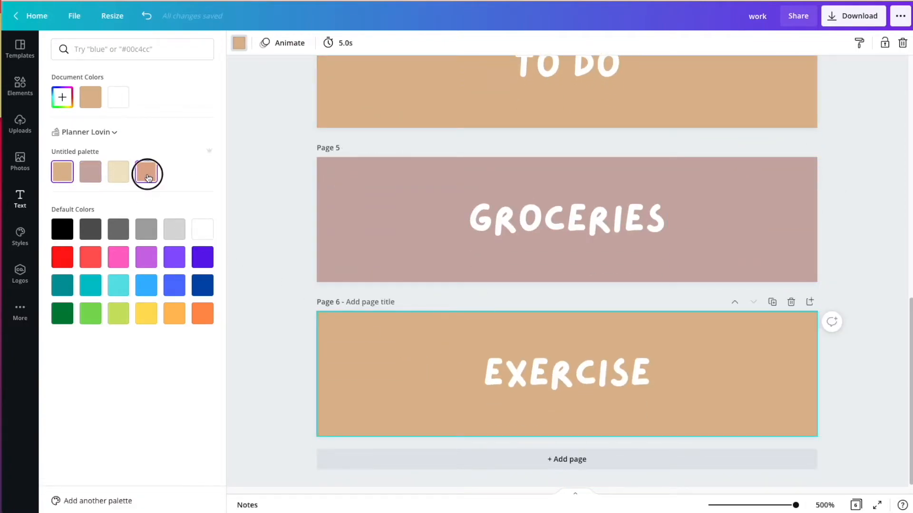
click(19, 199)
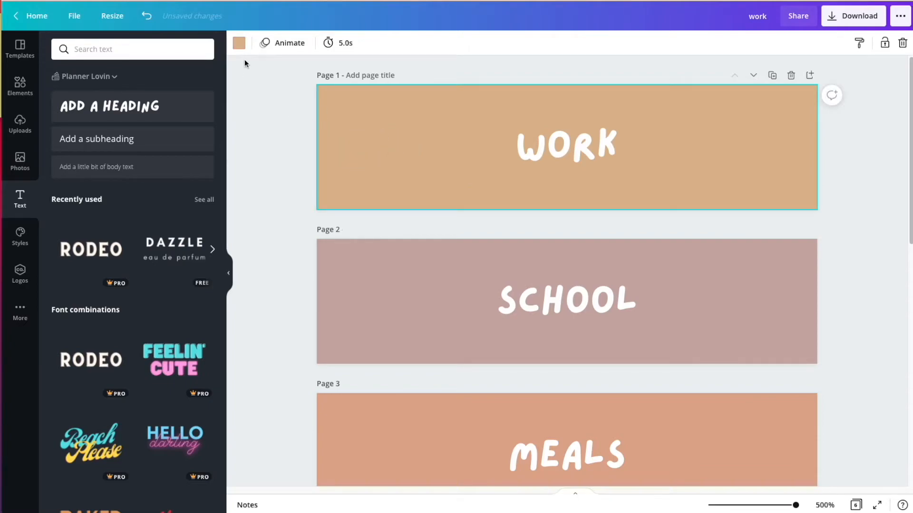
- Set the WORK background to dark grey and apply it to every tan page with Change all
click(239, 43)
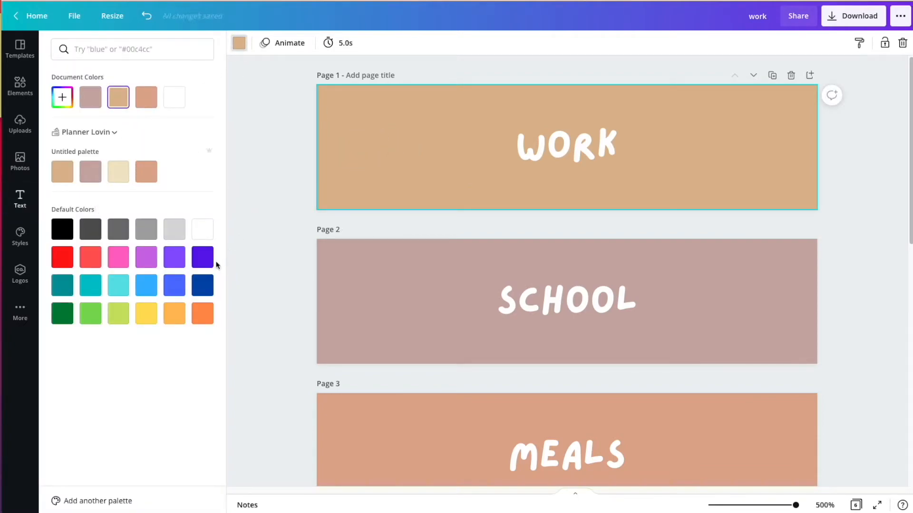
click(118, 228)
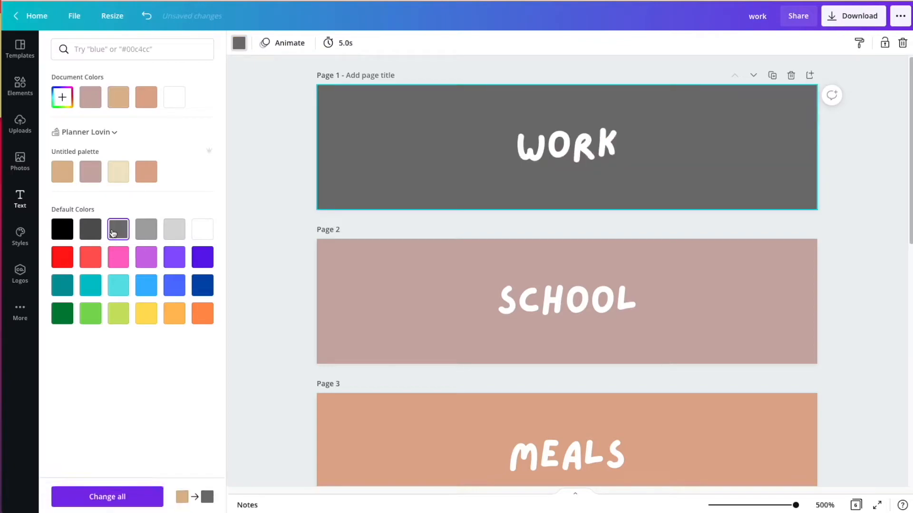
click(565, 146)
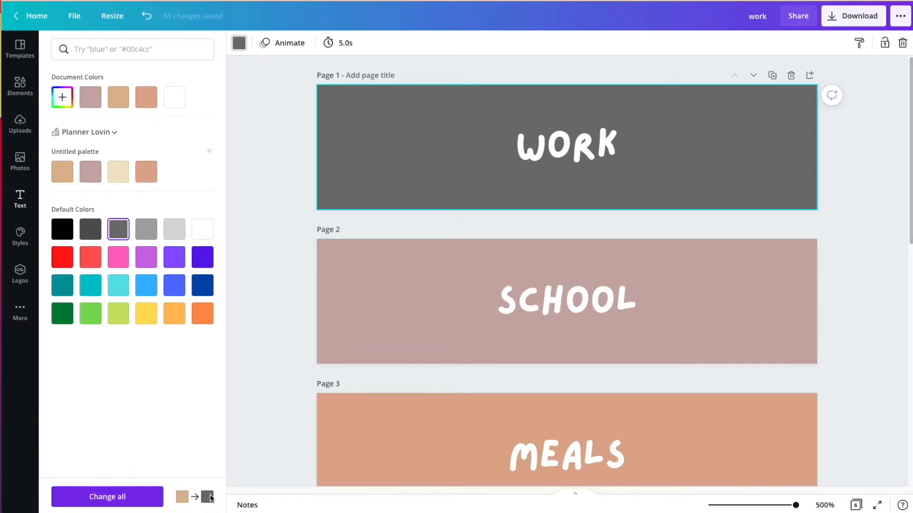
scroll(down, 3)
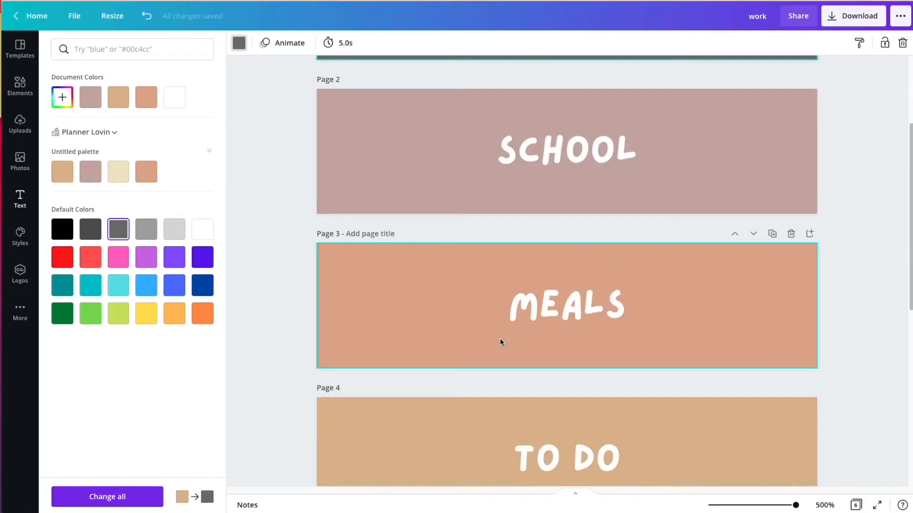
scroll(down, 3)
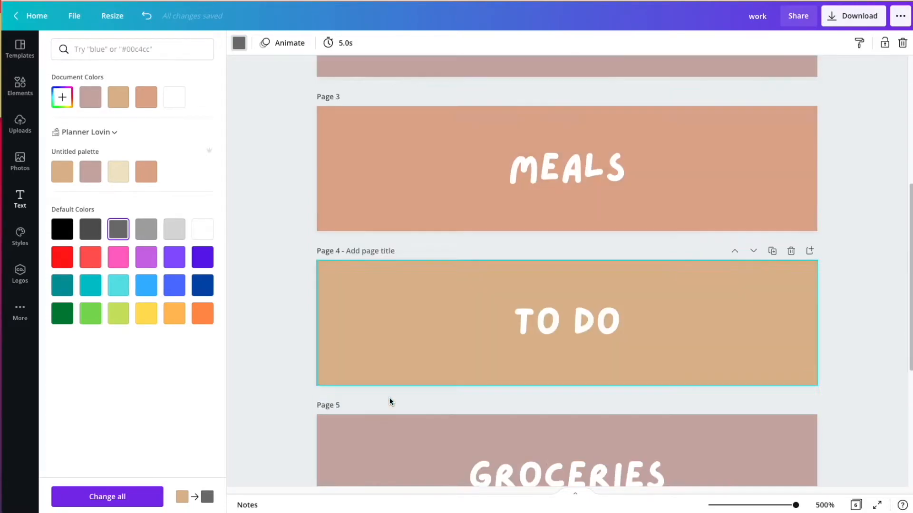
scroll(down, 3)
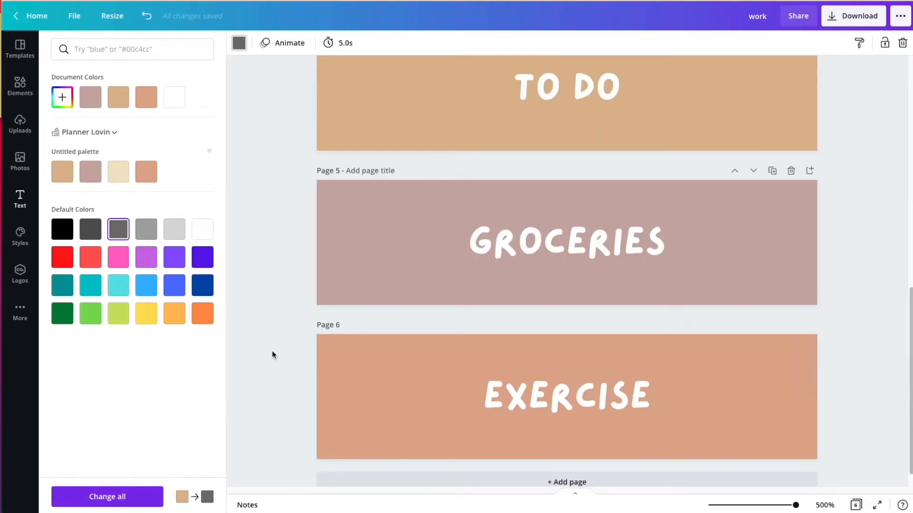
scroll(down, 3)
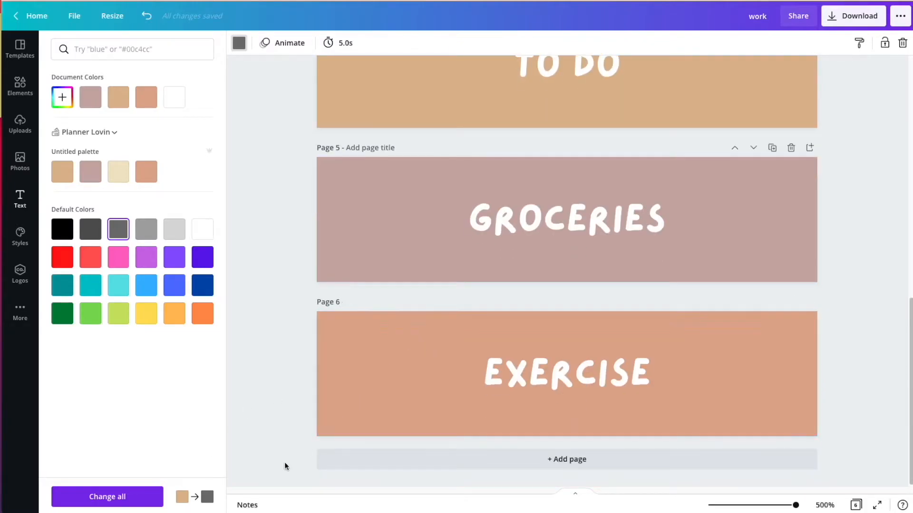
click(108, 496)
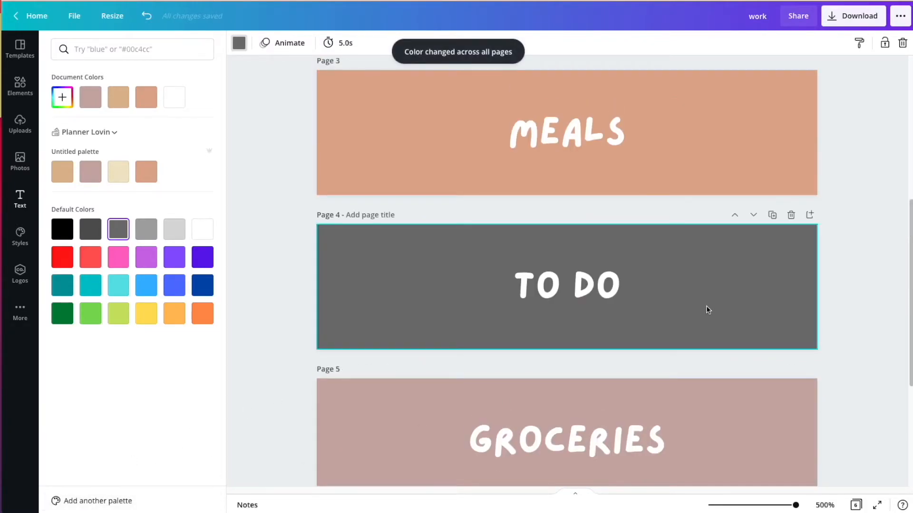
mouse_move(662, 323)
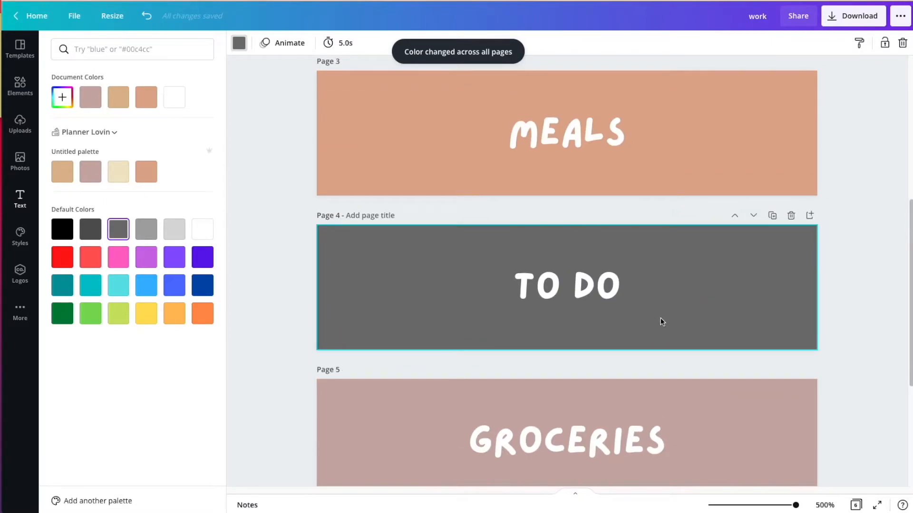
- Scroll through the recoloured pages and select the EXERCISE page
scroll(up, 3)
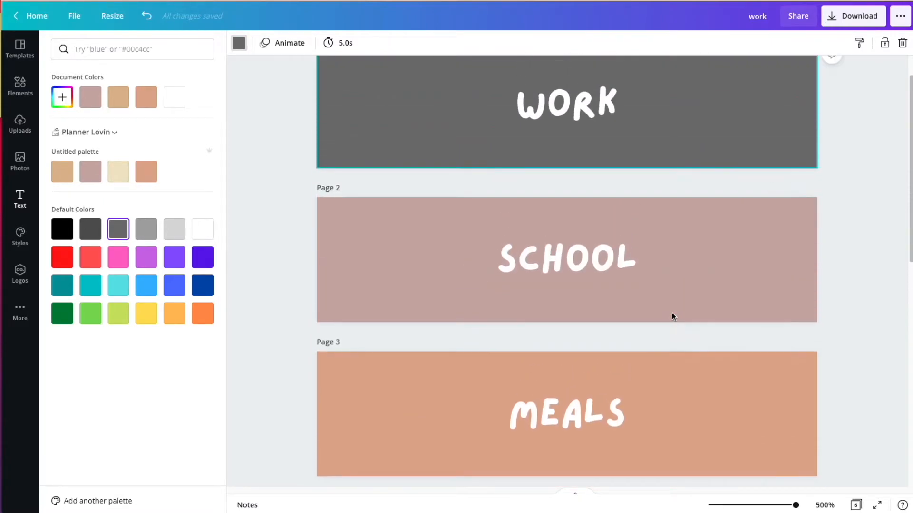
scroll(down, 3)
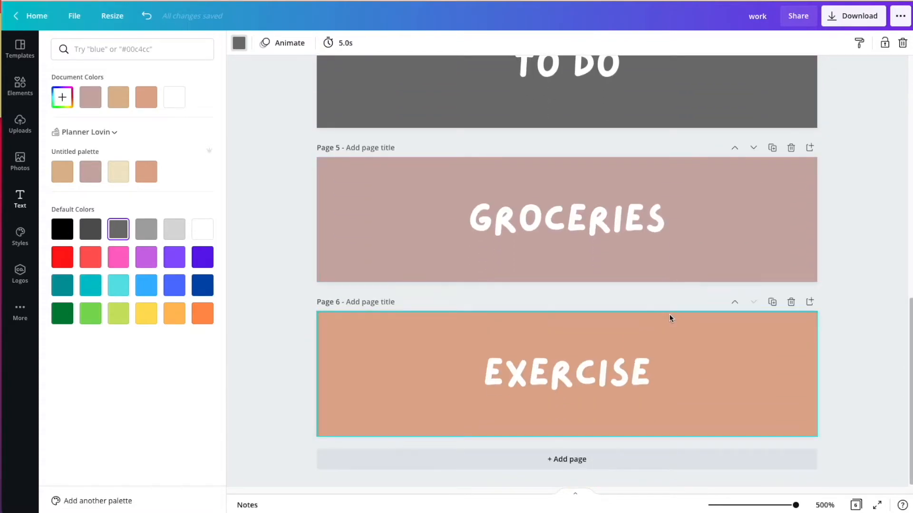
click(867, 477)
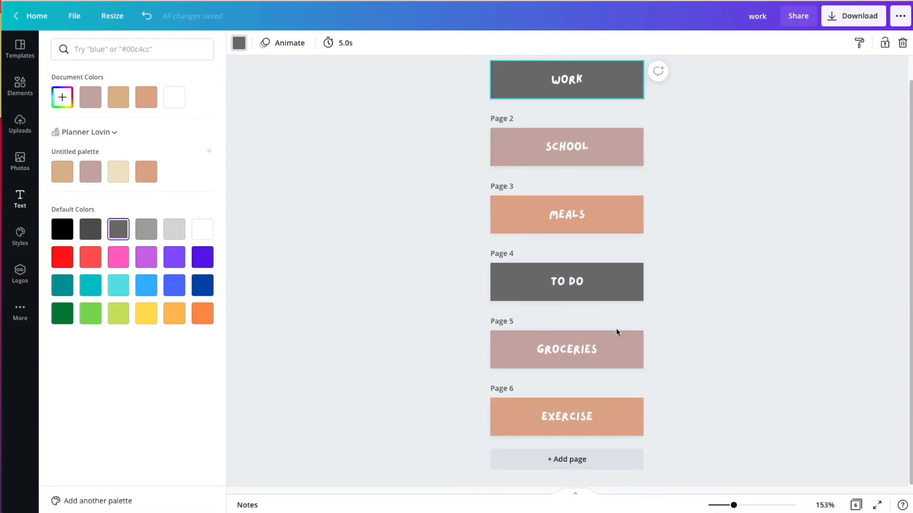
mouse_move(519, 79)
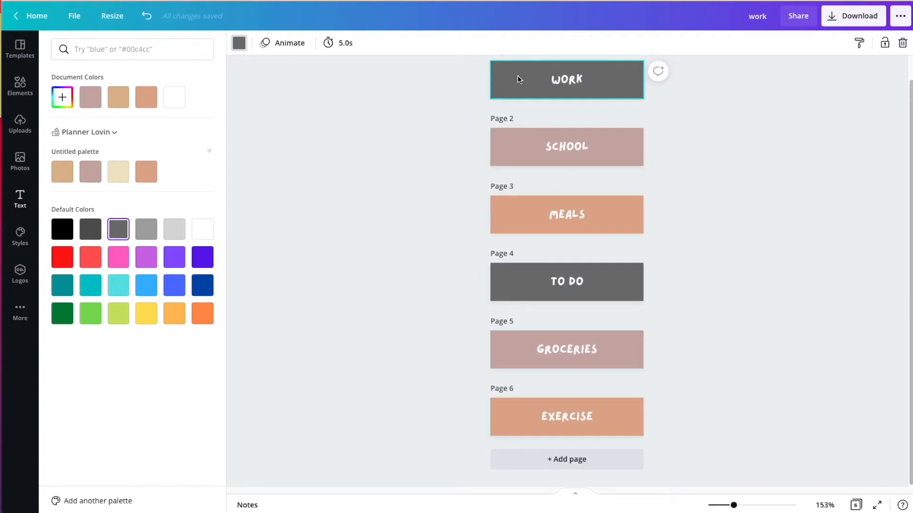
- Pick the tan swatch for WORK and Change all so WORK and TO DO are tan again
click(62, 171)
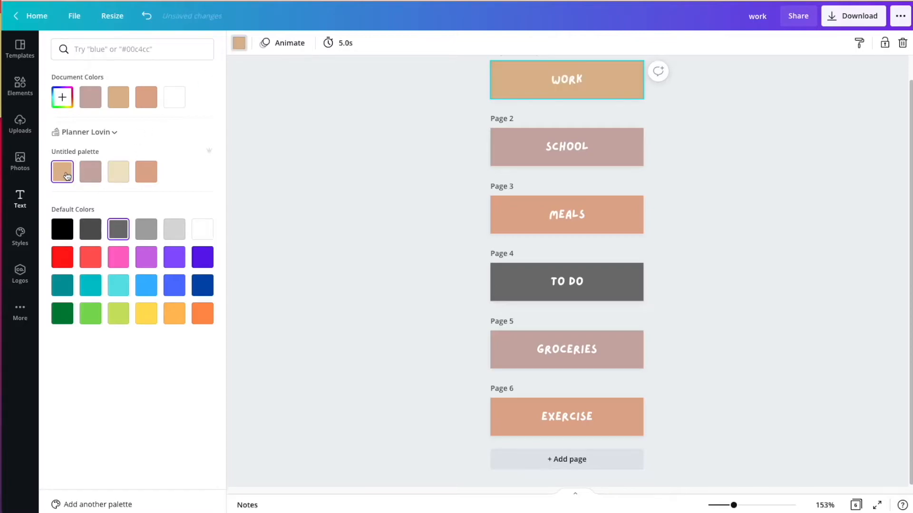
click(62, 171)
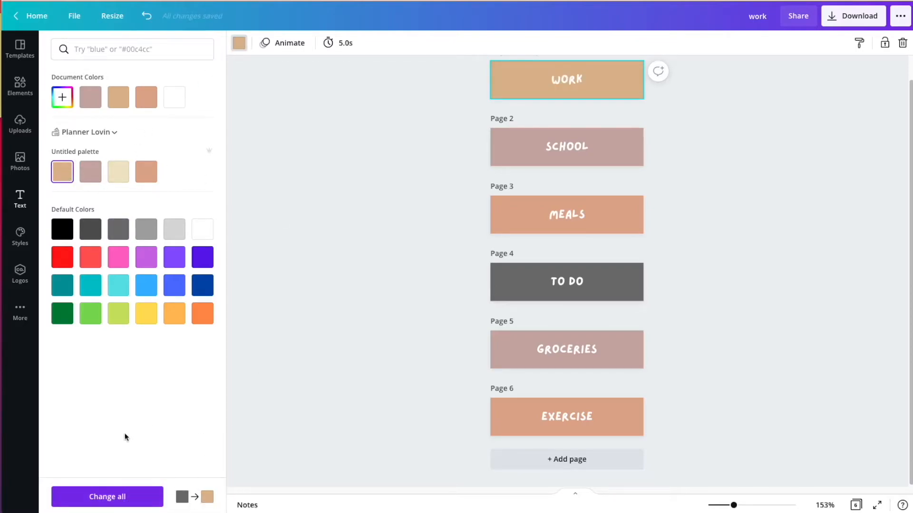
click(107, 496)
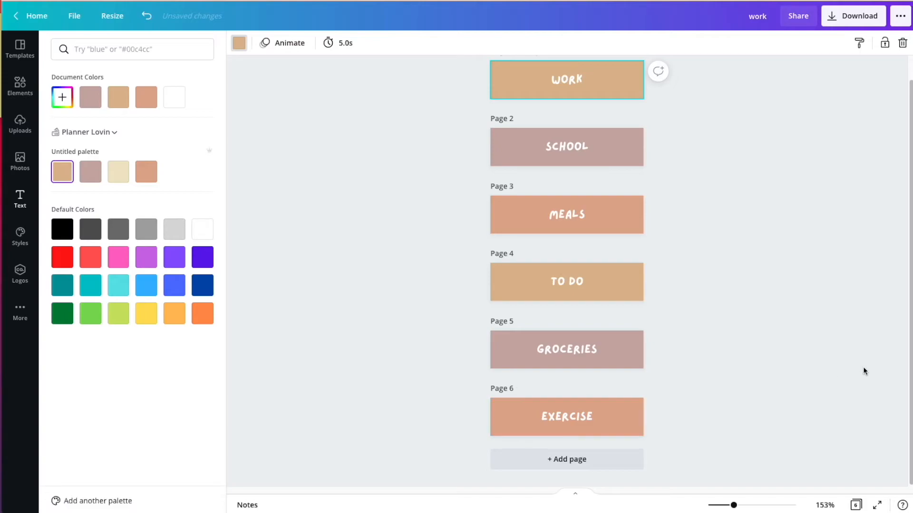
click(20, 199)
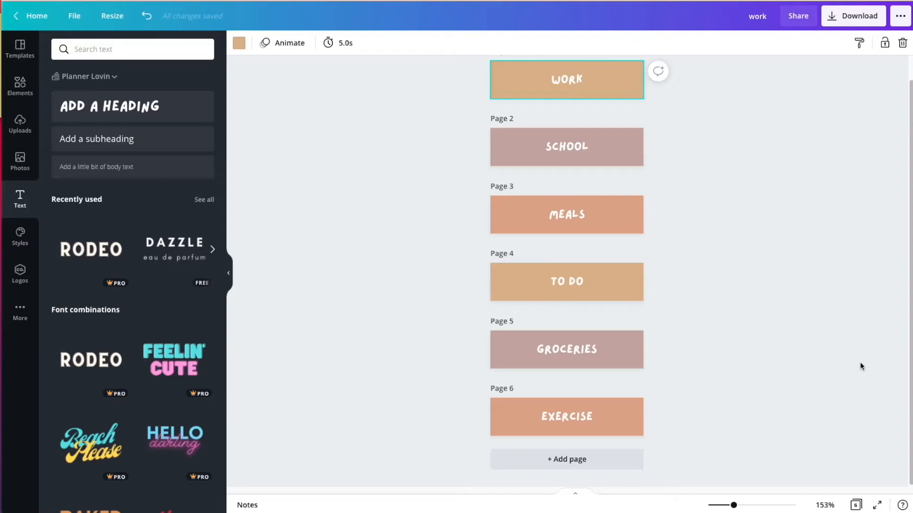
mouse_move(831, 382)
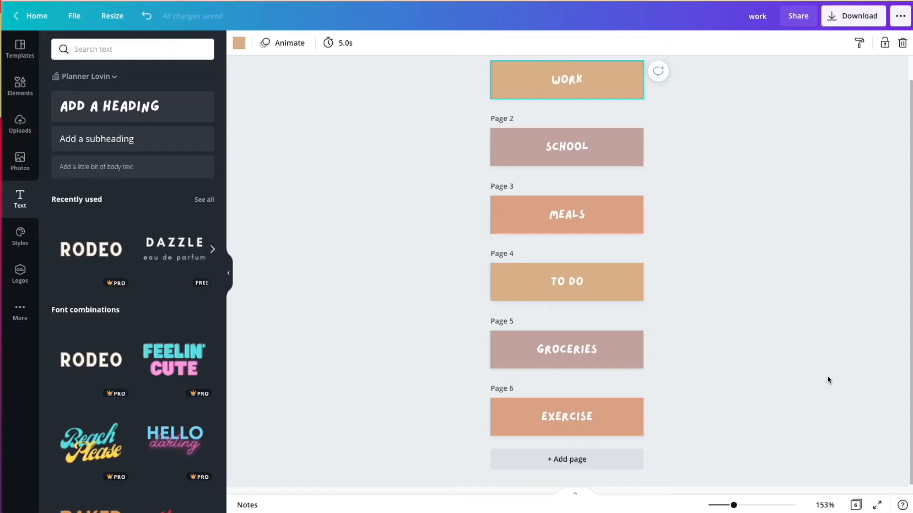
mouse_move(811, 390)
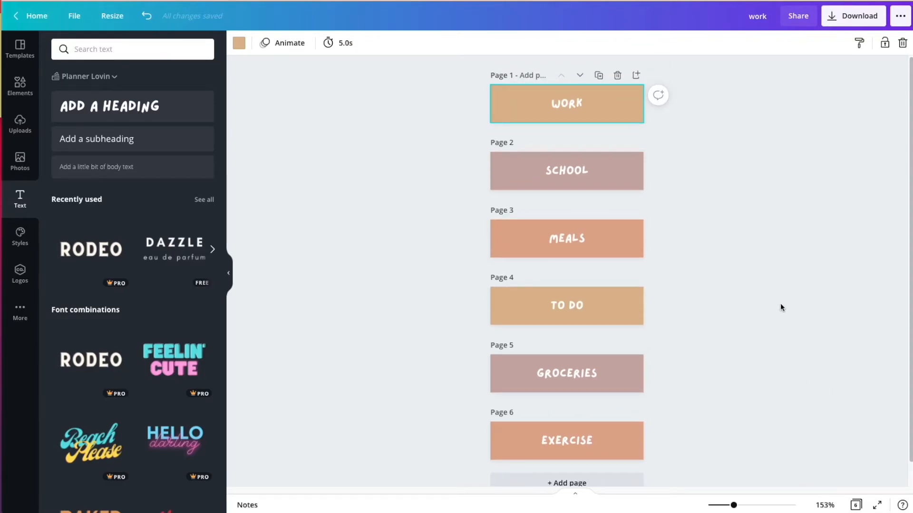
mouse_move(786, 177)
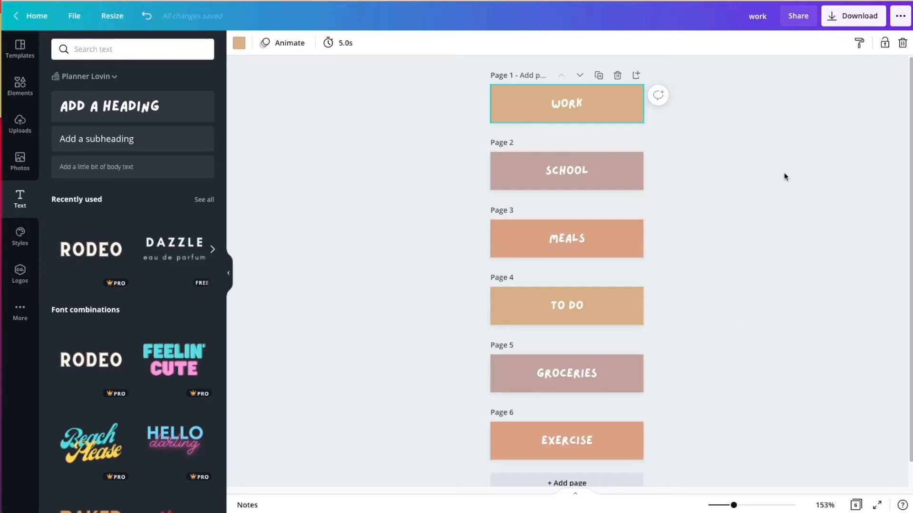
mouse_move(757, 155)
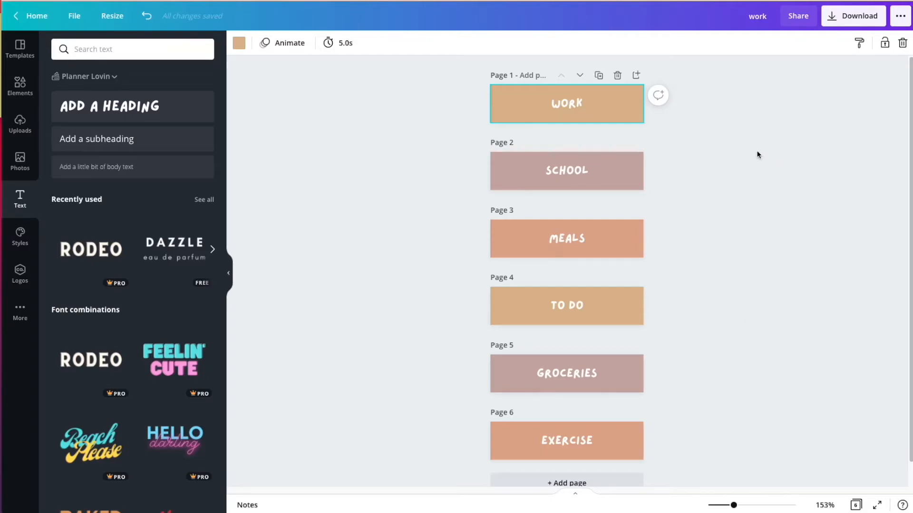
click(853, 16)
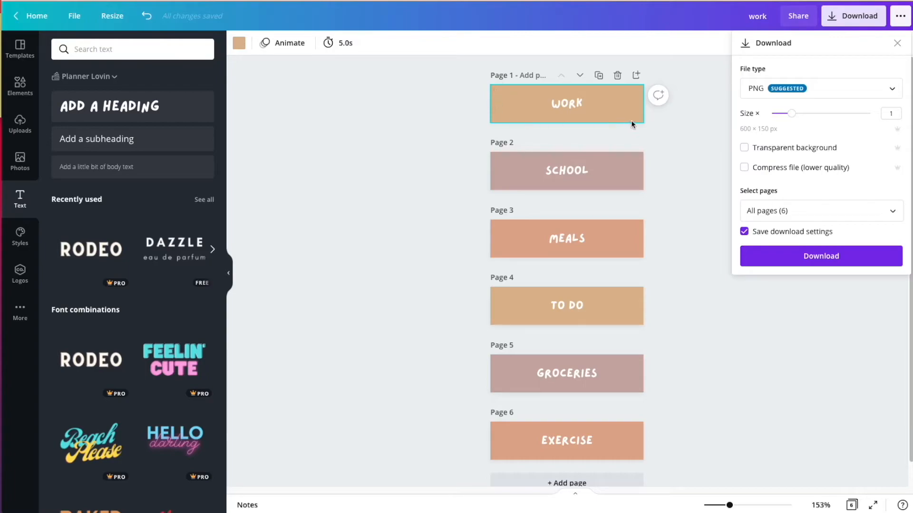
mouse_move(668, 164)
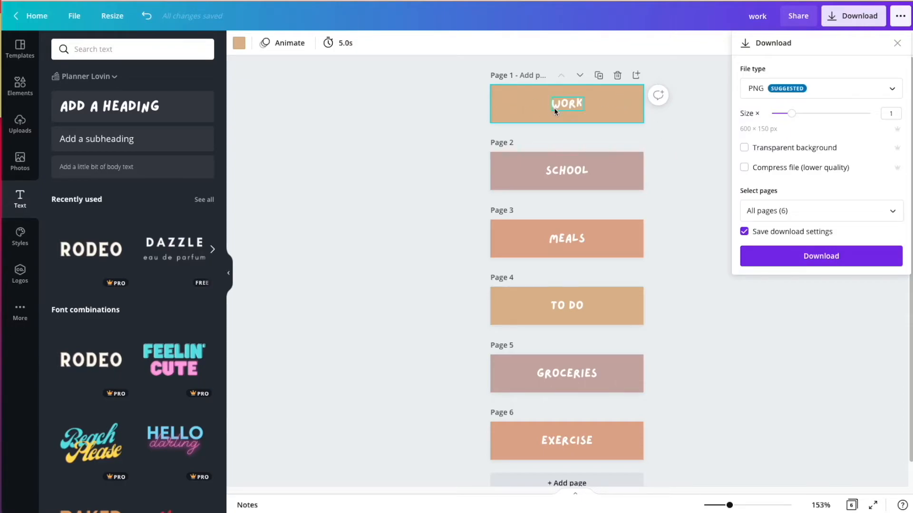
- Download all six pages as PNG, delivered together as work.zip
click(565, 440)
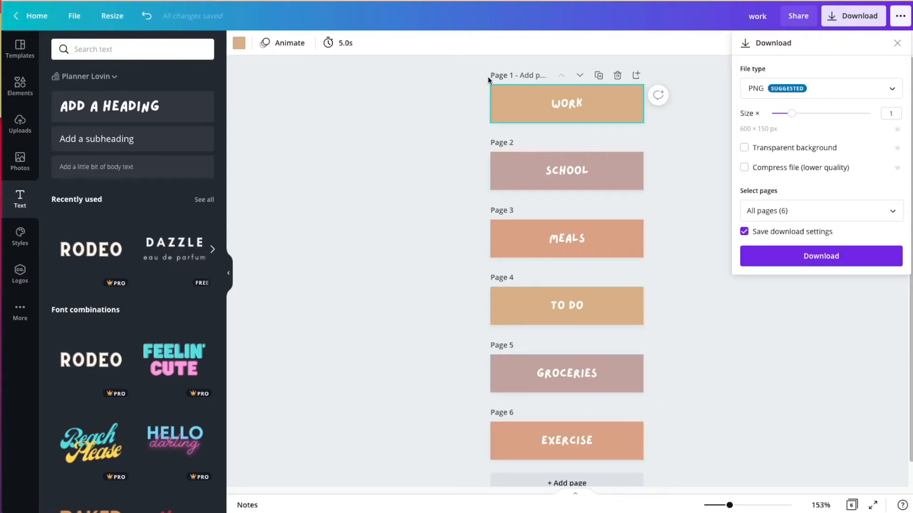
mouse_move(629, 122)
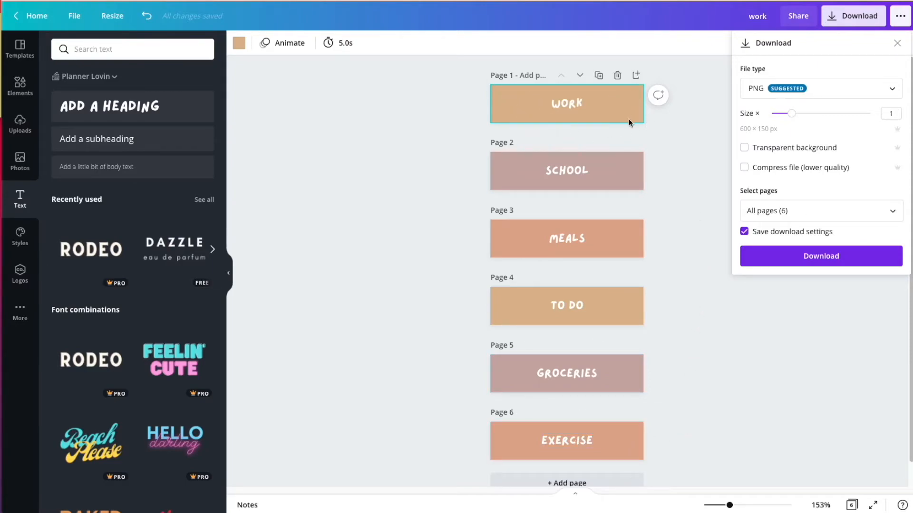
mouse_move(730, 189)
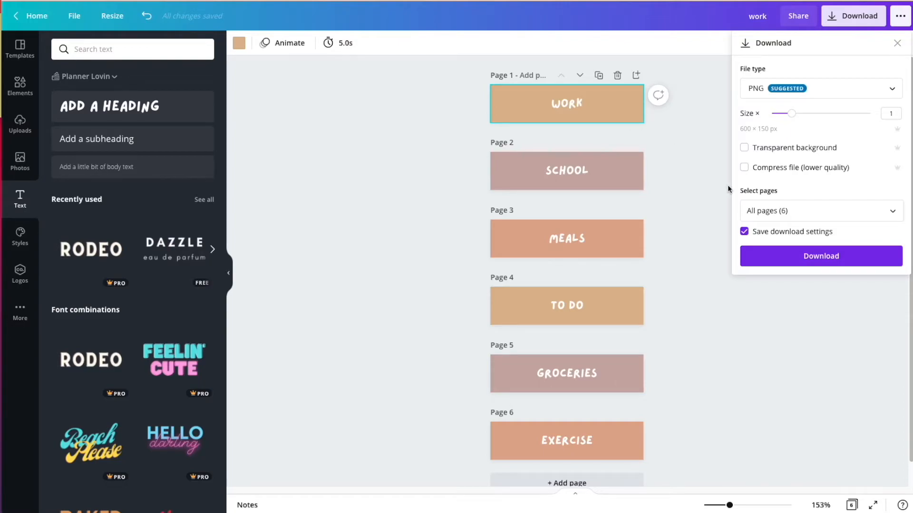
mouse_move(715, 208)
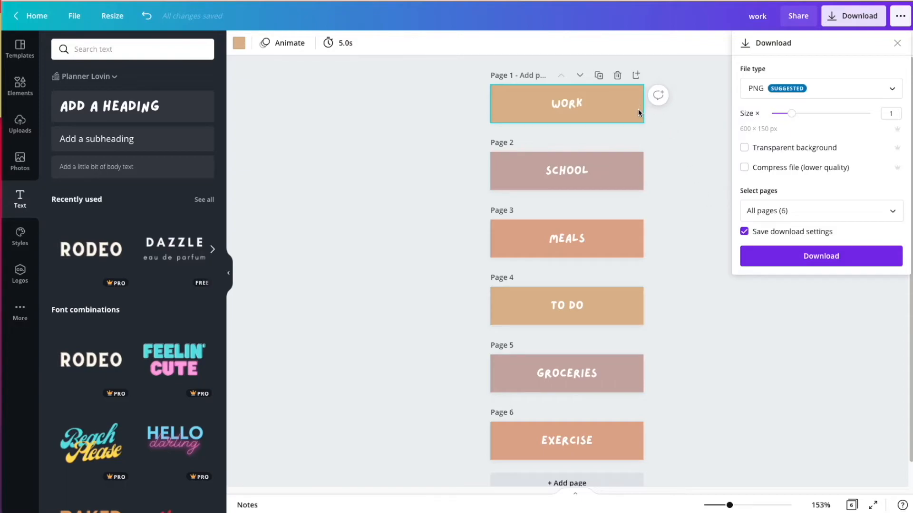
mouse_move(637, 131)
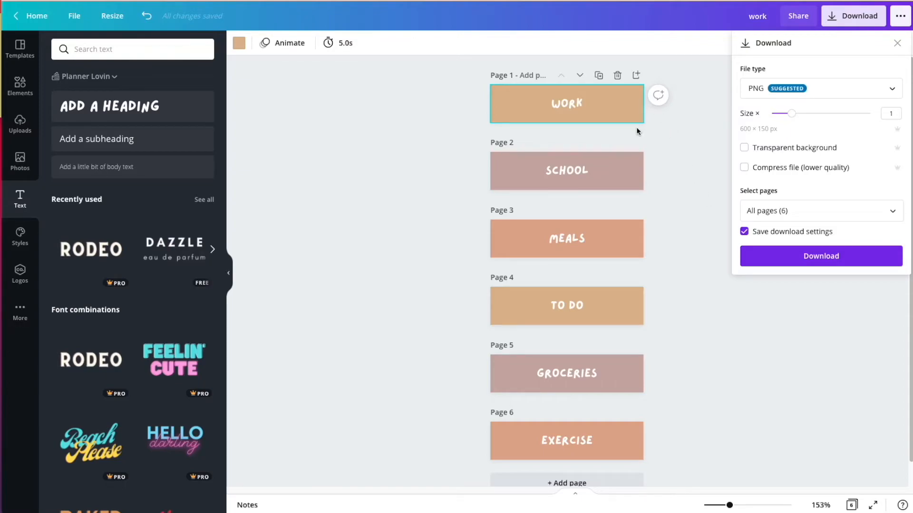
mouse_move(634, 126)
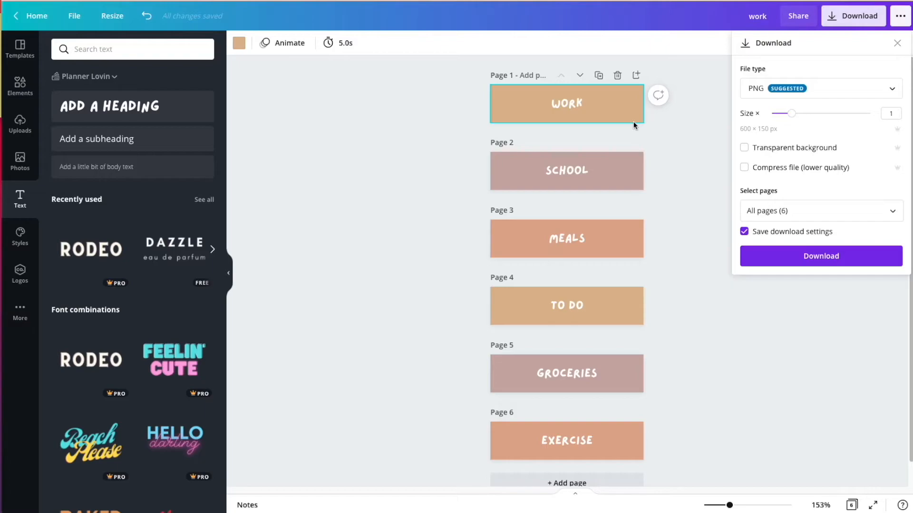
mouse_move(669, 173)
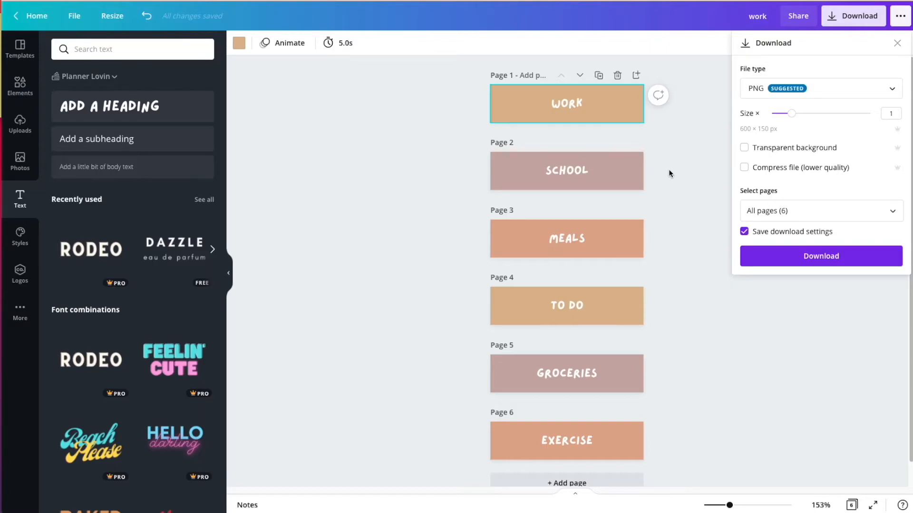
mouse_move(802, 152)
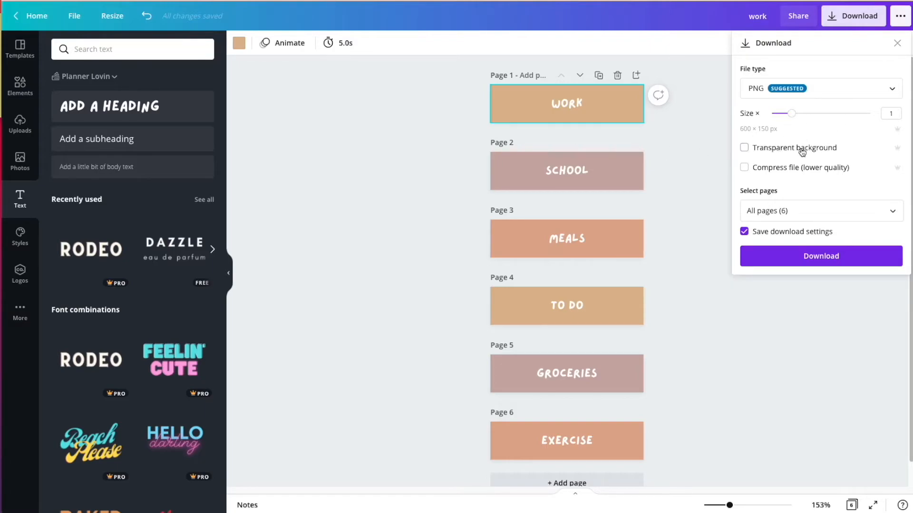
mouse_move(847, 96)
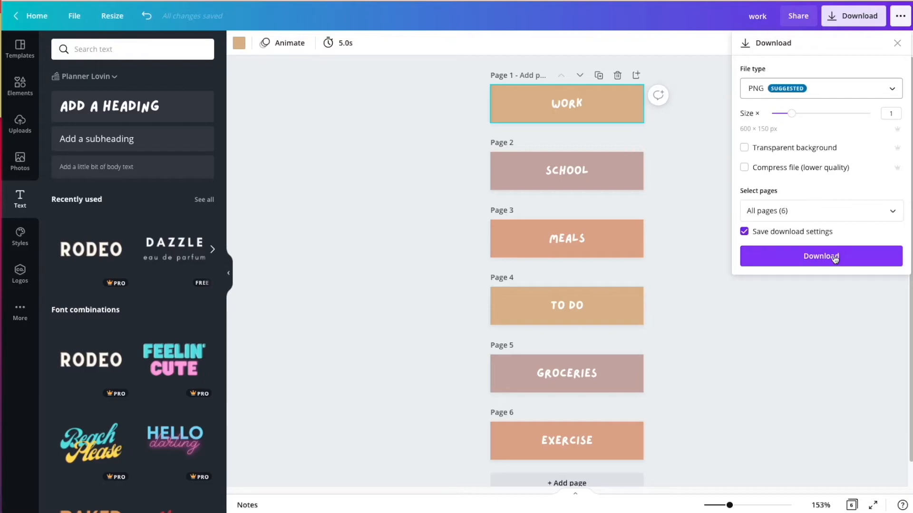
click(821, 256)
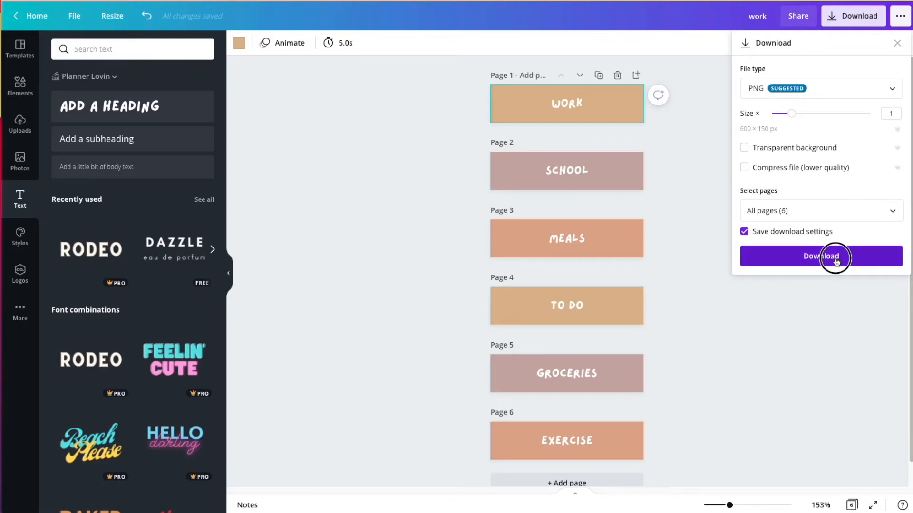
click(821, 256)
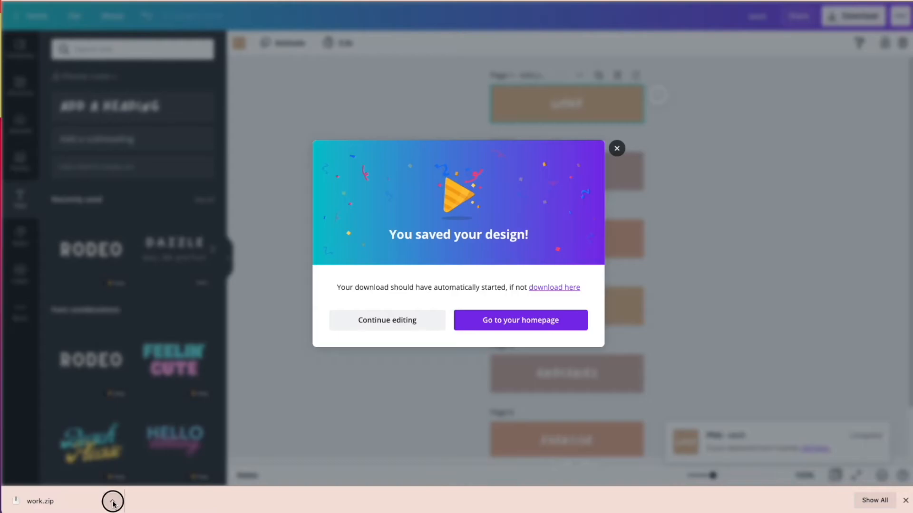
- Unzip work.zip in Finder, Quick Look the first sticker PNG, and rename the first file
click(112, 501)
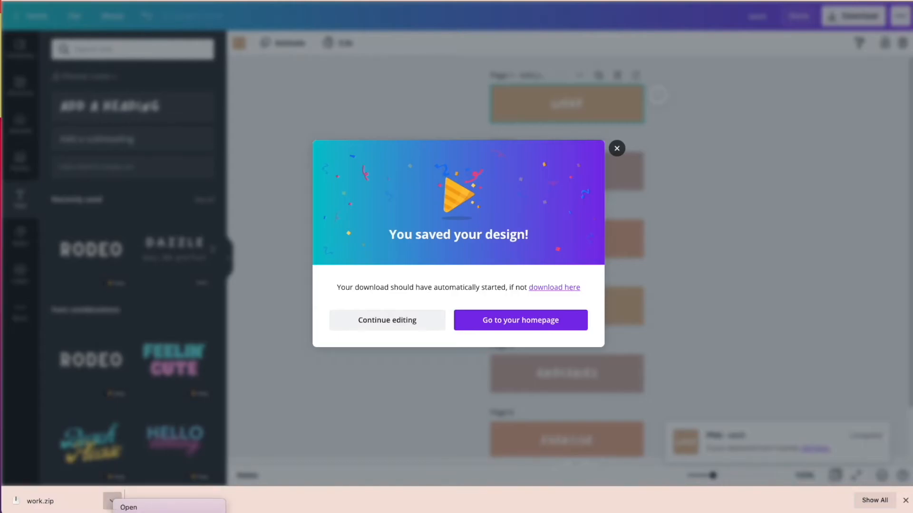
click(129, 507)
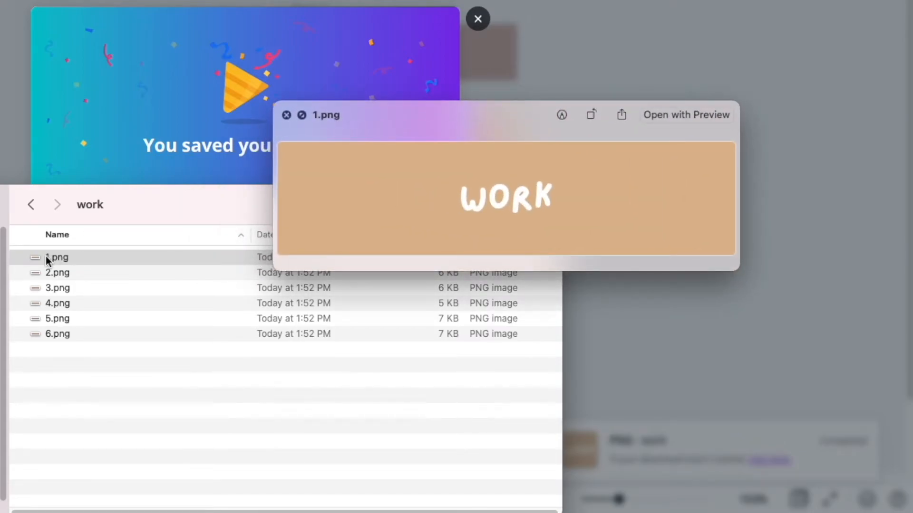
click(57, 304)
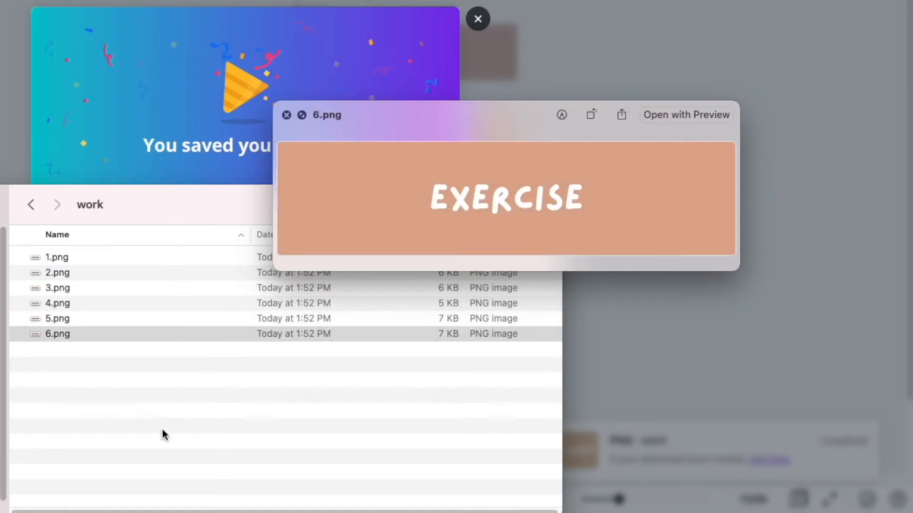
click(286, 115)
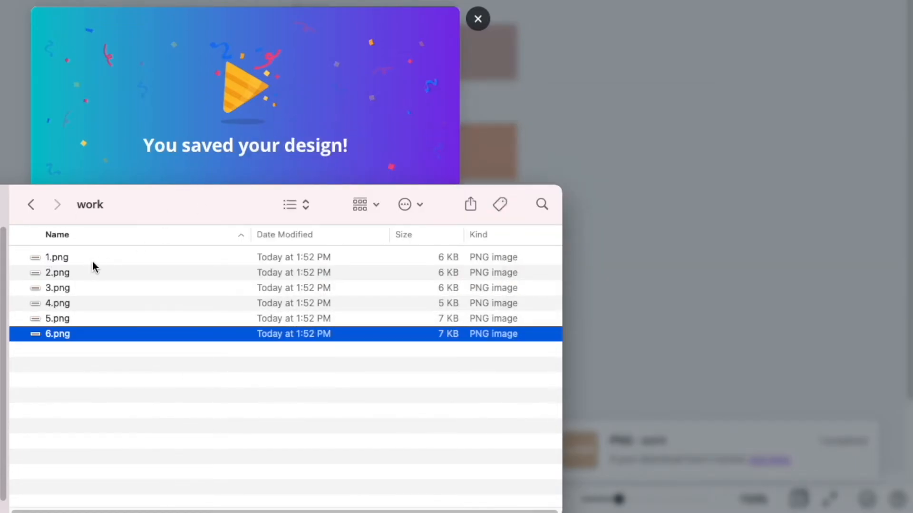
click(57, 257)
text(work)
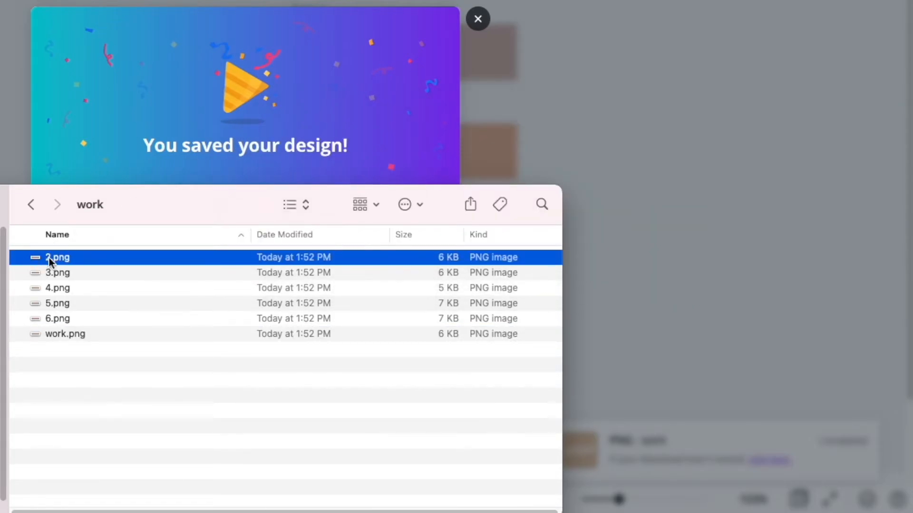
text(school)
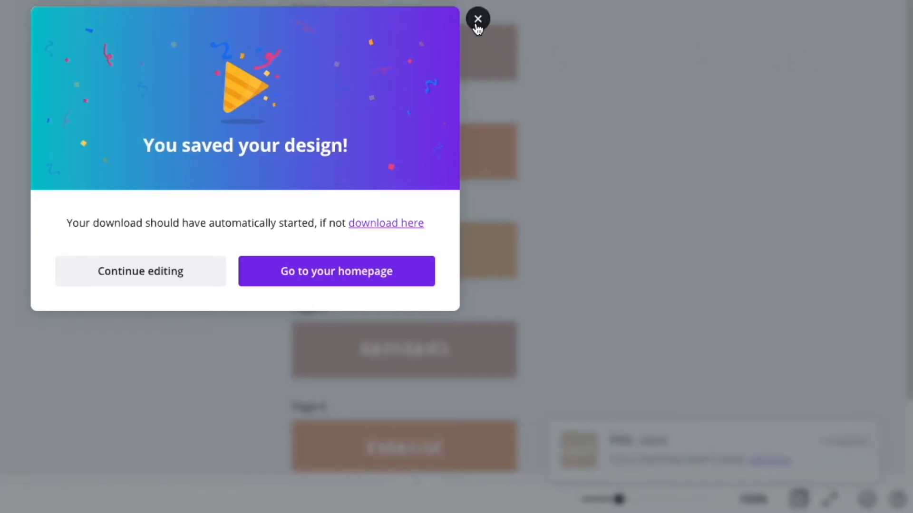
- Dismiss the 'You saved your design!' message and go back to the Canva home page
click(479, 19)
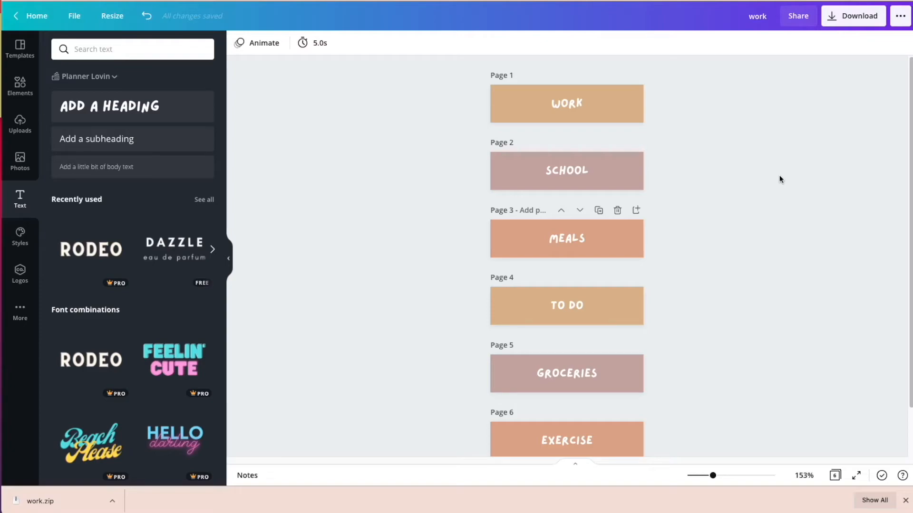
mouse_move(766, 180)
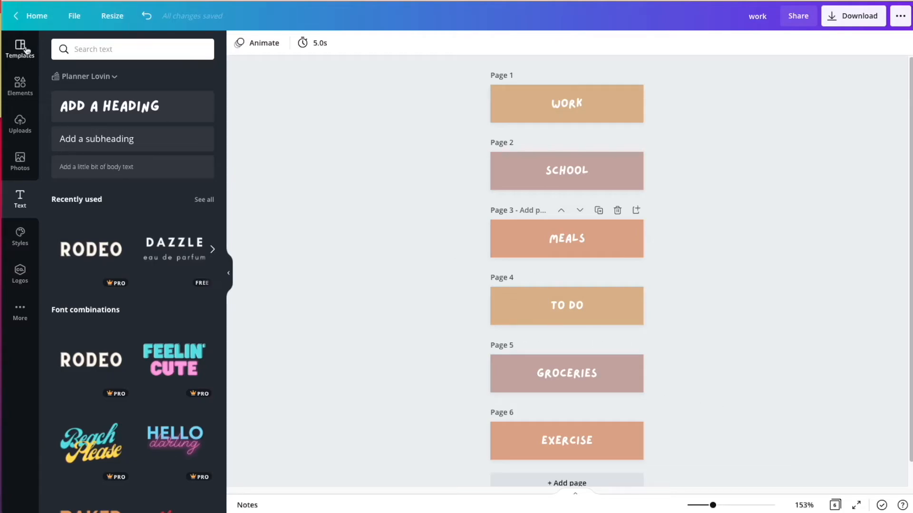
click(20, 49)
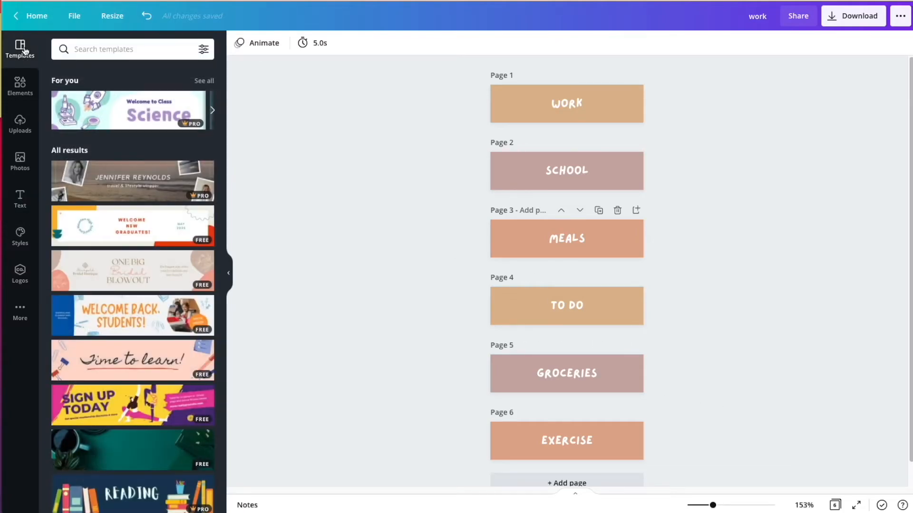
click(36, 16)
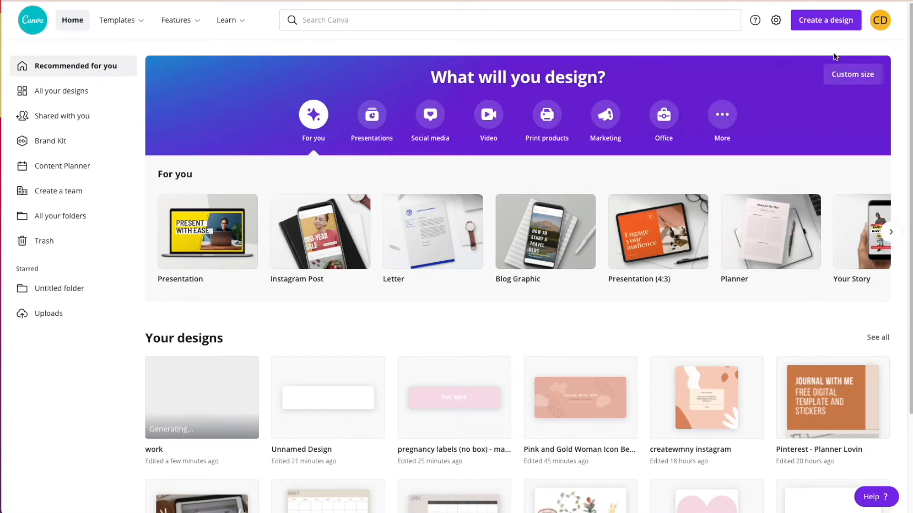
- Create a new blank Instagram Post (1080 × 1080 px) design
click(824, 20)
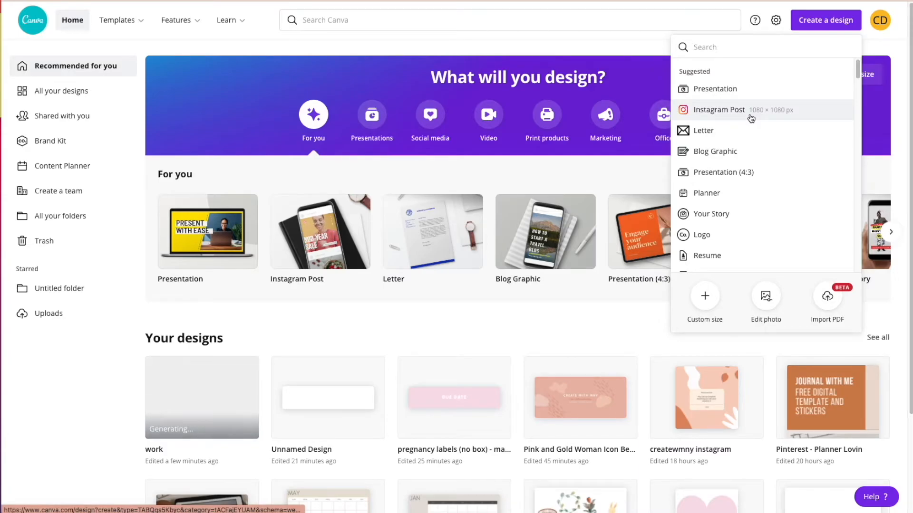
mouse_move(725, 239)
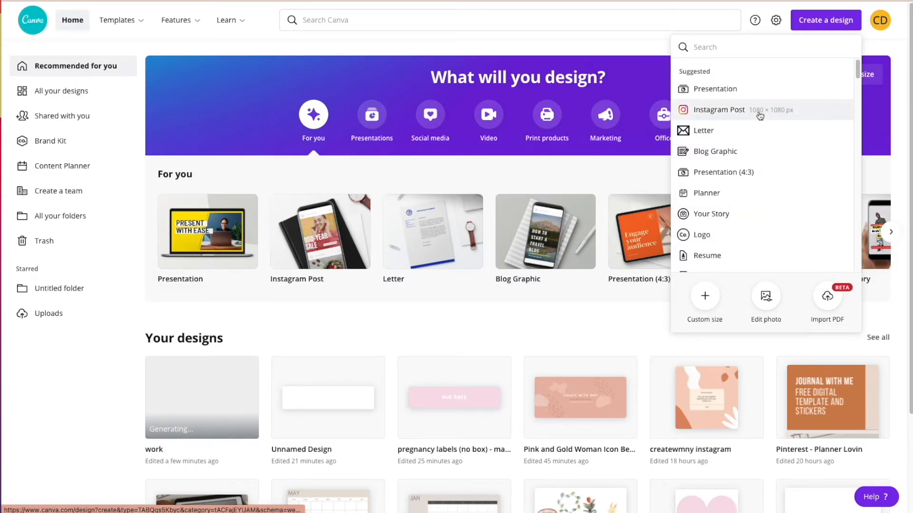
click(719, 109)
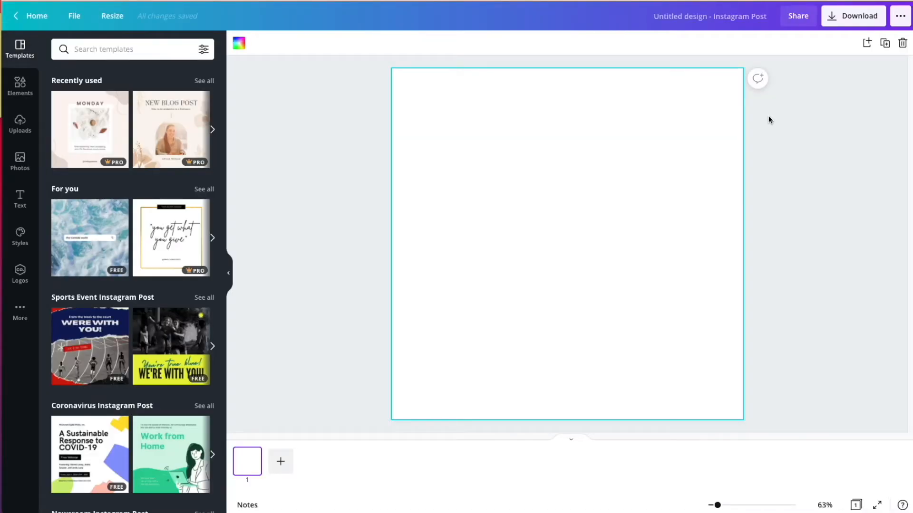
mouse_move(606, 150)
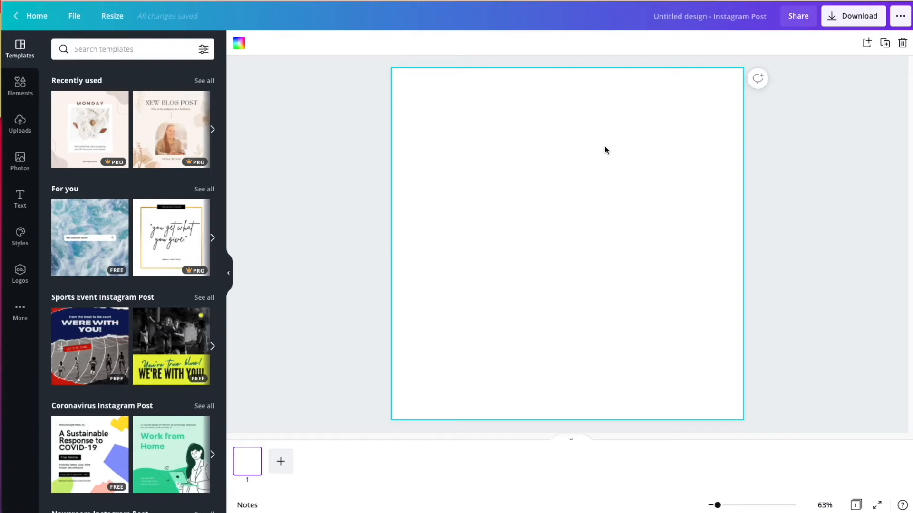
mouse_move(238, 87)
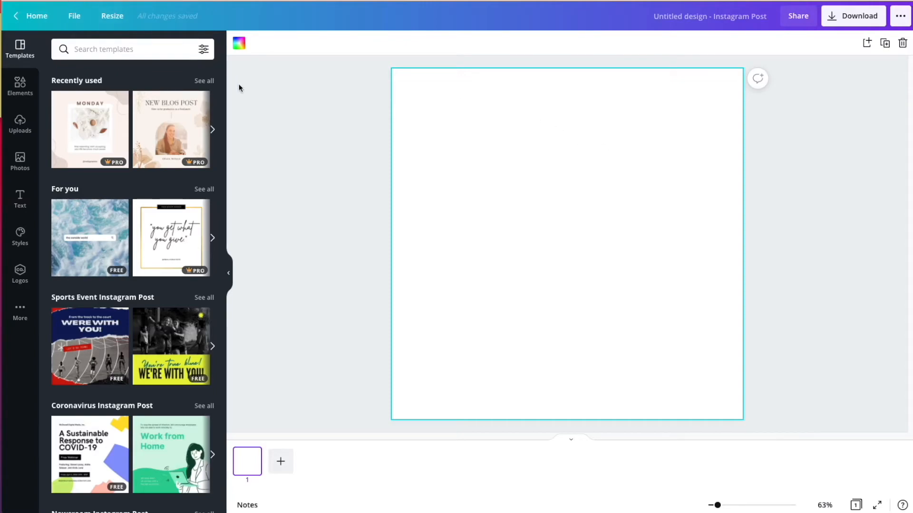
mouse_move(258, 113)
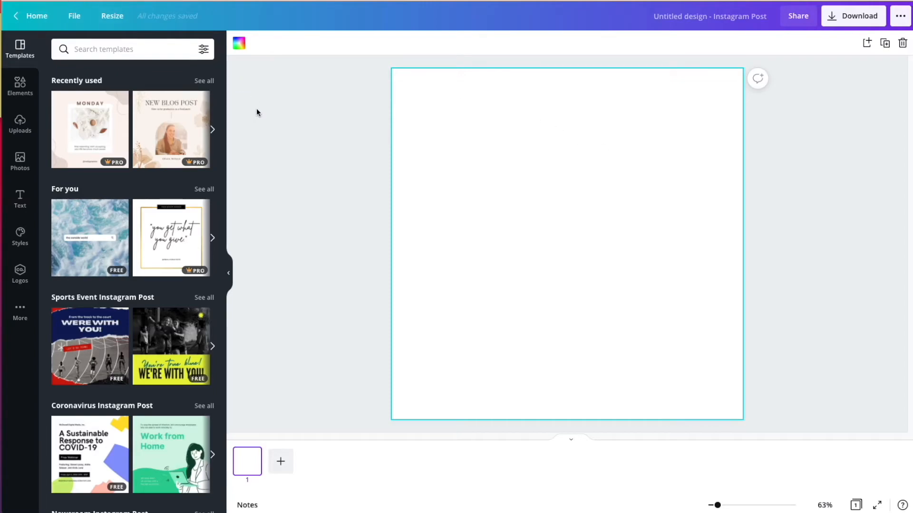
mouse_move(434, 159)
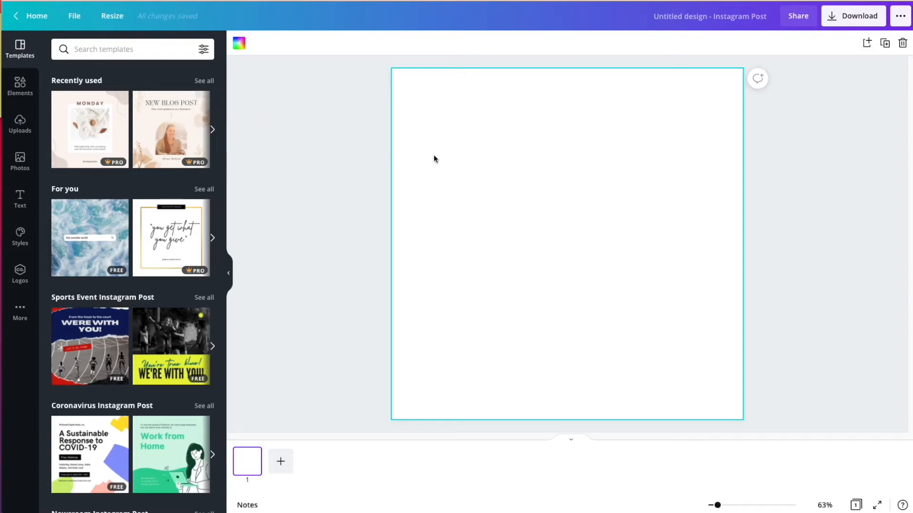
mouse_move(600, 180)
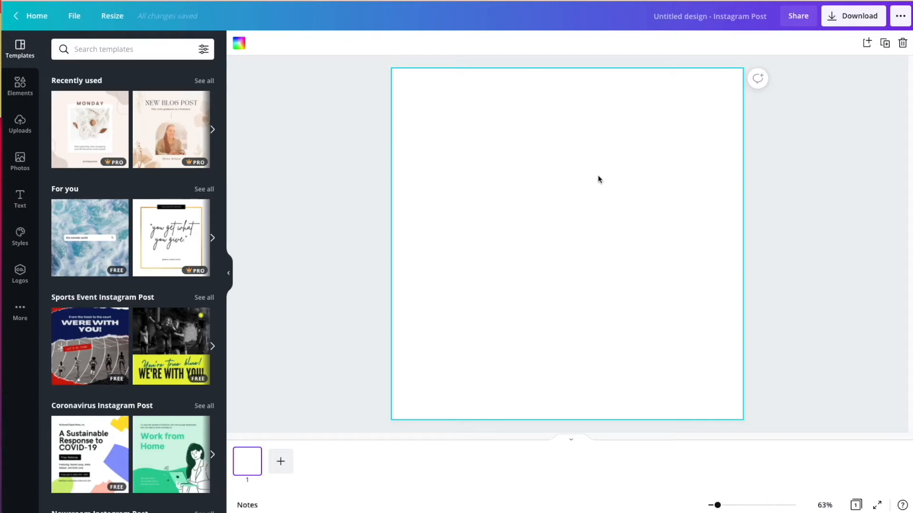
mouse_move(284, 157)
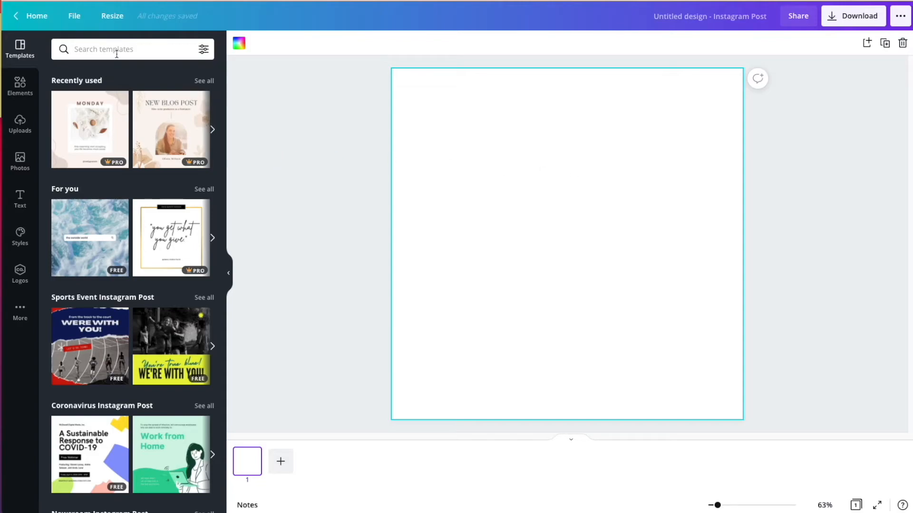
click(132, 49)
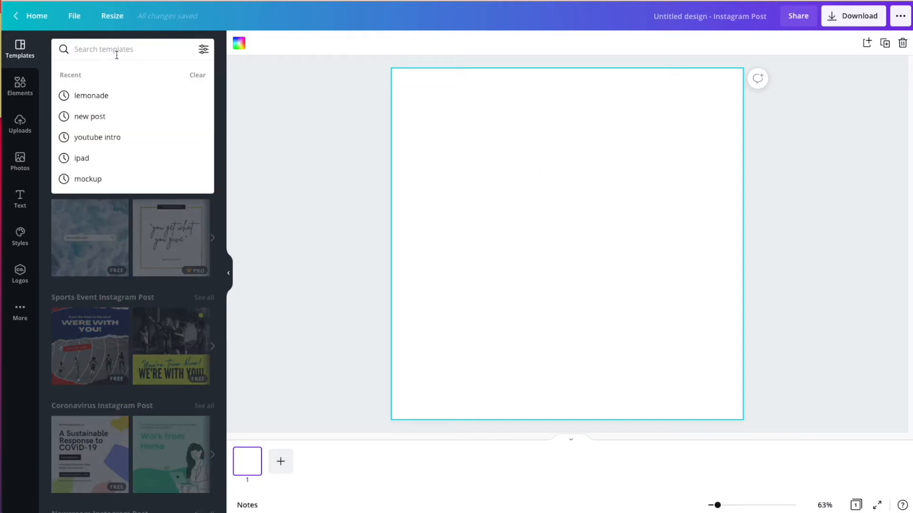
click(519, 211)
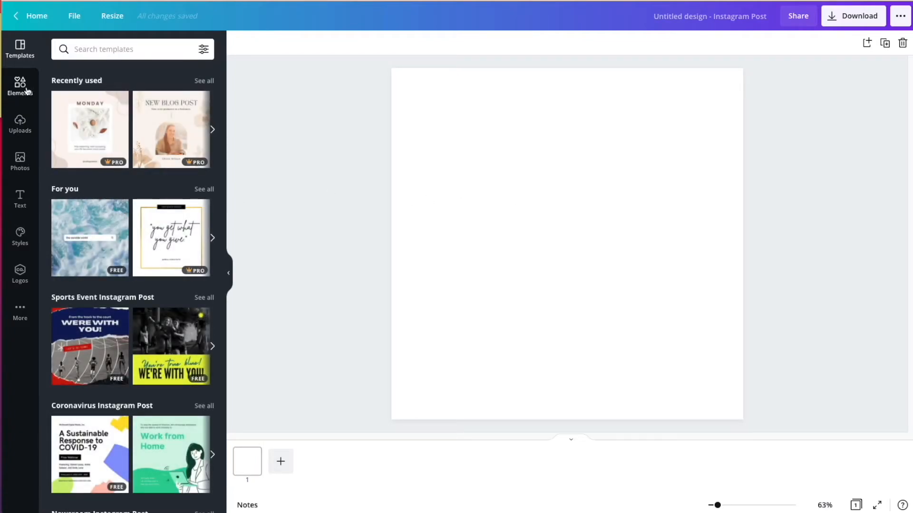
- Search the Elements library for 'notepad' graphics and browse the results
click(20, 88)
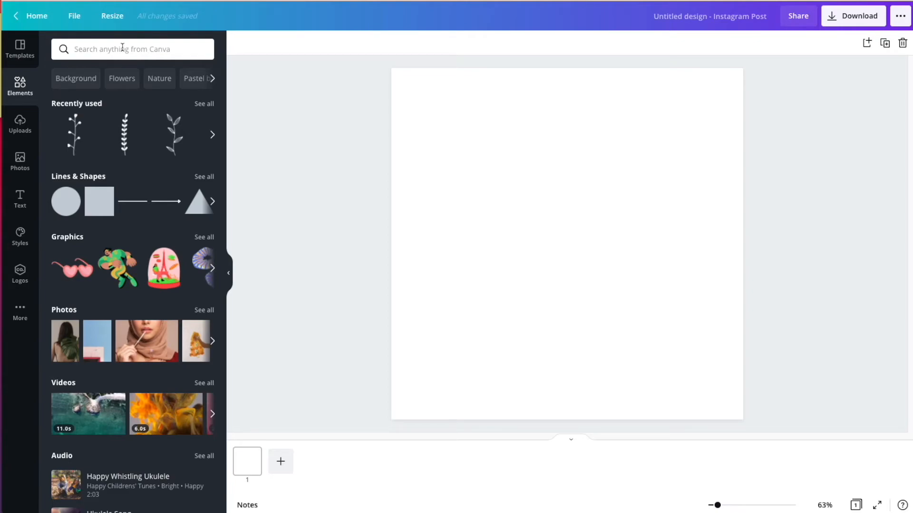
click(133, 48)
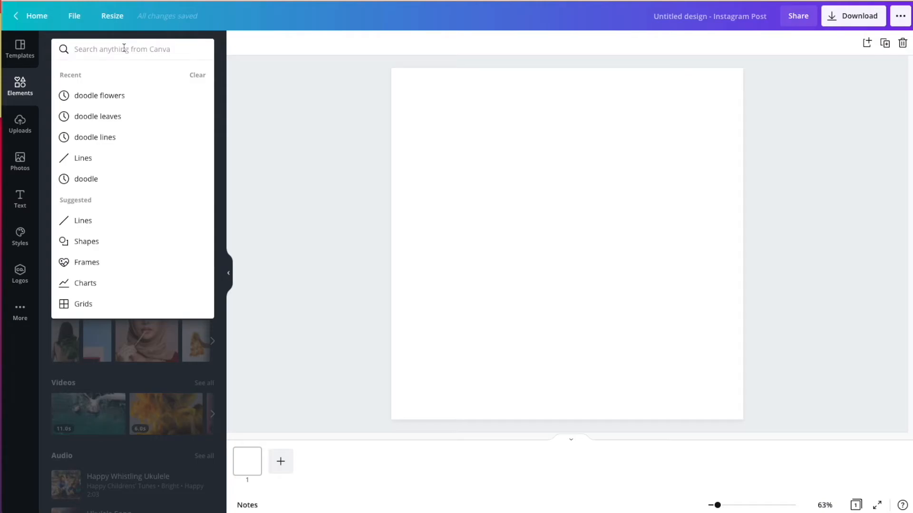
text(notes)
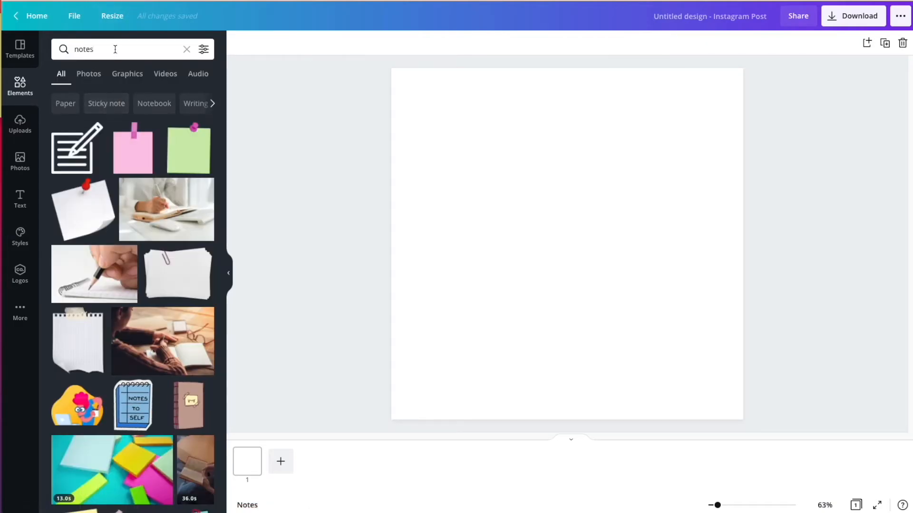
text(notepad)
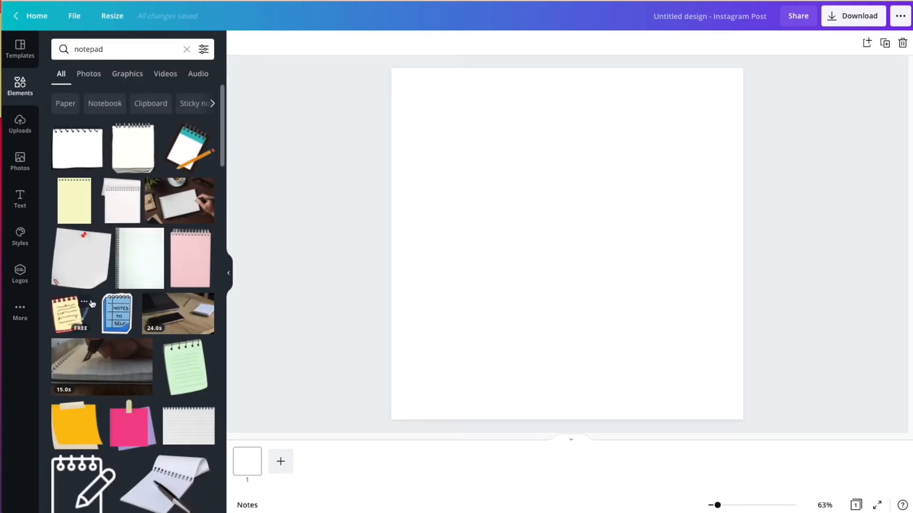
scroll(down, 3)
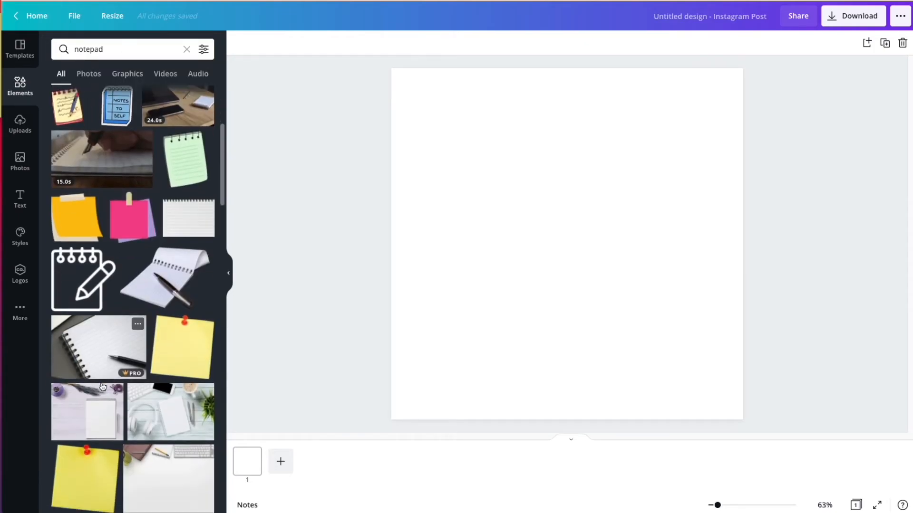
scroll(down, 3)
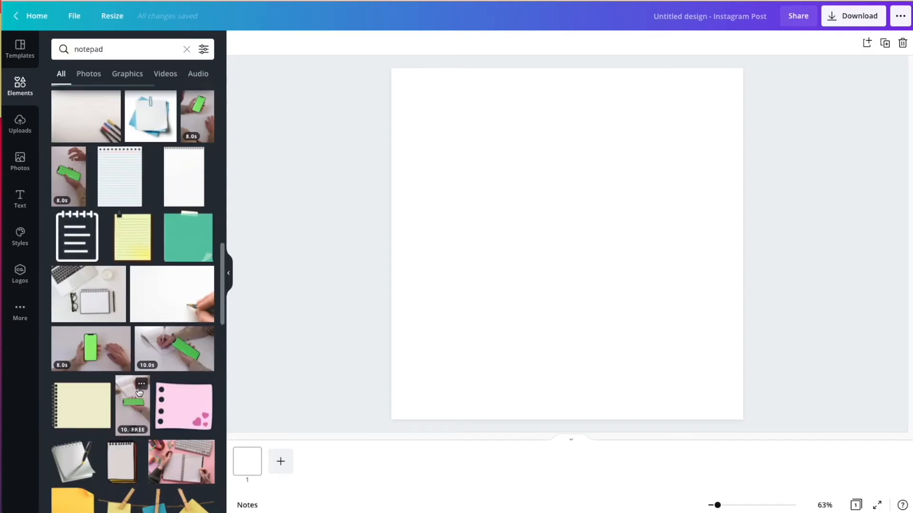
scroll(down, 3)
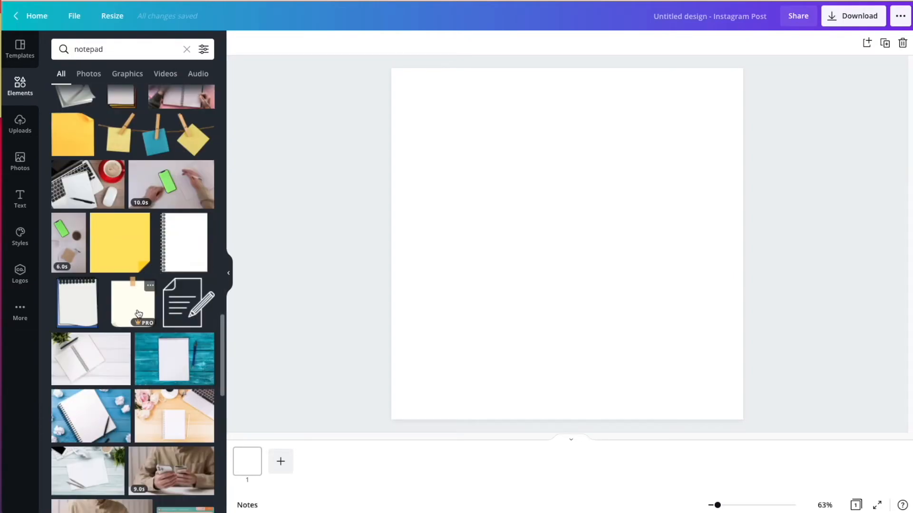
- Add the taped cream note graphic and enlarge it to fill most of the post page
click(133, 302)
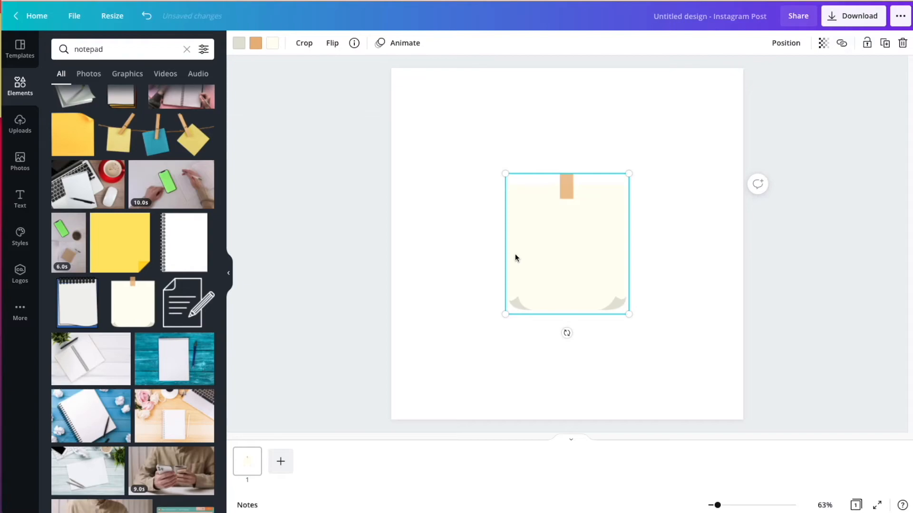
mouse_move(268, 51)
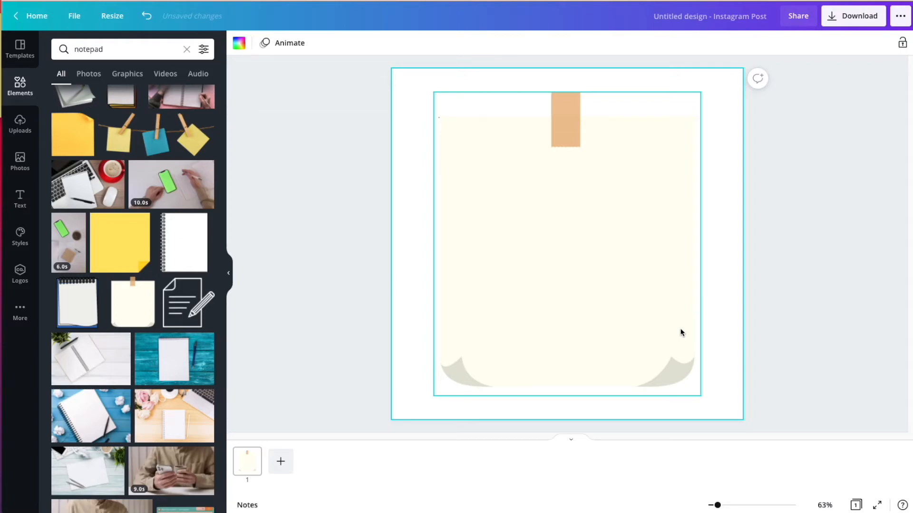
click(566, 244)
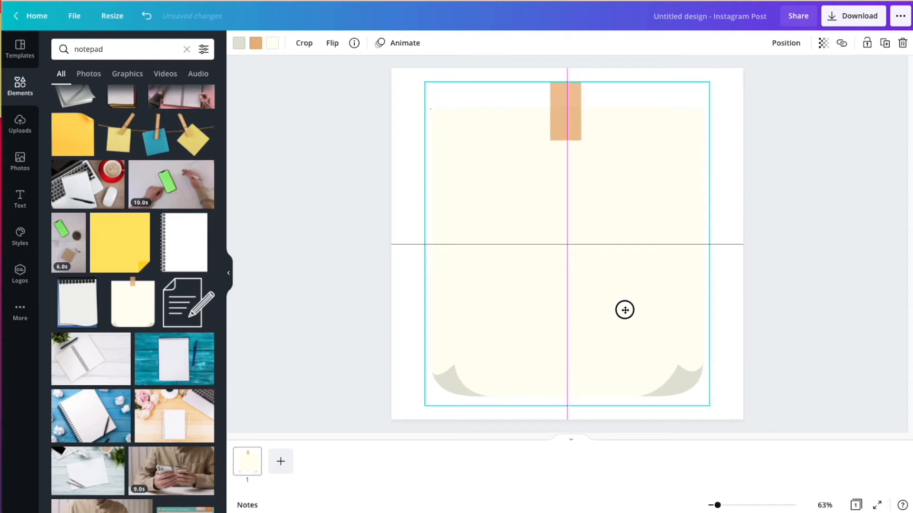
click(624, 310)
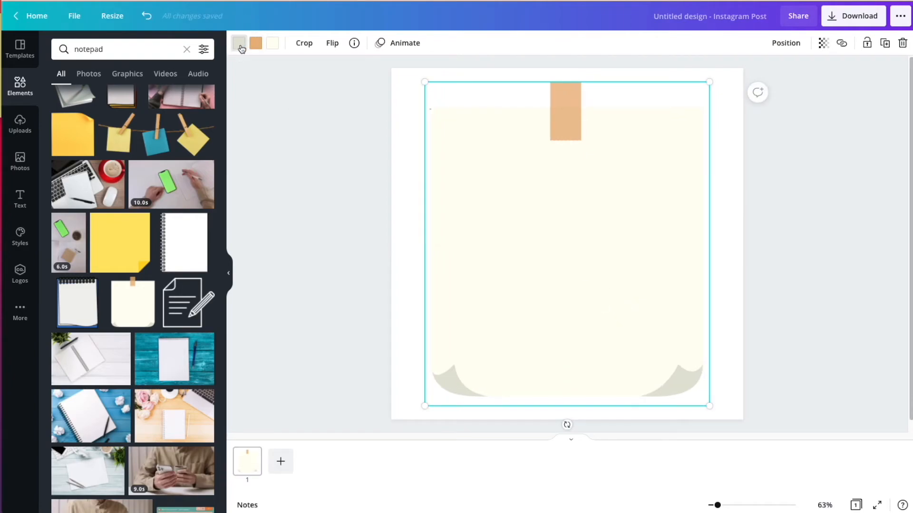
- Recolour the note with a soft beige body, dusty mauve tape and light grey curled corners
click(239, 43)
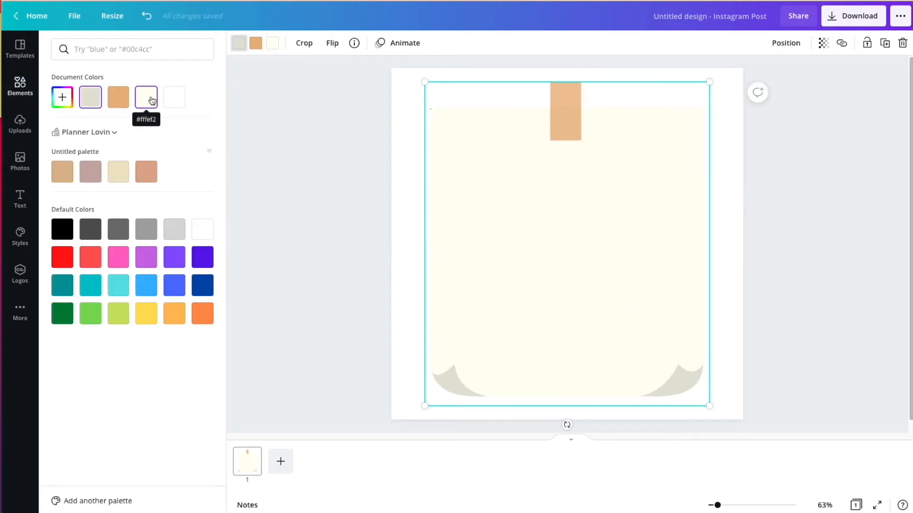
click(146, 97)
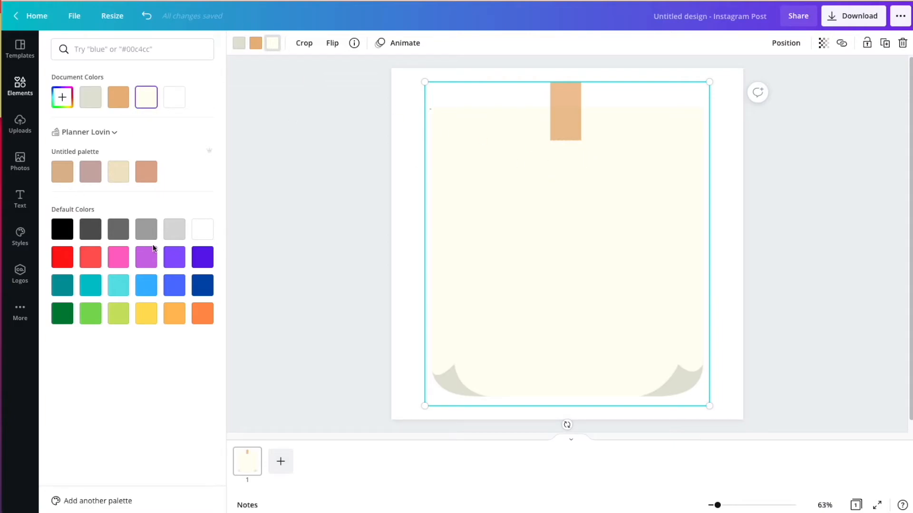
click(174, 229)
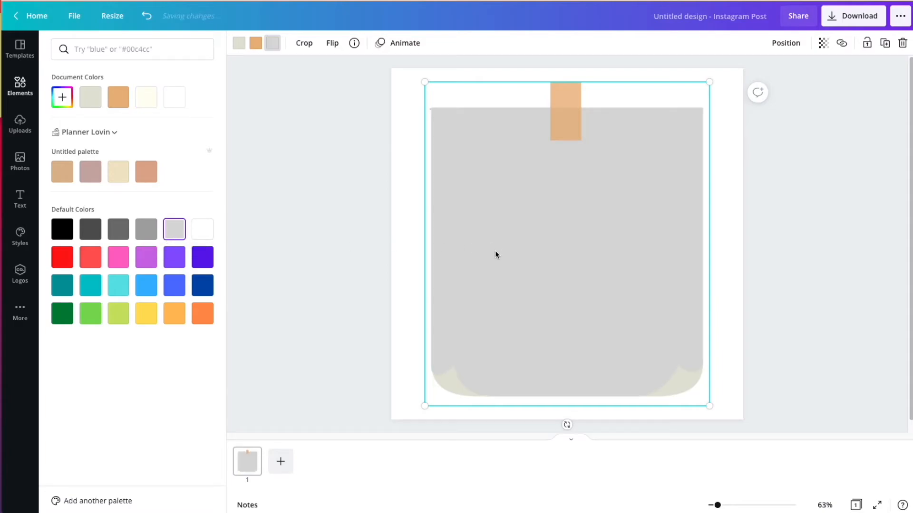
mouse_move(149, 158)
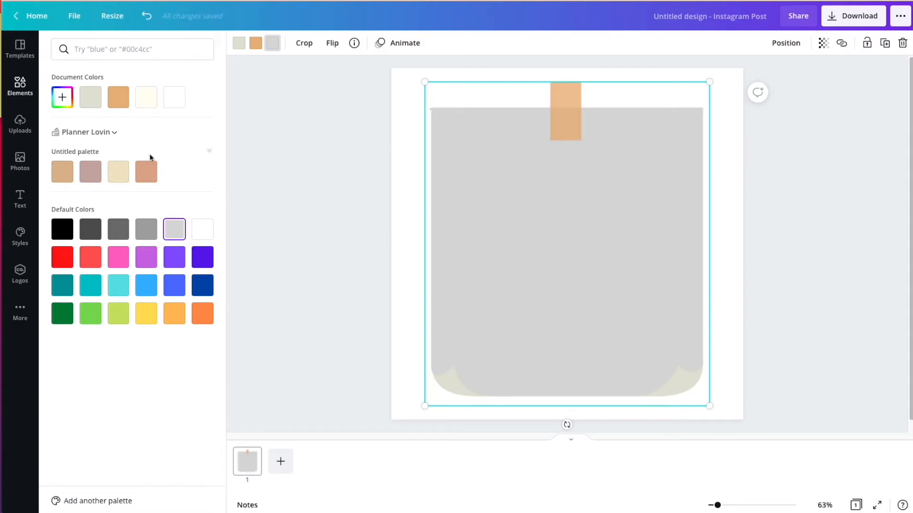
click(118, 171)
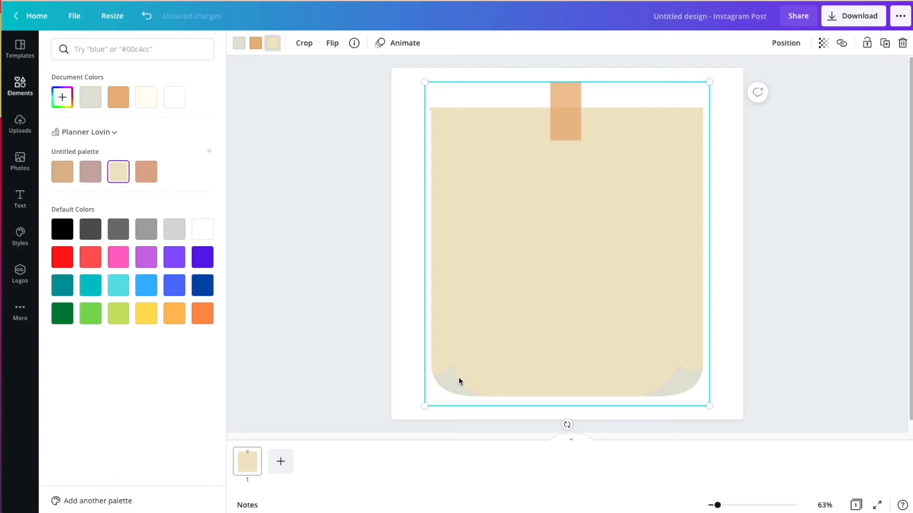
mouse_move(90, 172)
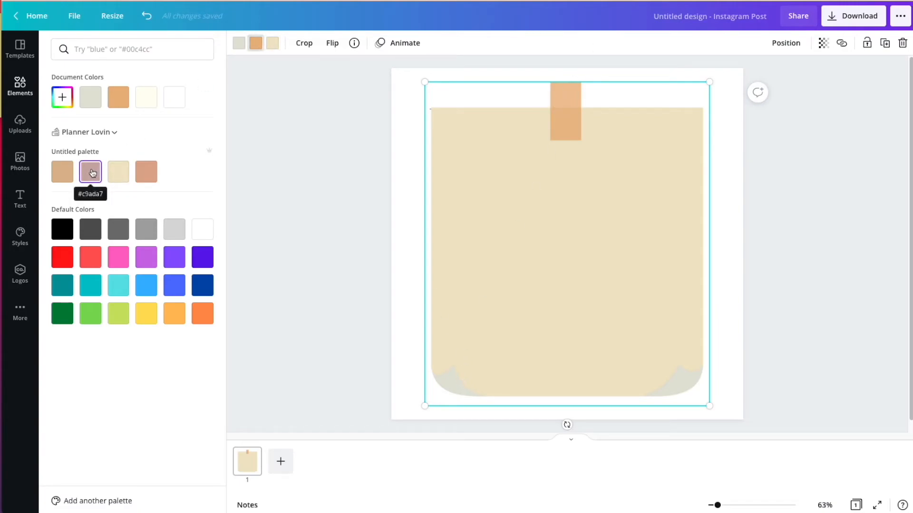
click(90, 171)
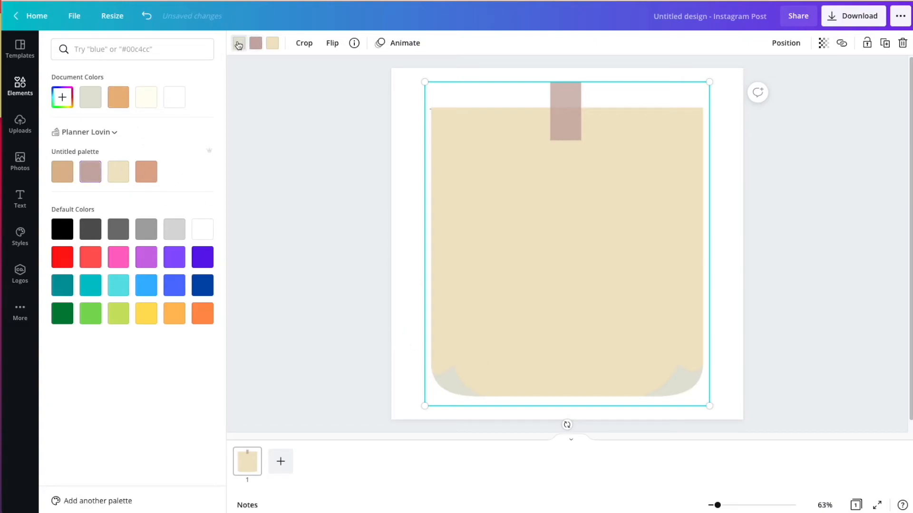
click(174, 229)
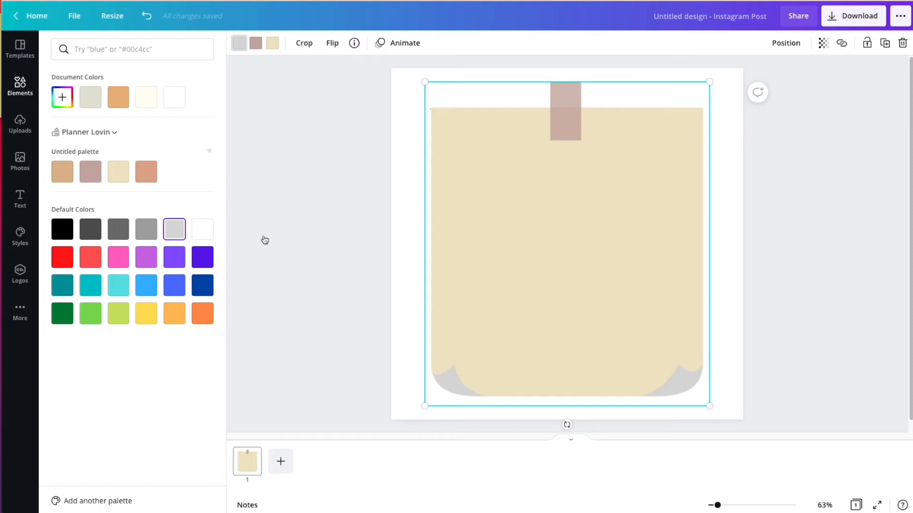
text(notepad)
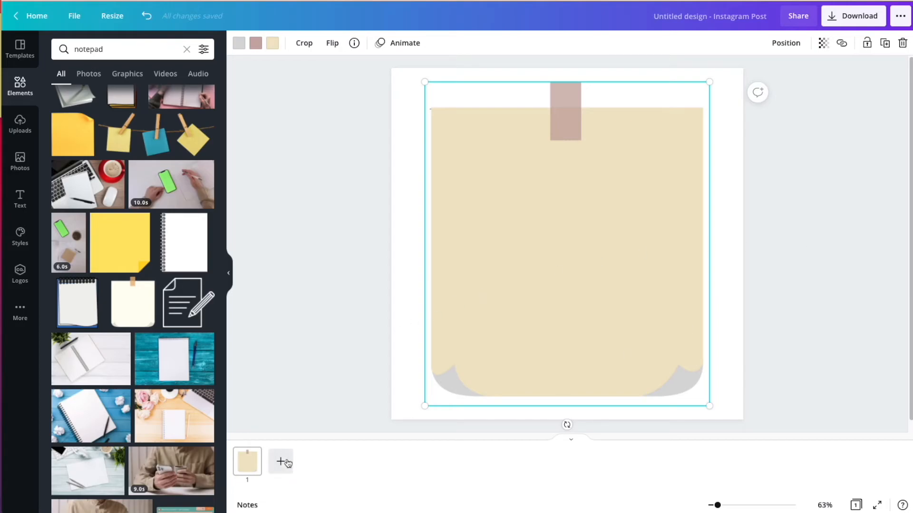
- Add a second blank page to the post and clear the old notepad search
click(280, 462)
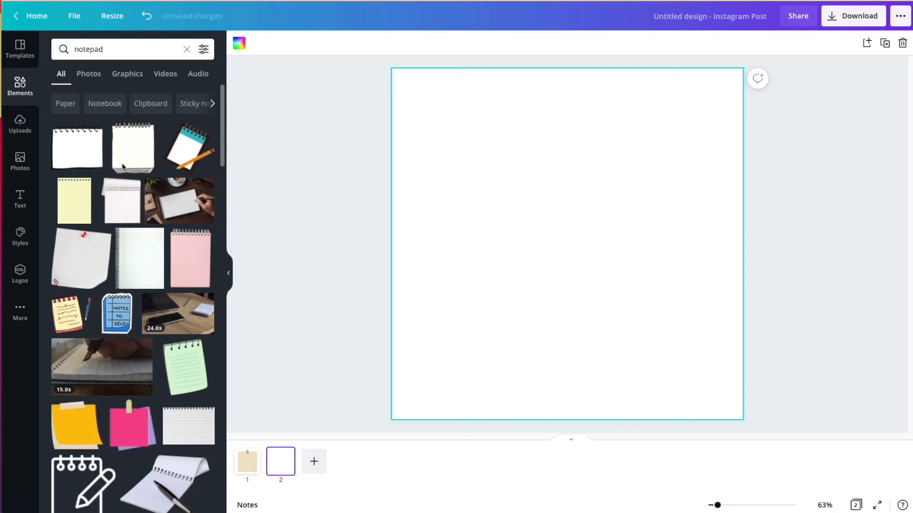
scroll(down, 3)
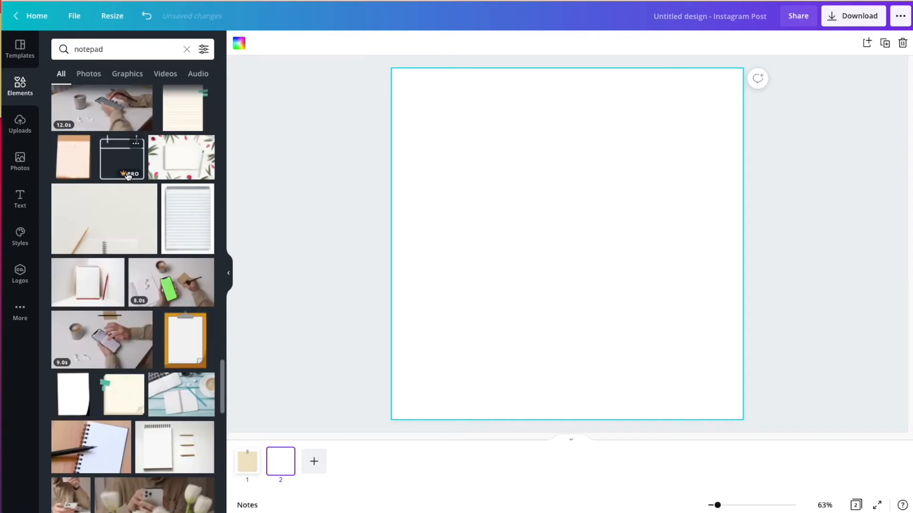
scroll(down, 3)
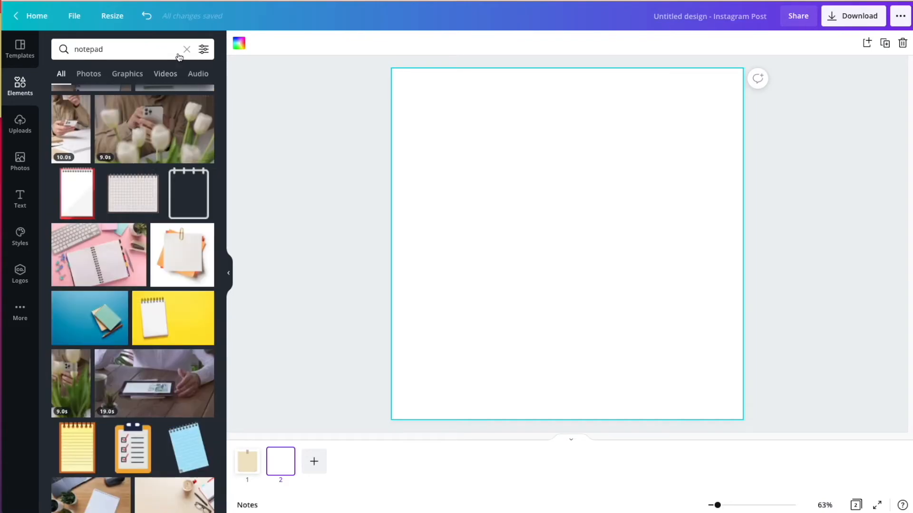
click(186, 49)
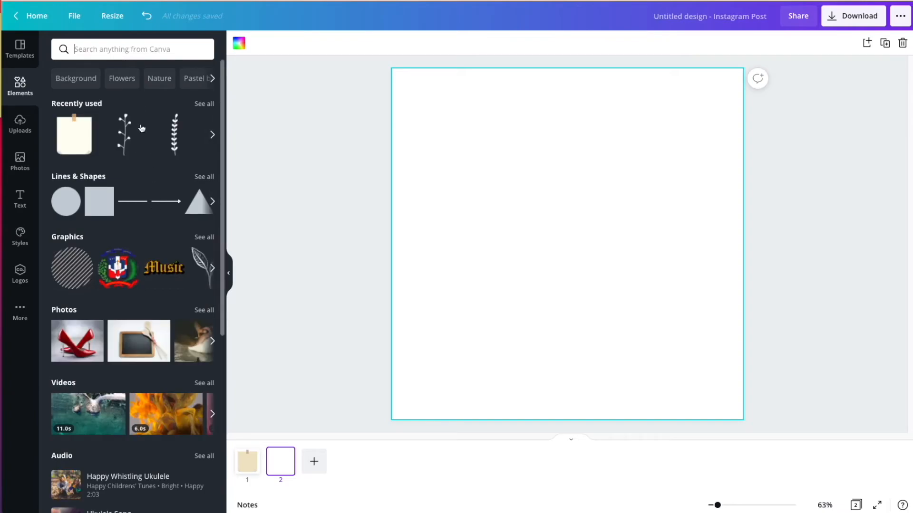
text(no)
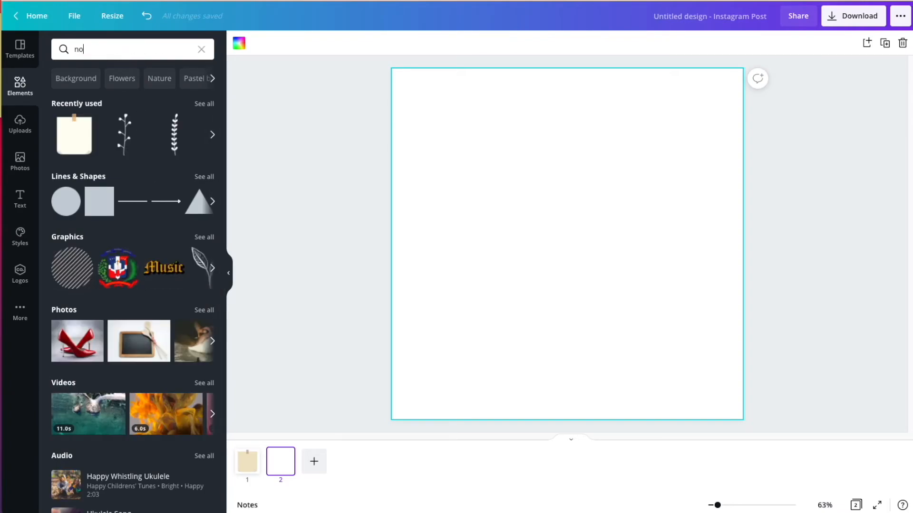
text(notepad)
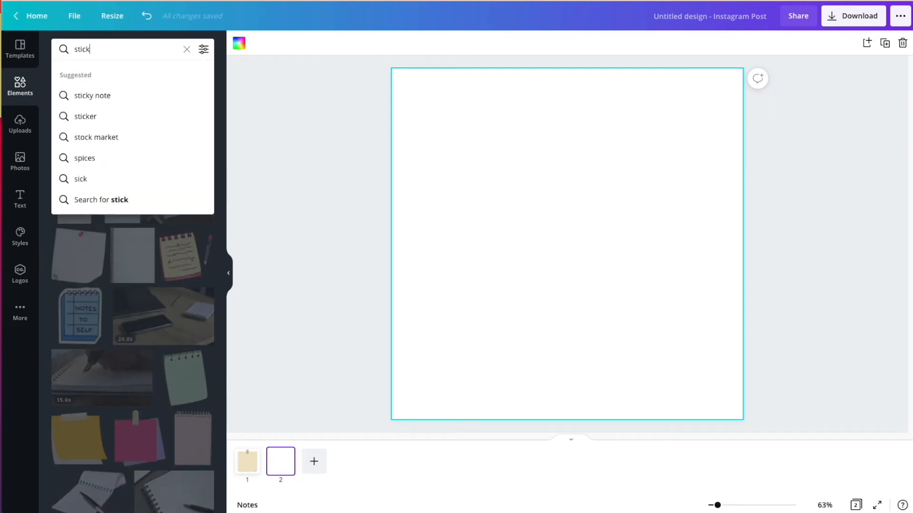
- Search sticky note graphics and place the brown grid-paper notepad on page 2
click(92, 95)
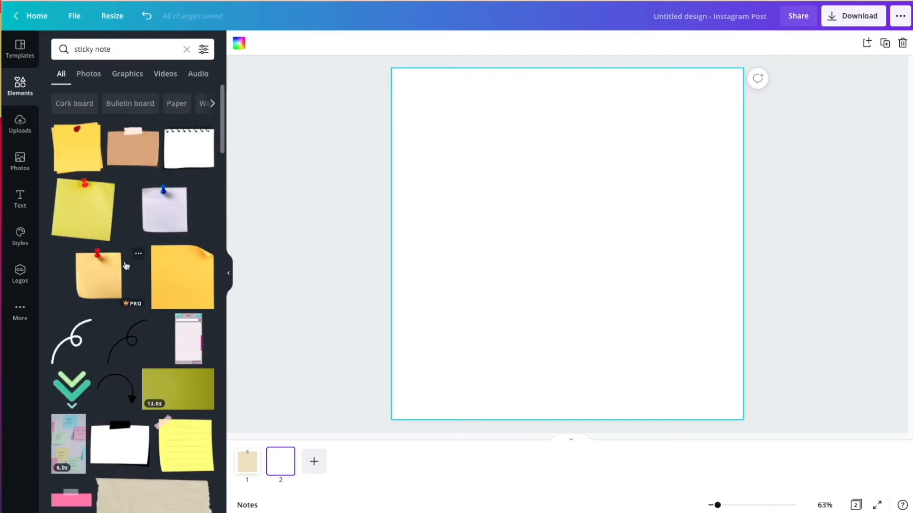
scroll(down, 3)
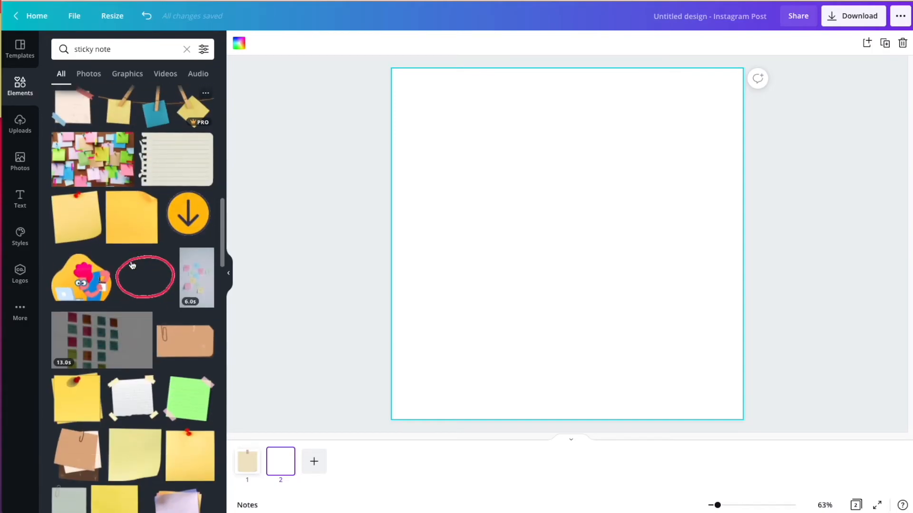
scroll(down, 3)
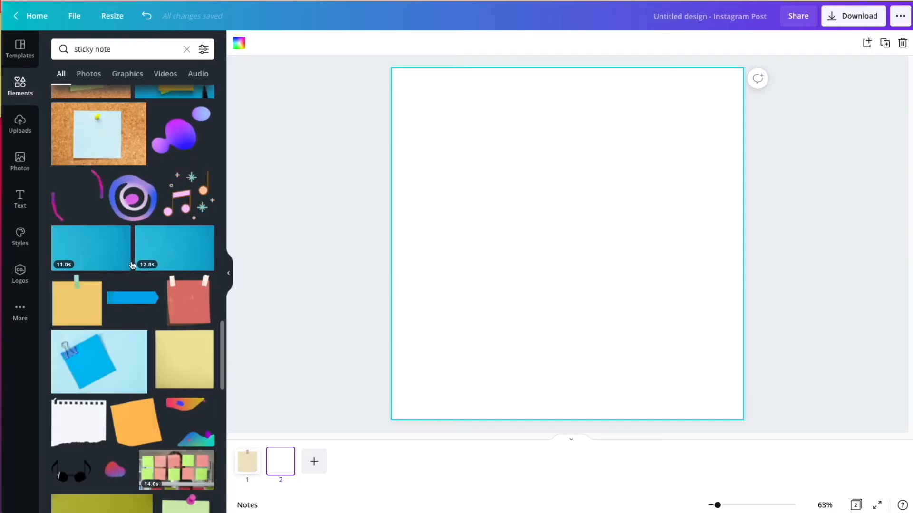
scroll(down, 3)
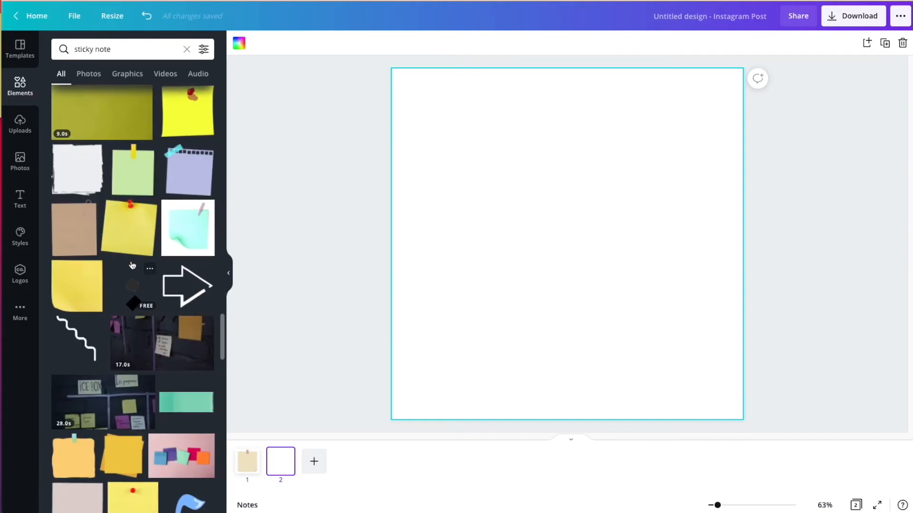
scroll(down, 3)
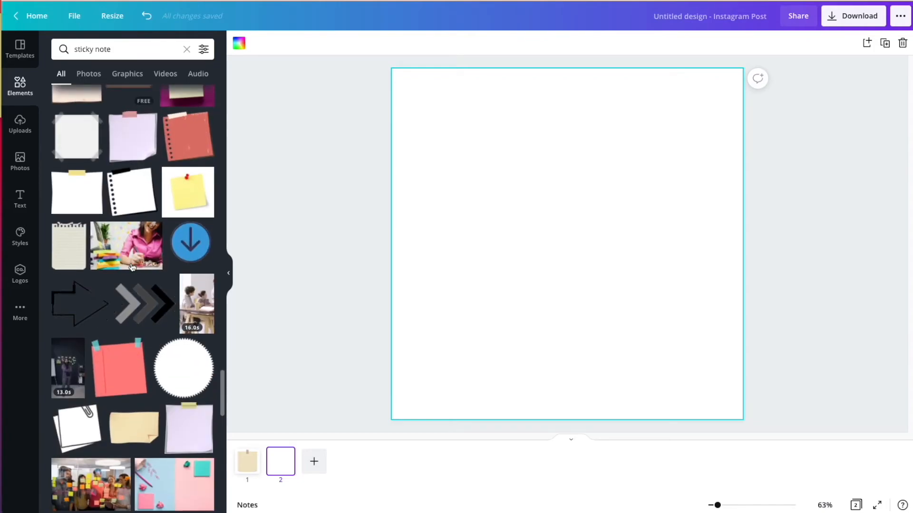
scroll(down, 3)
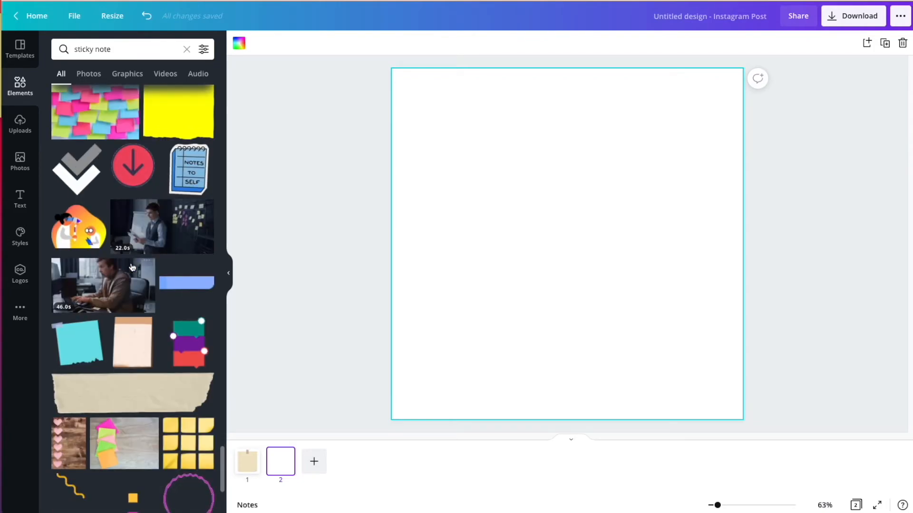
scroll(down, 3)
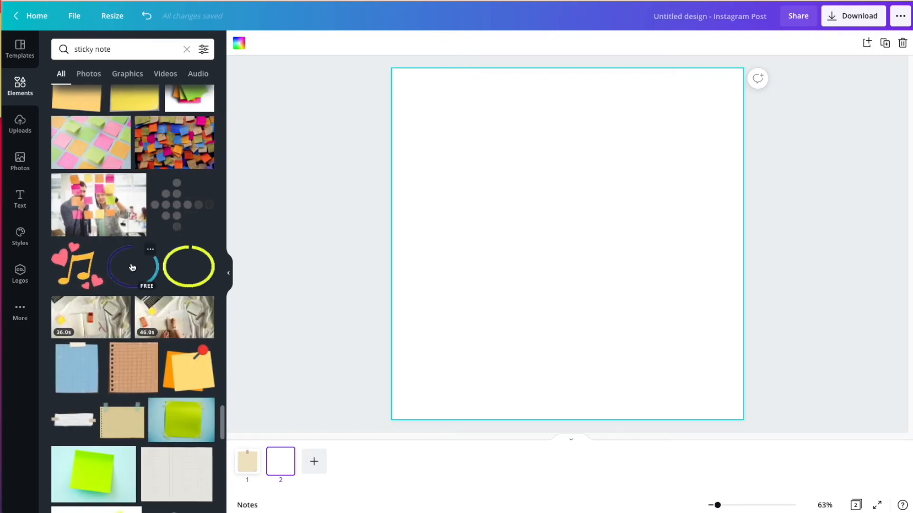
scroll(down, 3)
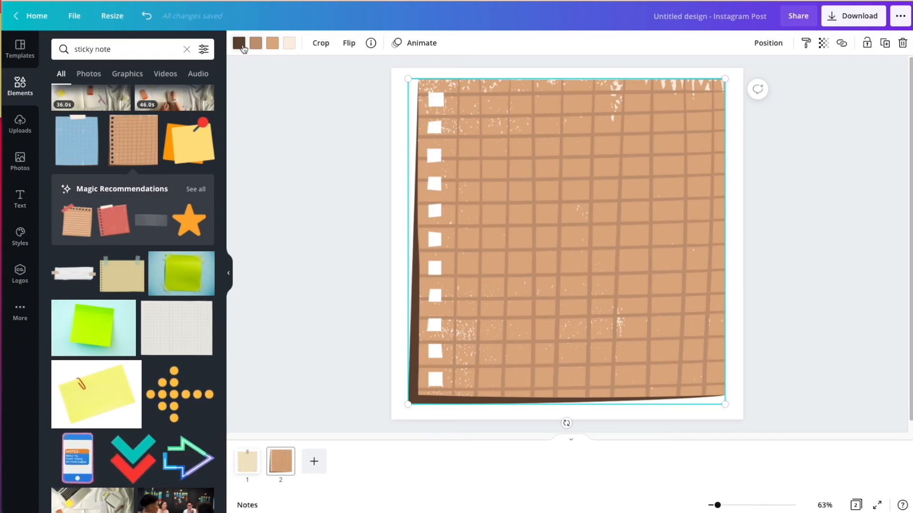
- Recolour the grid note mauve with a grey shadowed edge and white grid lines
click(237, 43)
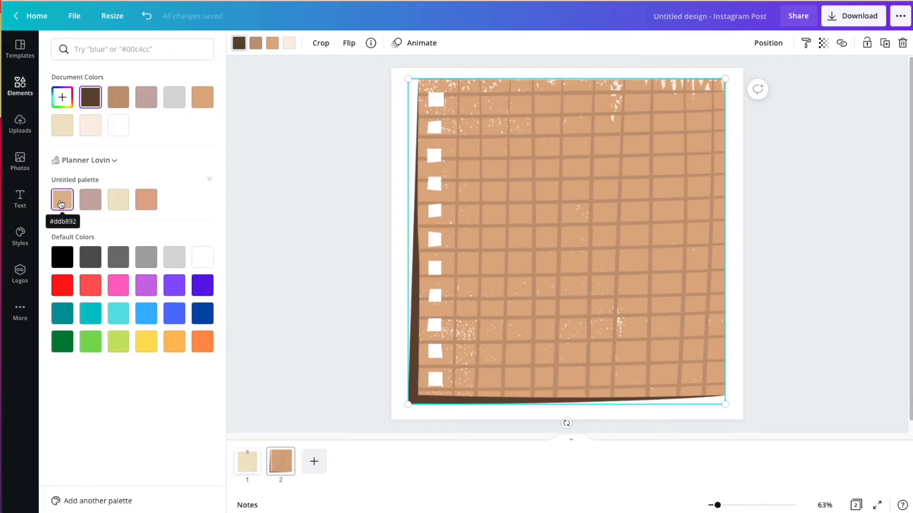
mouse_move(174, 257)
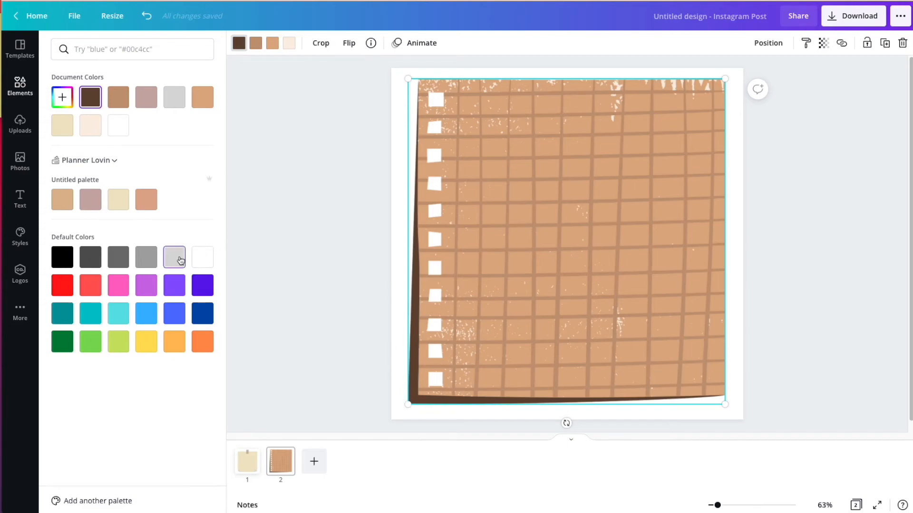
click(146, 257)
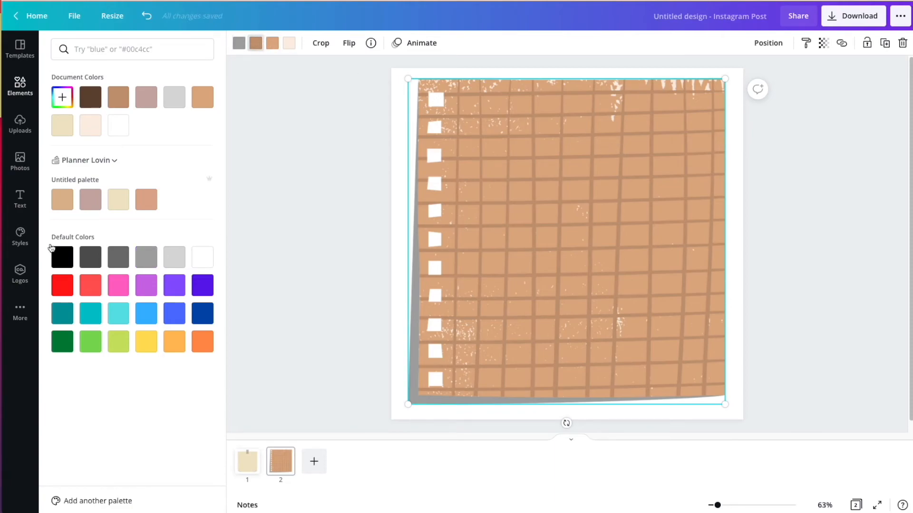
click(90, 200)
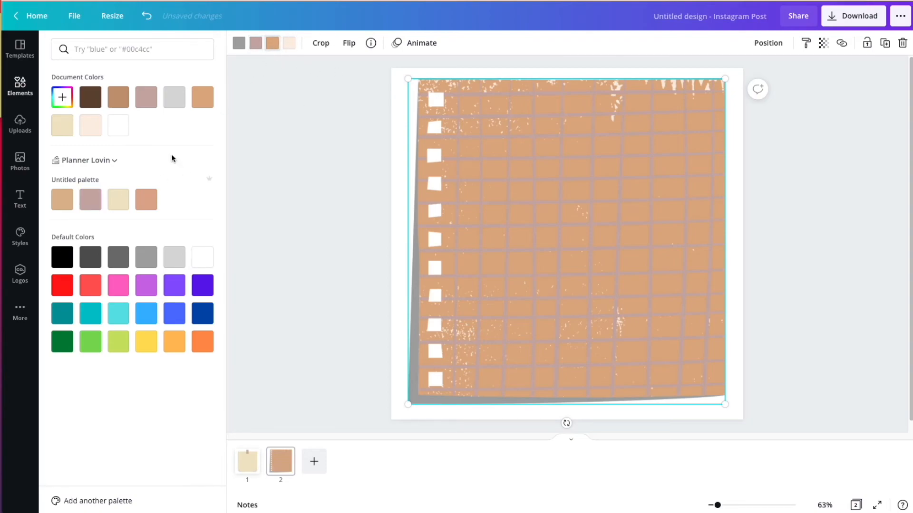
click(90, 199)
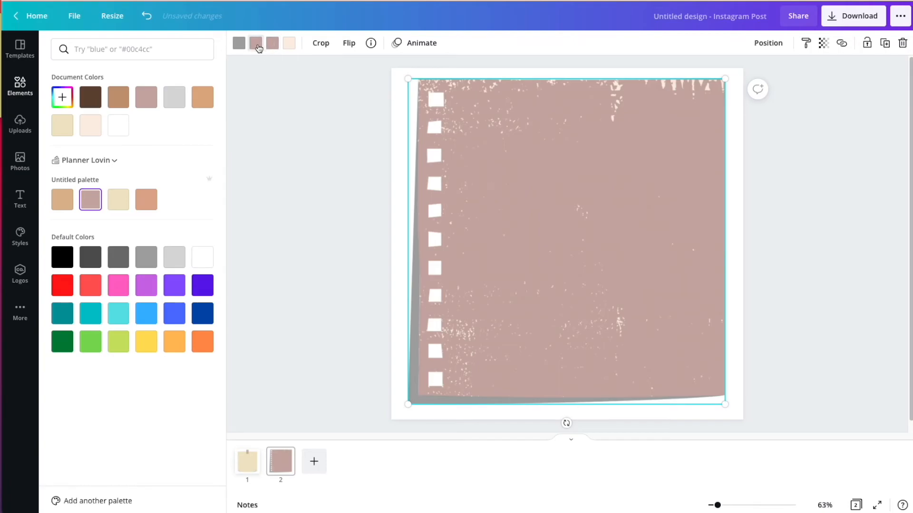
click(91, 97)
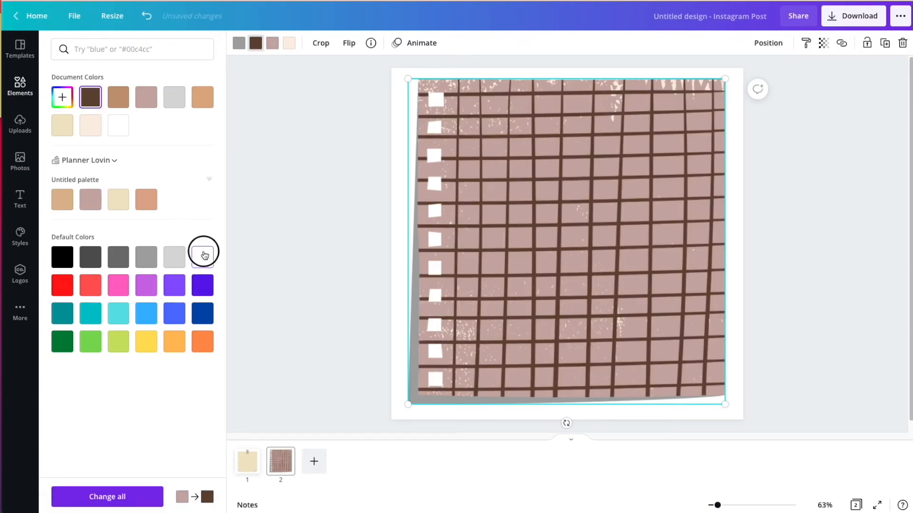
click(202, 257)
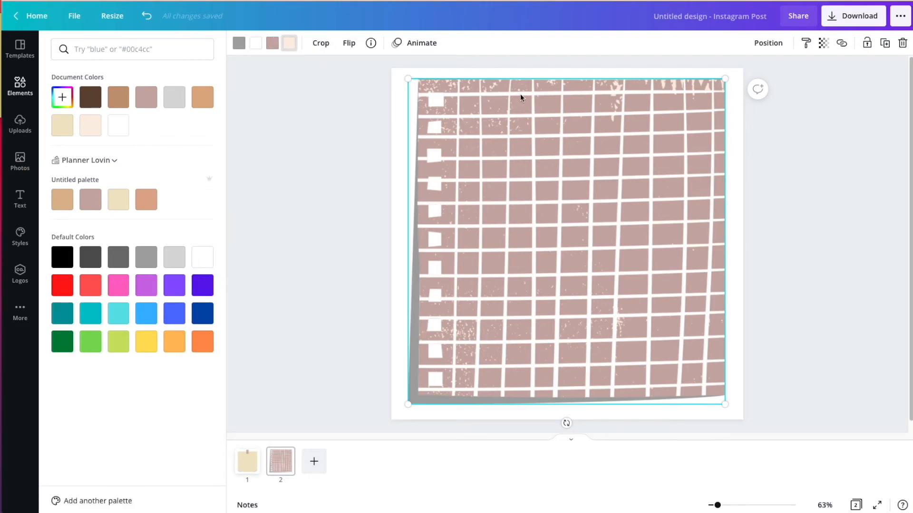
mouse_move(164, 223)
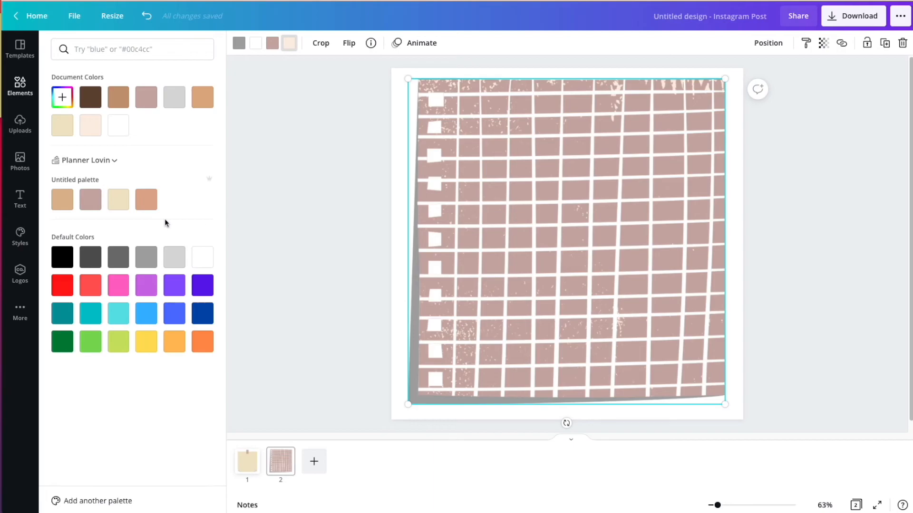
- Search Elements for 'sticky note', deselect the note and add a blank third page
text(sticky note)
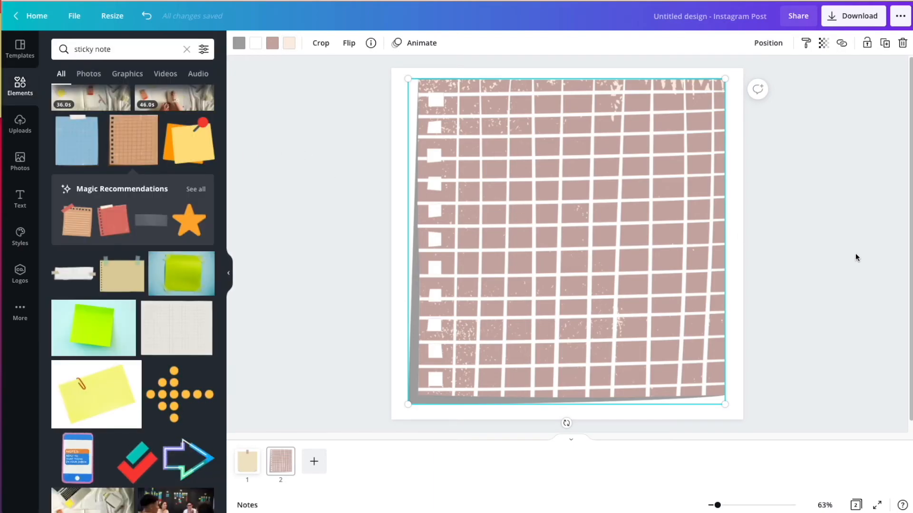
click(833, 260)
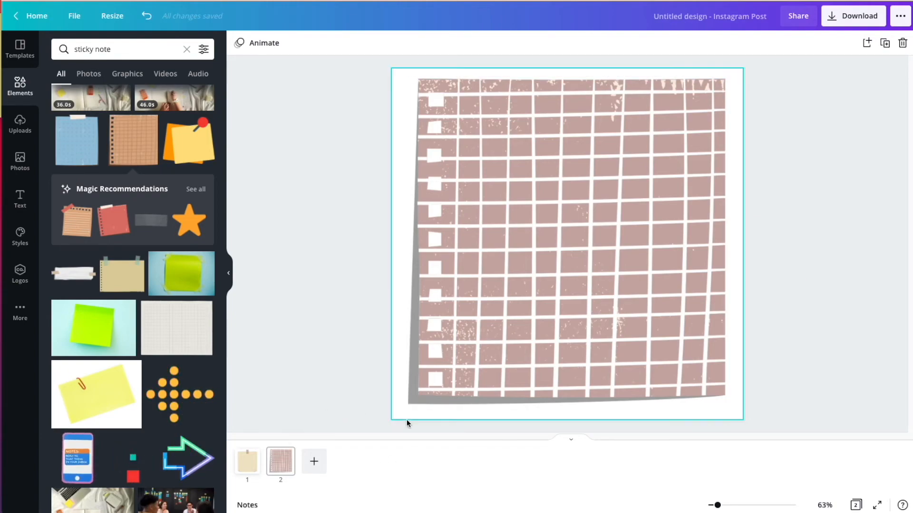
click(314, 462)
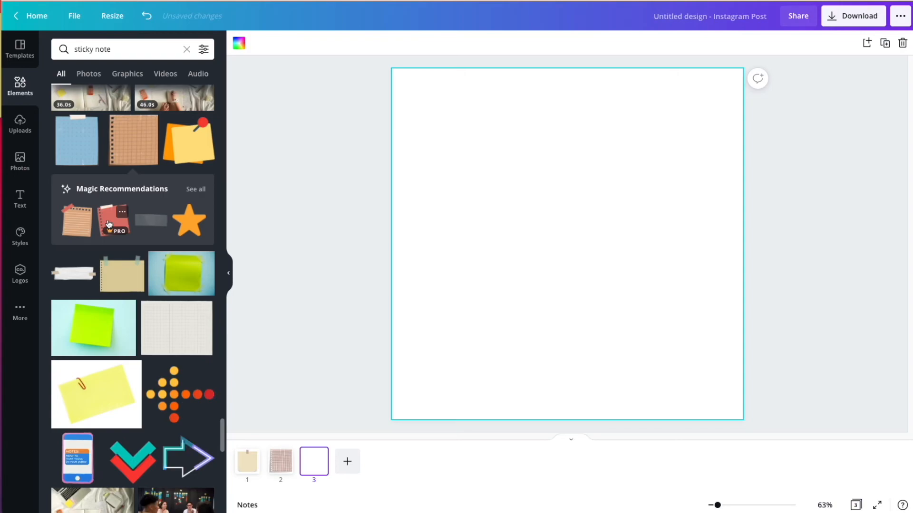
- Add the red torn notepad sticker to page 3 and recolour its body tan
click(114, 220)
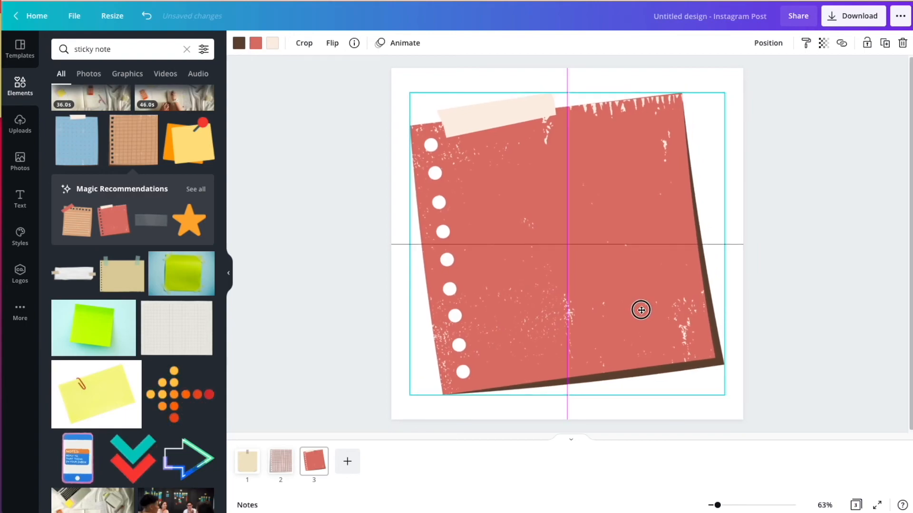
click(255, 43)
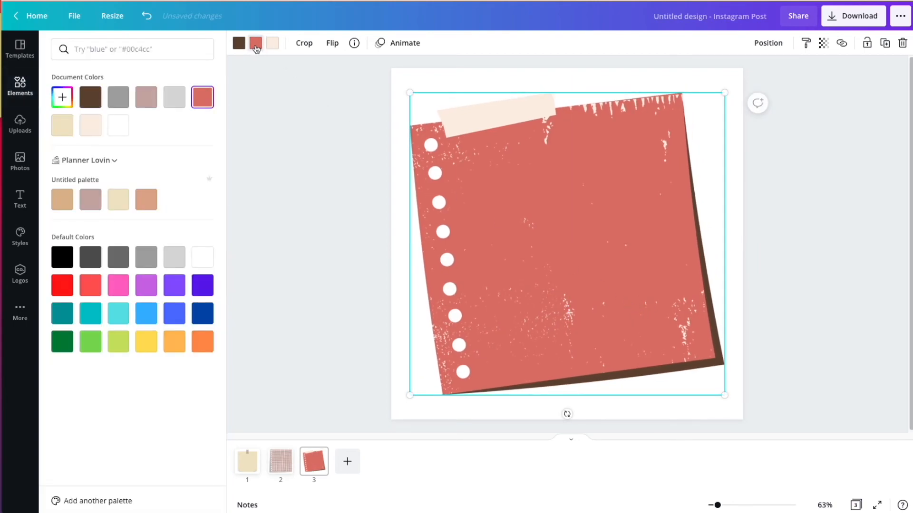
click(118, 199)
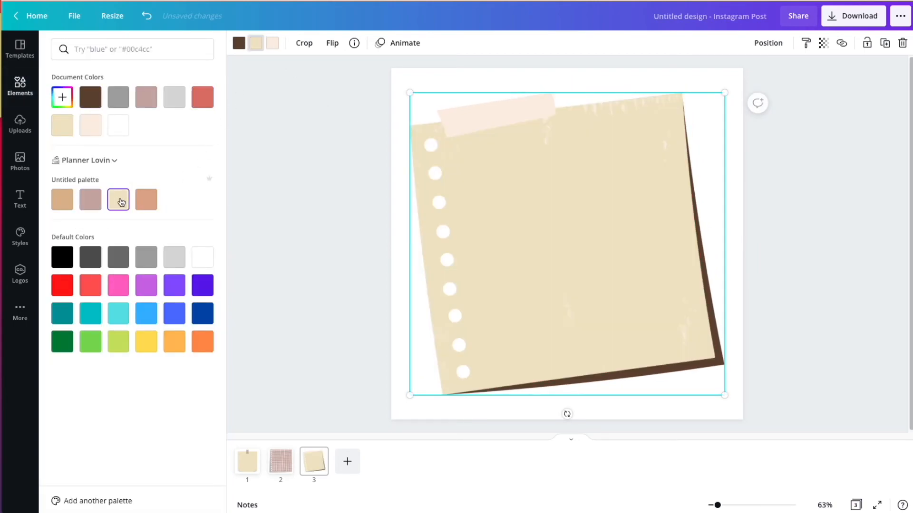
click(63, 199)
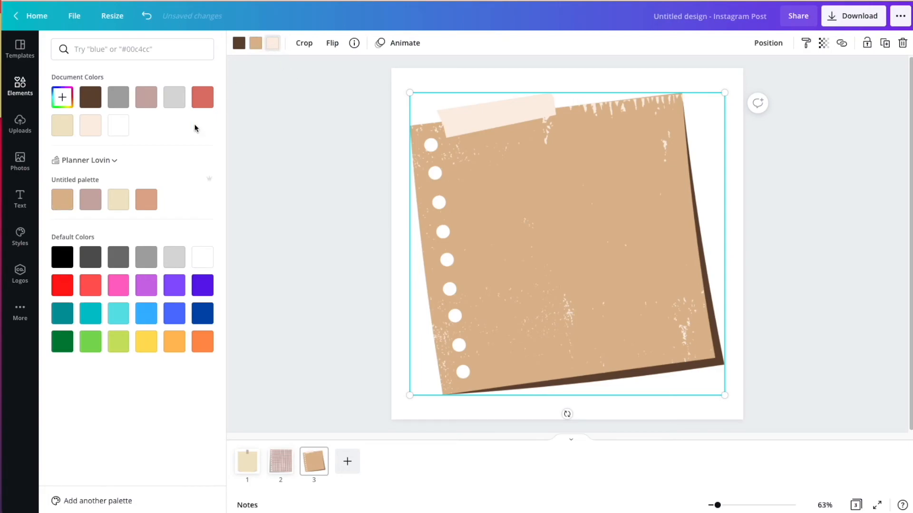
- Recolour the tape strip peach and the shadow dark gray, then go to Download
click(146, 199)
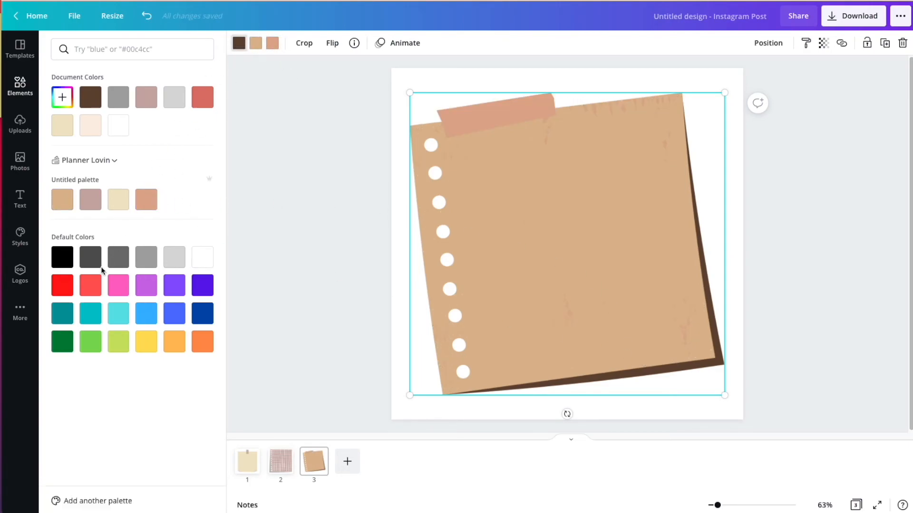
click(117, 257)
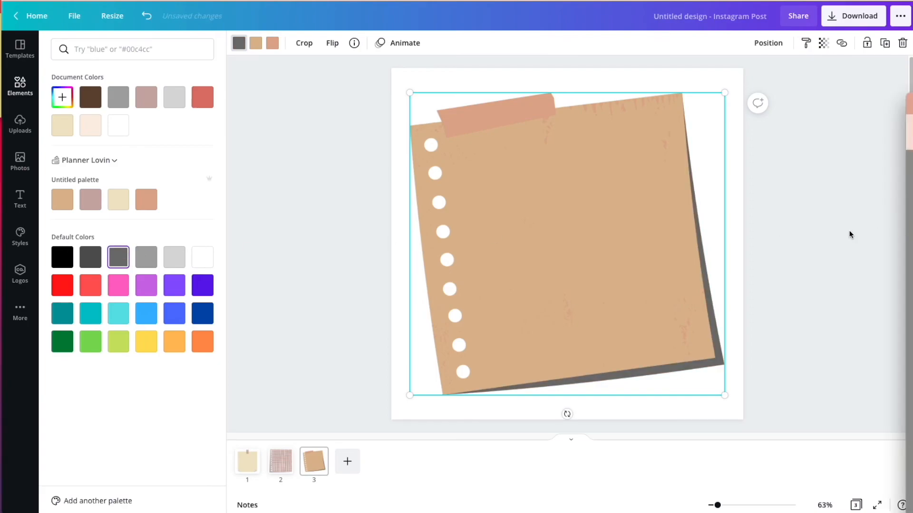
text(sticky note)
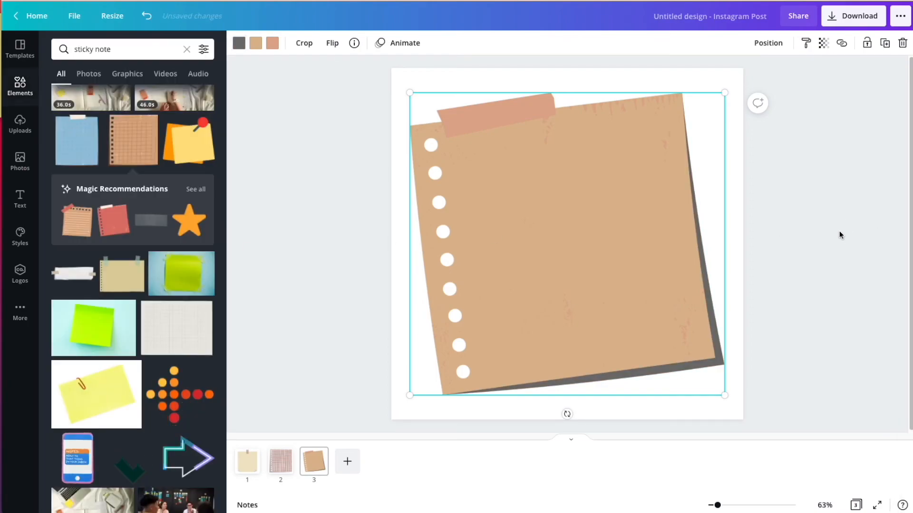
click(852, 16)
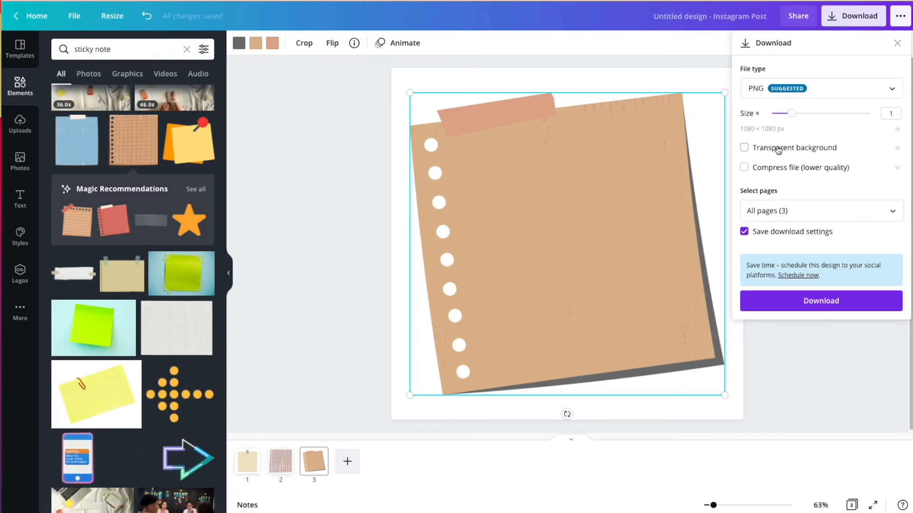
- Download all three pages as transparent-background PNGs and dismiss the saved-design message
click(743, 147)
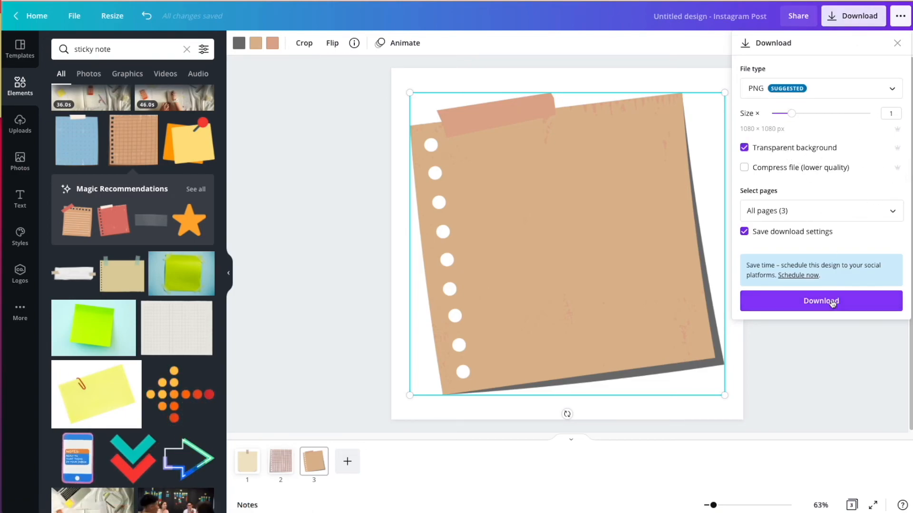
click(821, 301)
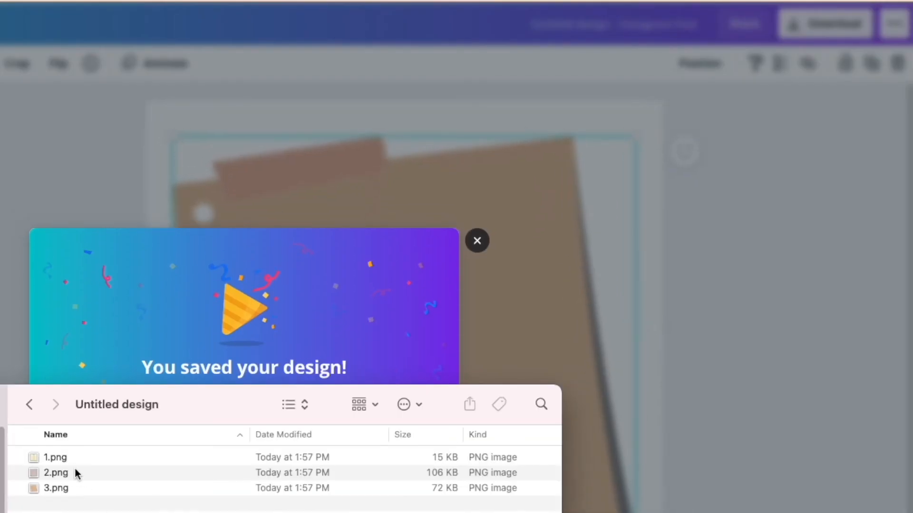
click(55, 458)
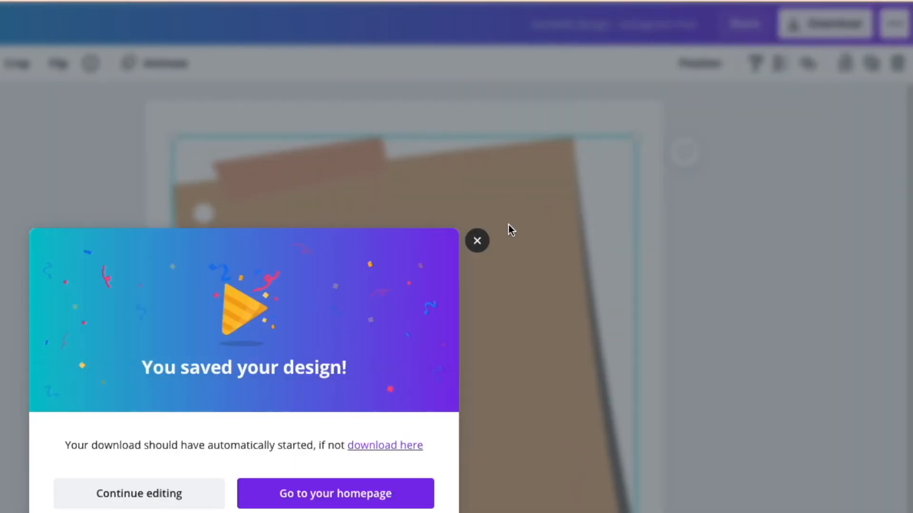
click(476, 241)
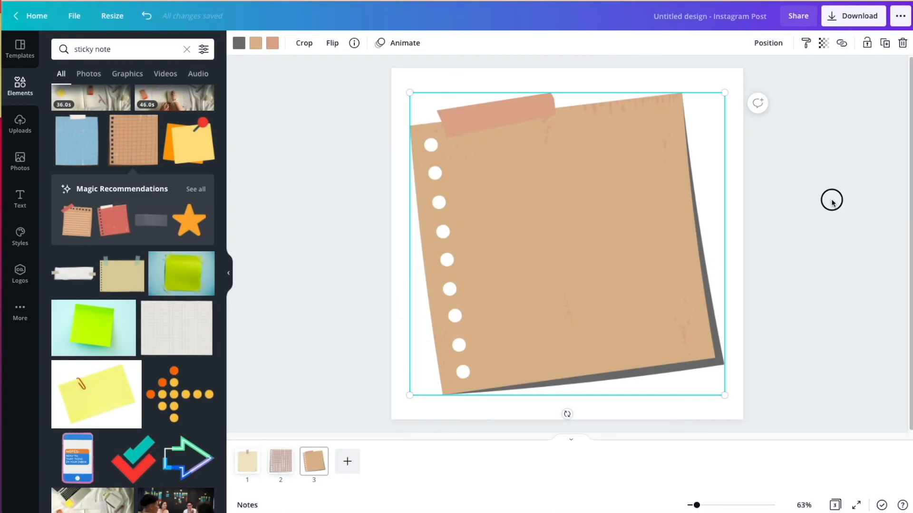
- Deselect the note sticker on page 3
click(831, 201)
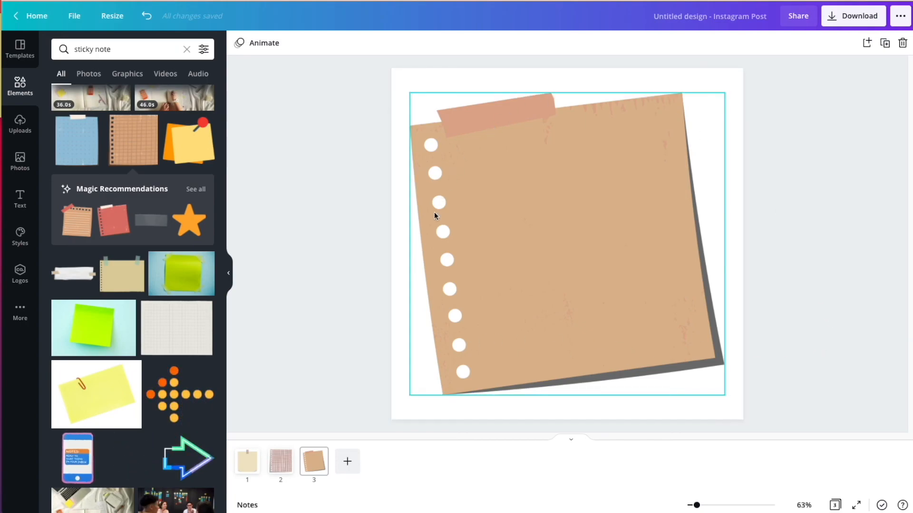
click(788, 212)
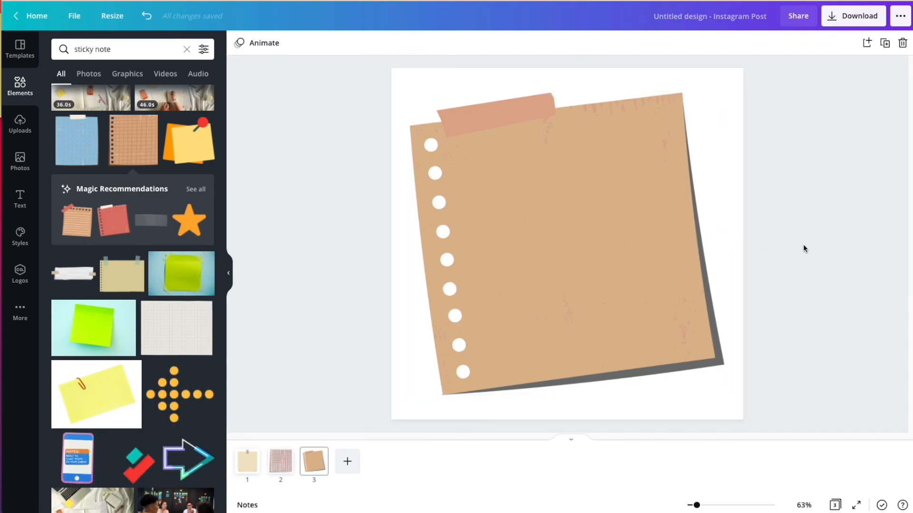
scroll(down, 3)
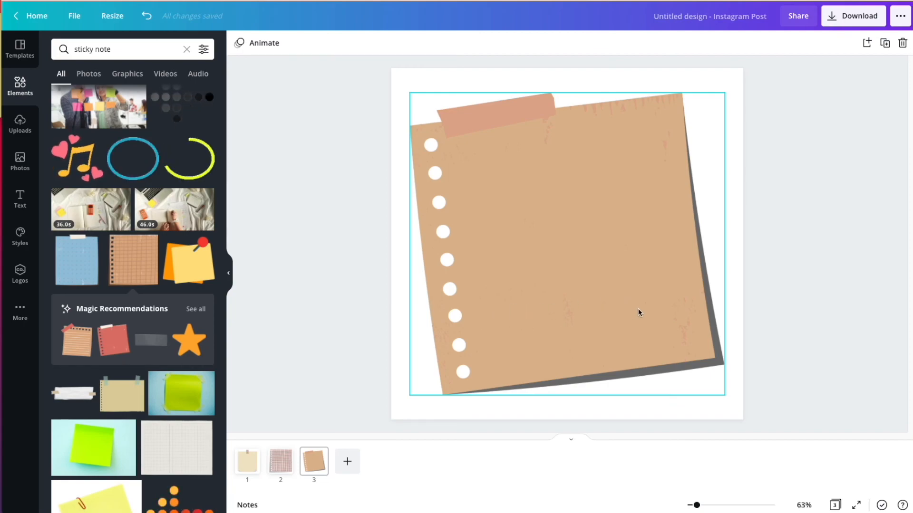
click(814, 323)
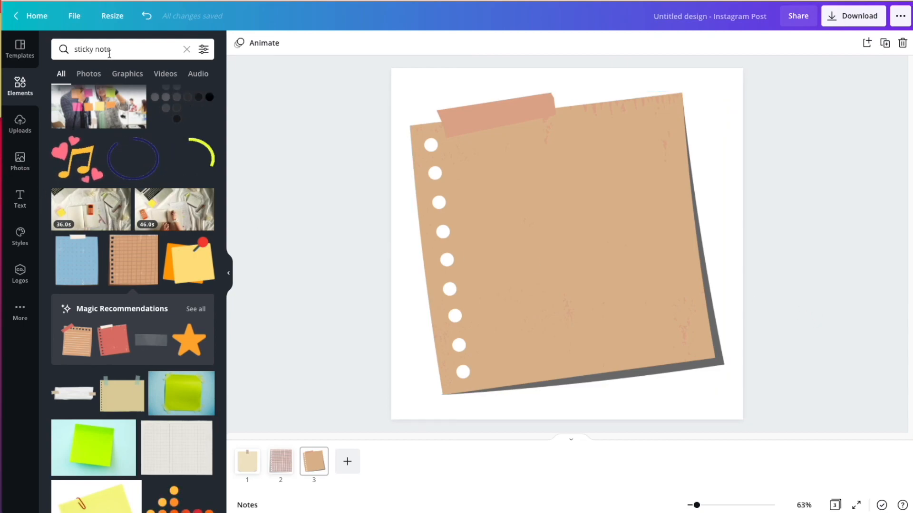
- Clear the 'sticky note' search and browse the full Lines & Shapes collection
click(186, 49)
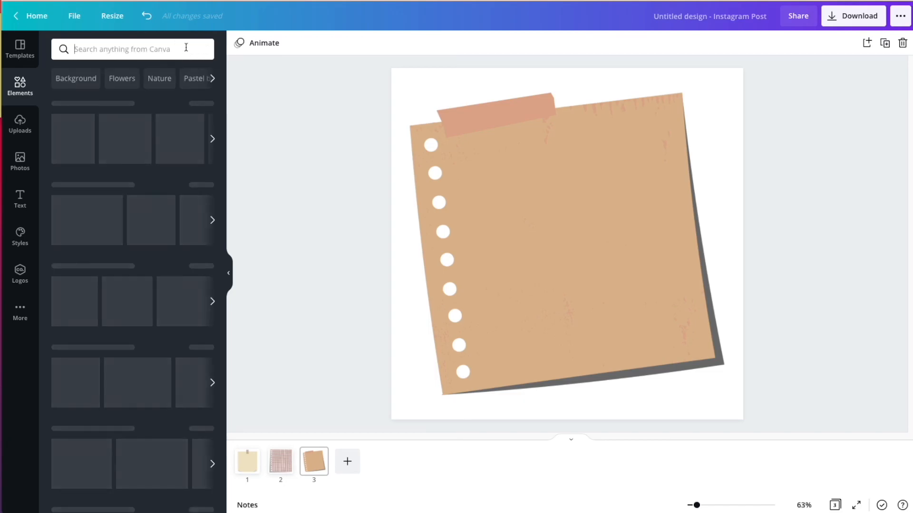
click(131, 49)
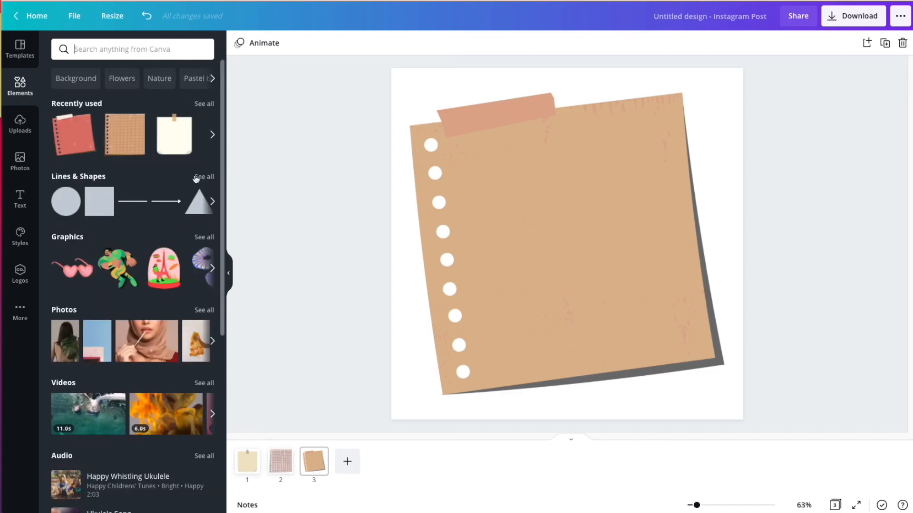
click(205, 177)
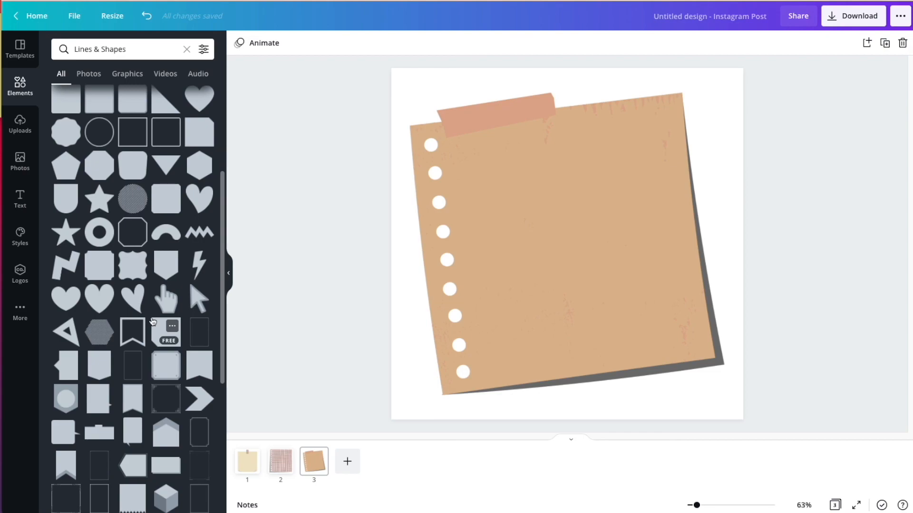
mouse_move(248, 319)
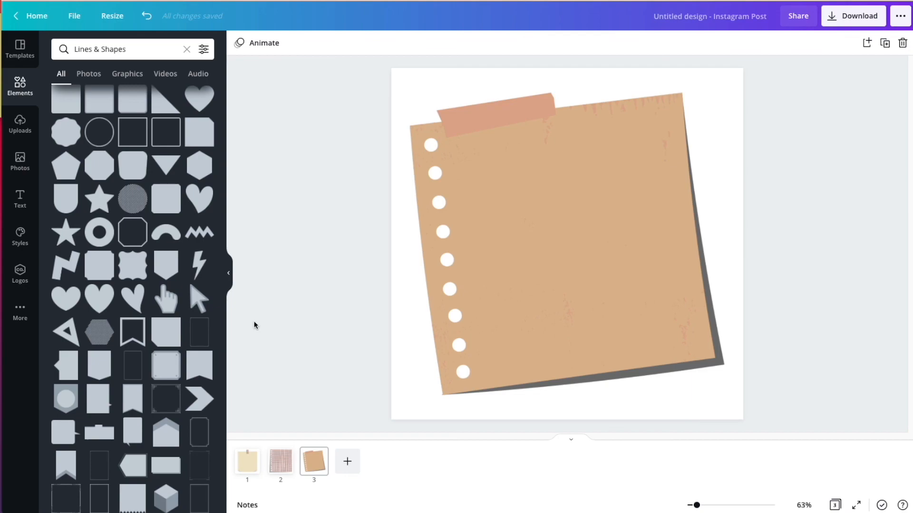
mouse_move(829, 178)
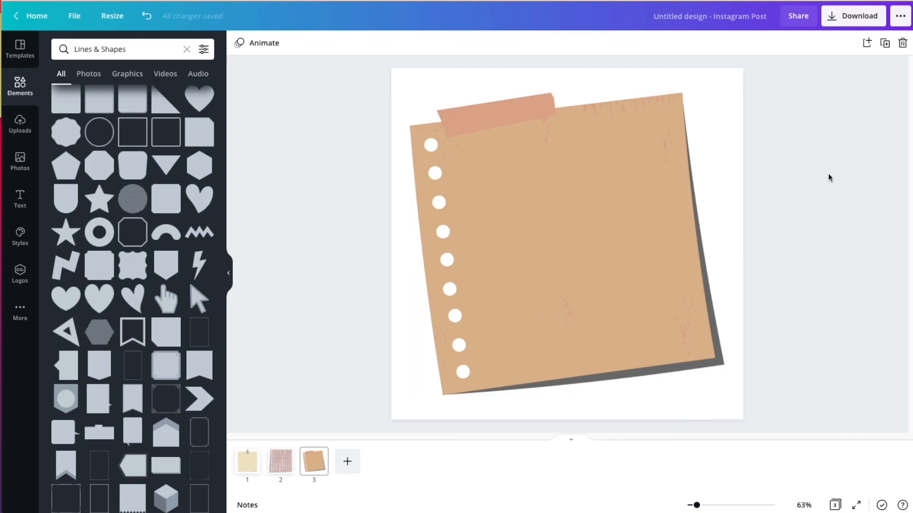